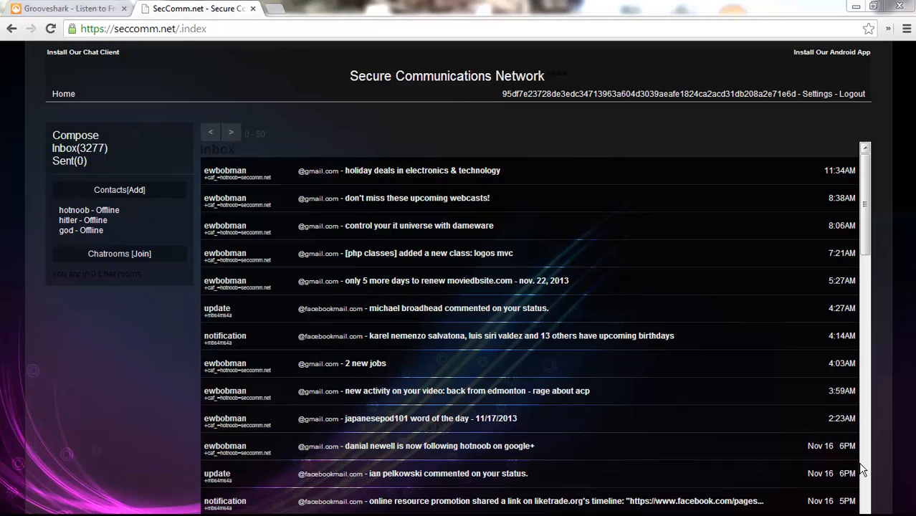
mouse_move(101, 366)
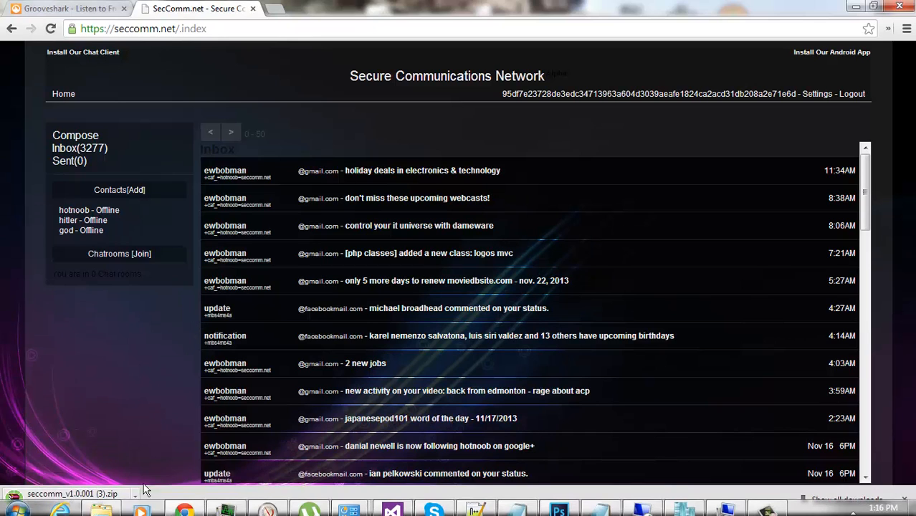
Step: Extract the client zip into a seccomm_v1.0.001 folder and enter that folder
click(72, 493)
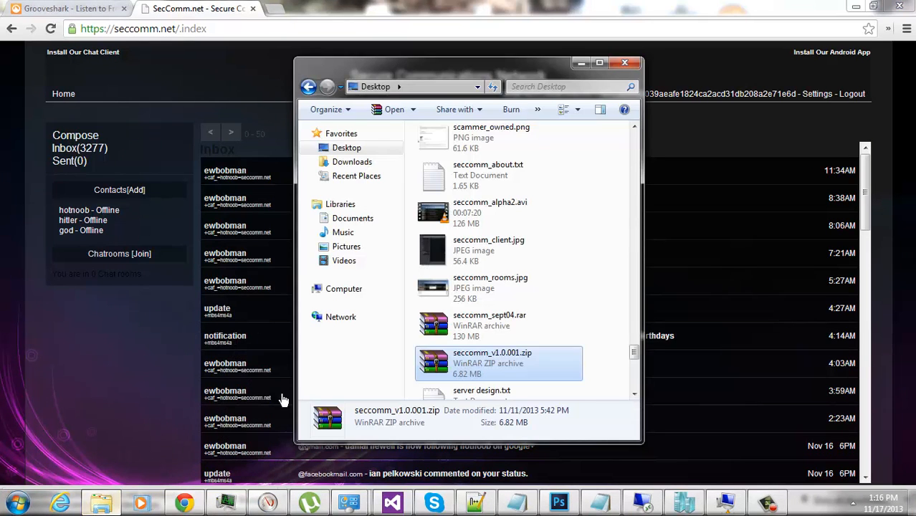
right_click(493, 361)
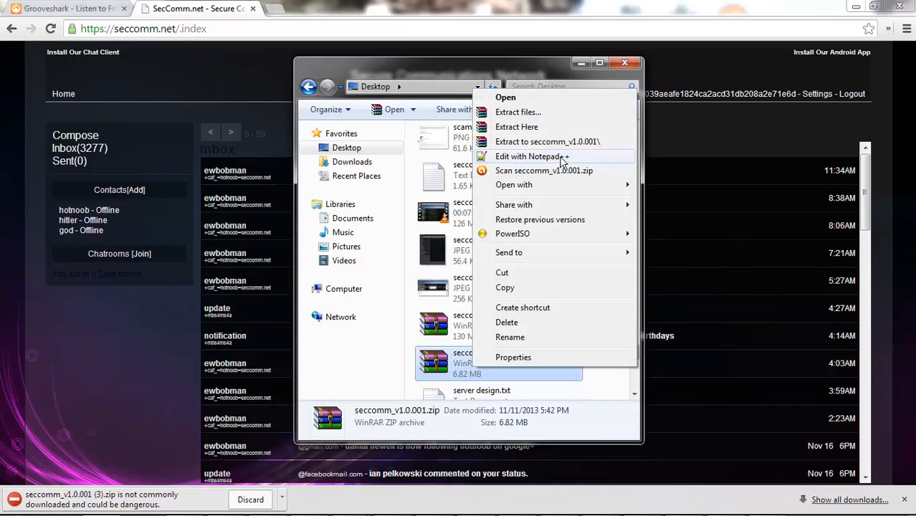
click(619, 229)
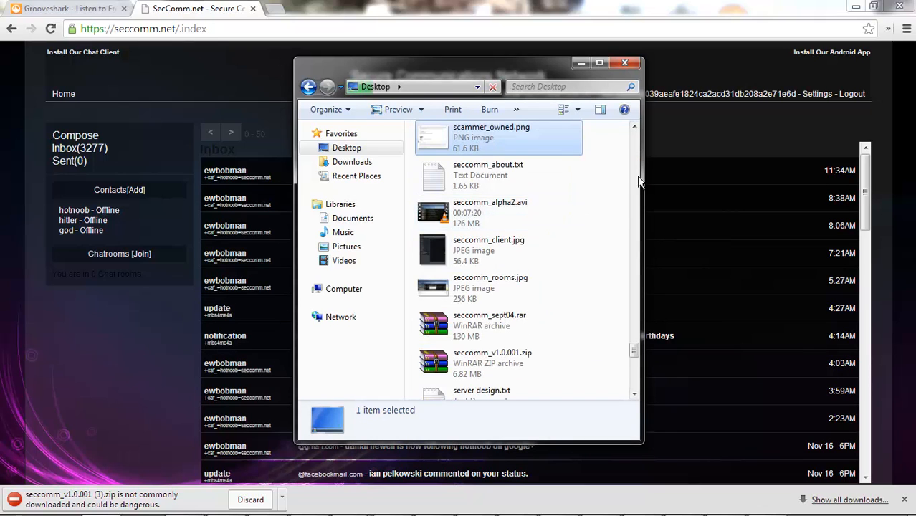
scroll(down, 3)
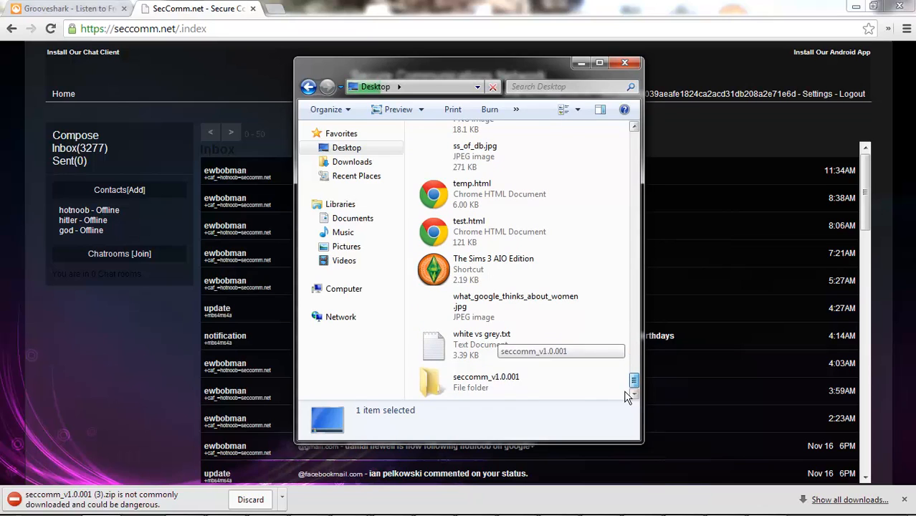
double_click(486, 381)
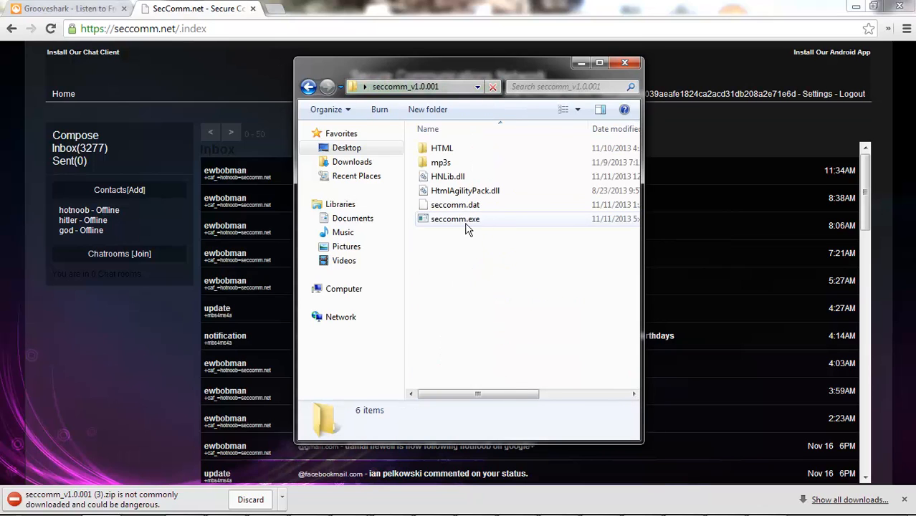
Step: Mark seccomm.exe to run as administrator in its Compatibility properties and apply it
click(454, 218)
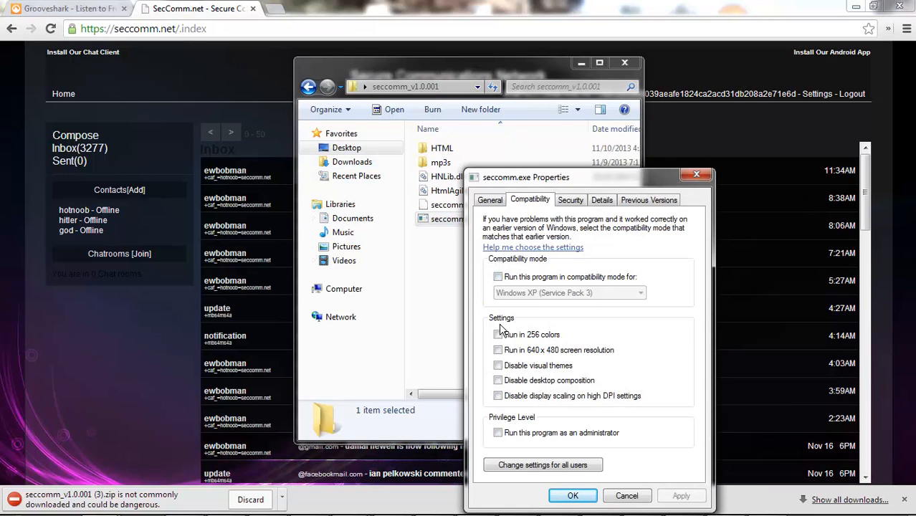
click(499, 433)
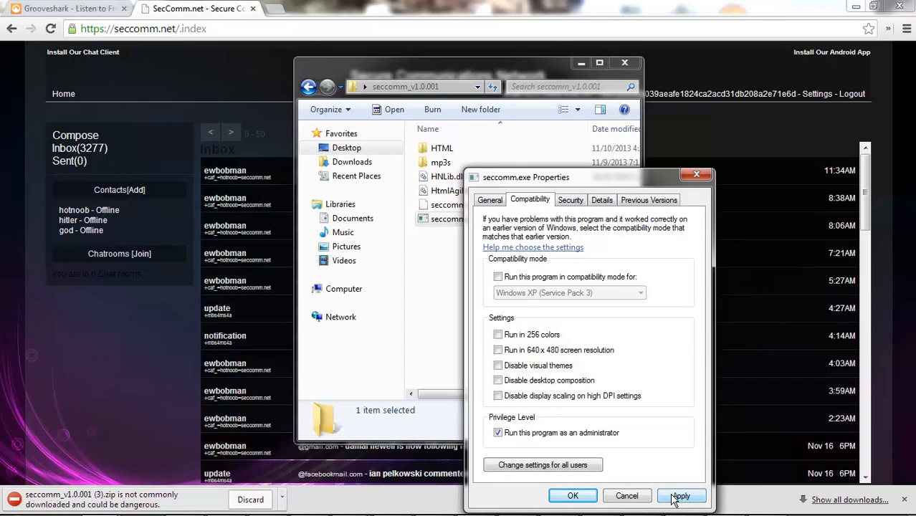
click(680, 496)
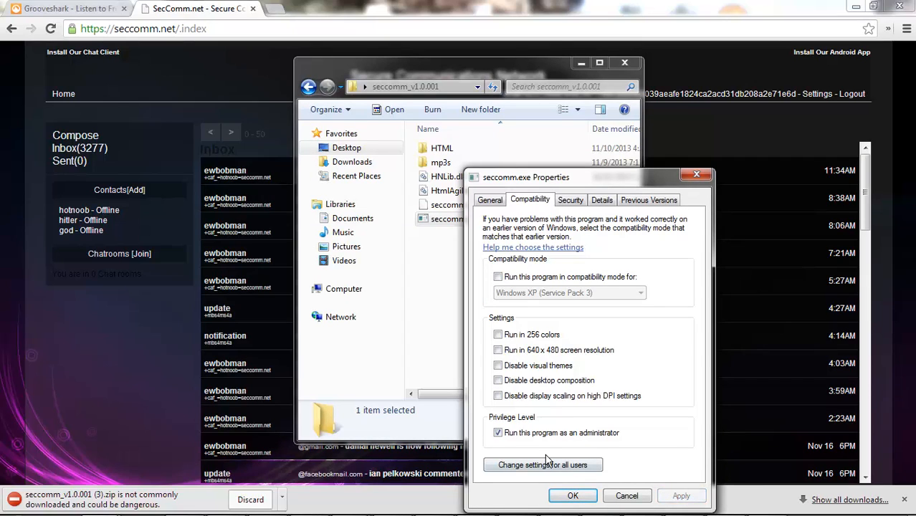
click(626, 496)
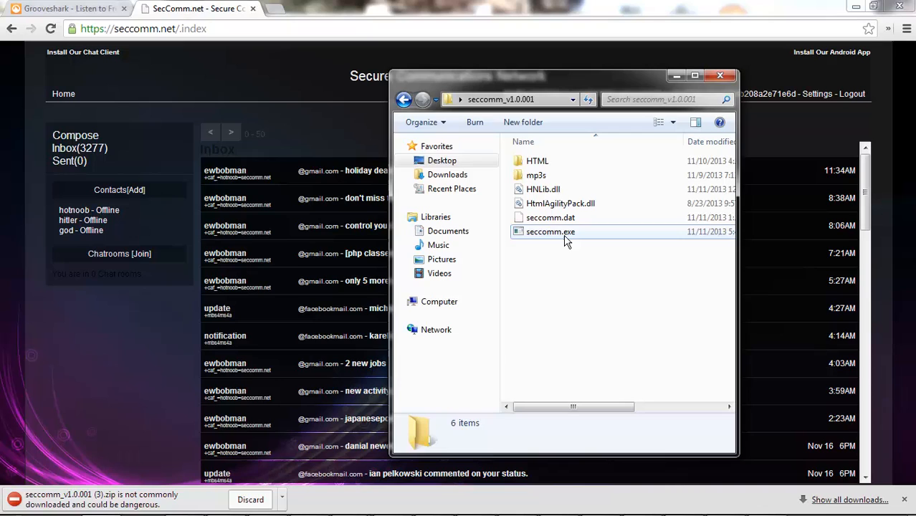
Step: Launch seccomm.exe and enter the username hotnoob in the login window
double_click(551, 231)
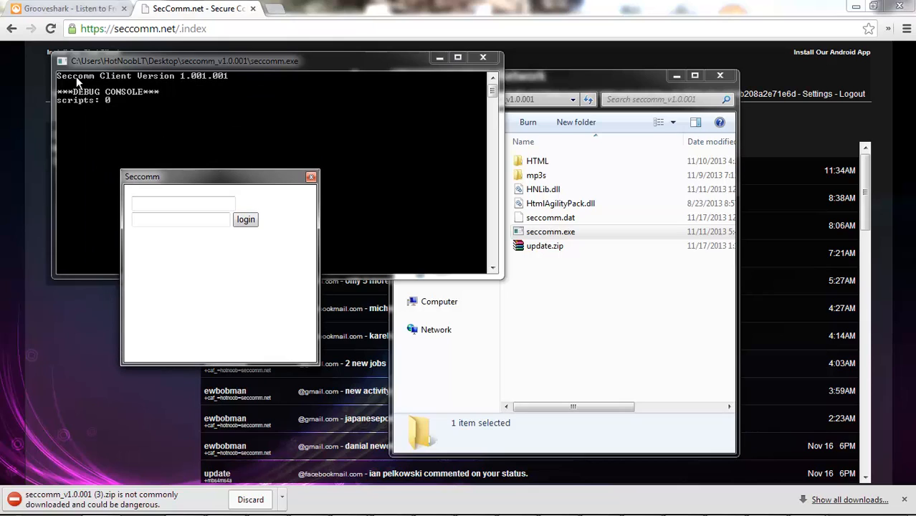
mouse_move(251, 91)
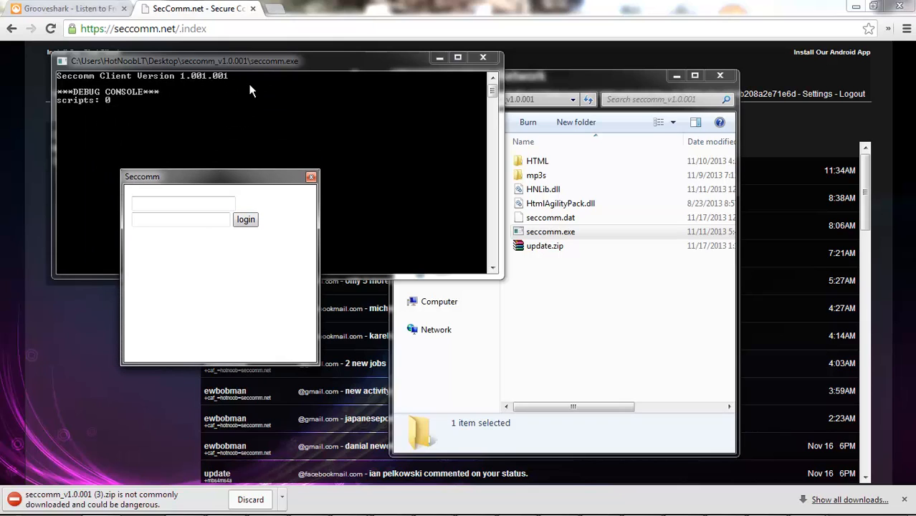
click(184, 203)
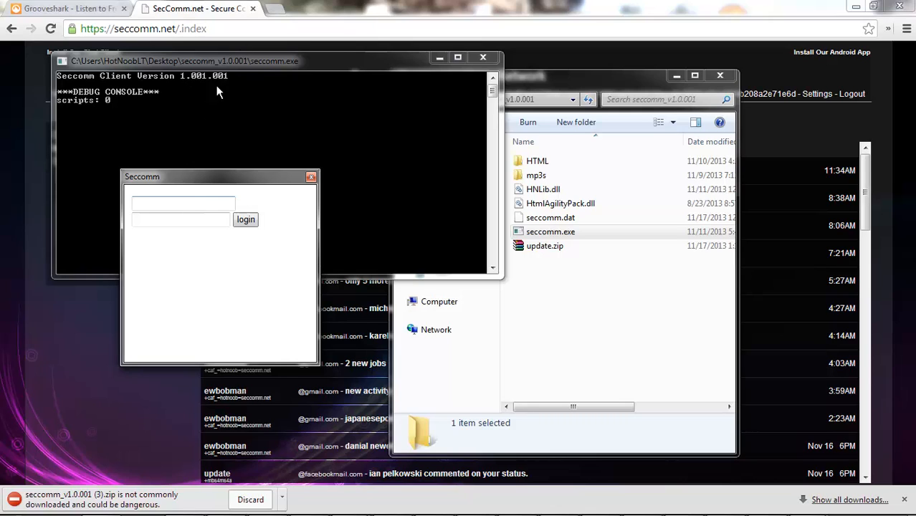
text(h)
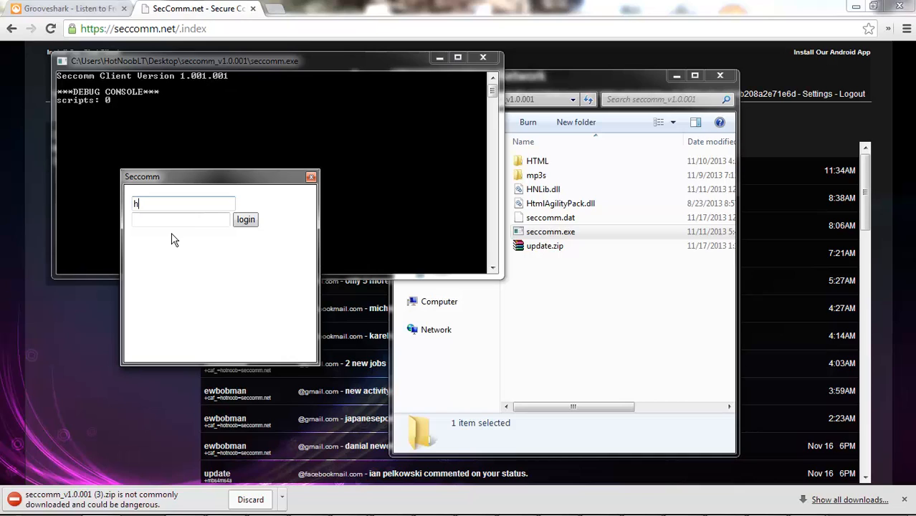
text(otnoob)
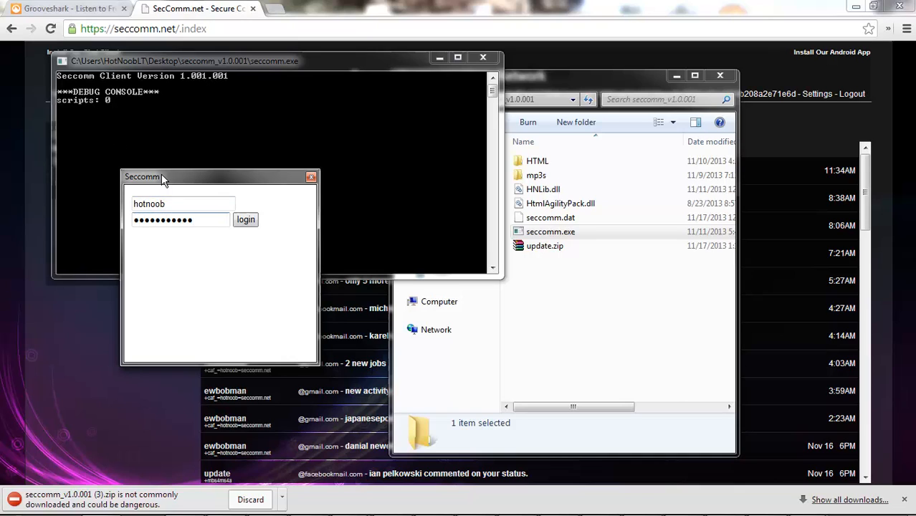
drag(161, 178, 249, 141)
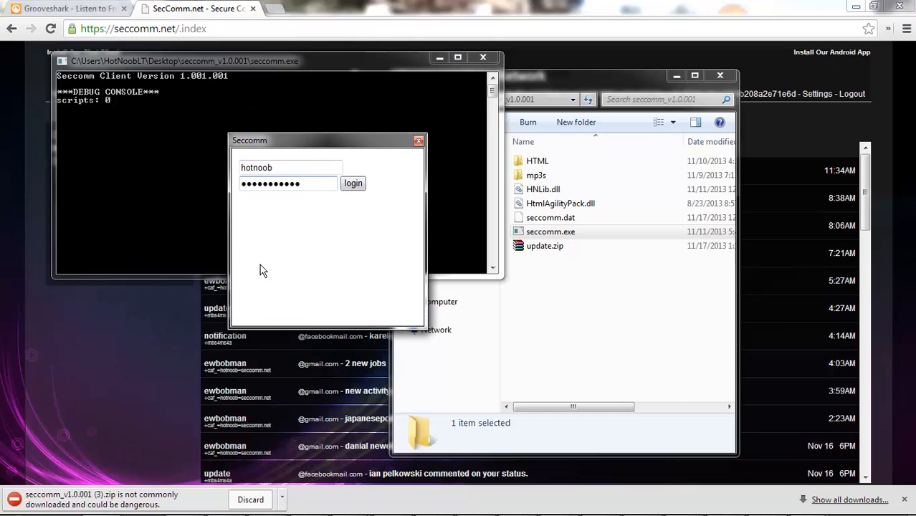
Step: Submit the password, dismiss the PWBAD error and re-enter the credentials
click(290, 167)
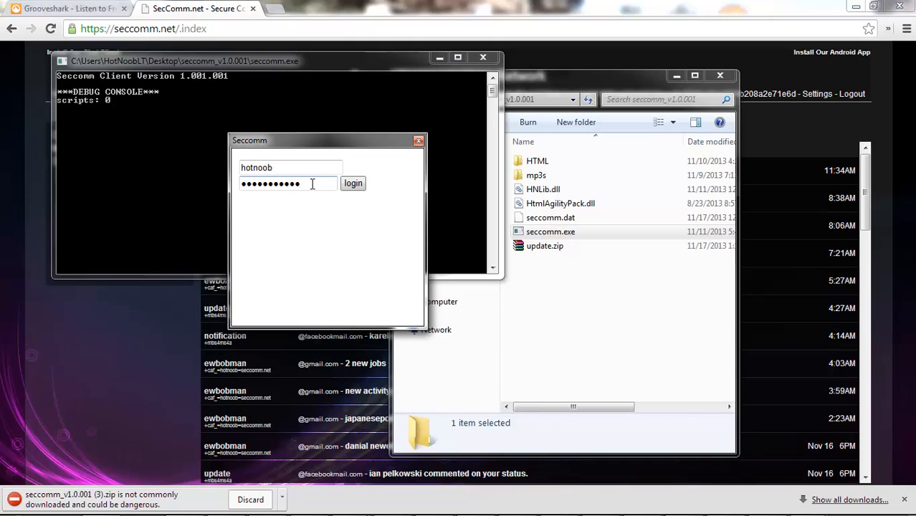
click(353, 183)
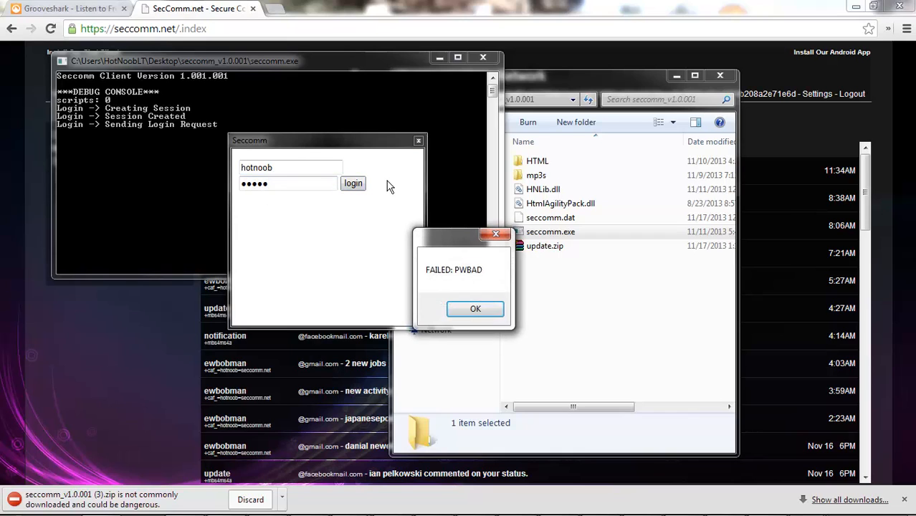
click(476, 308)
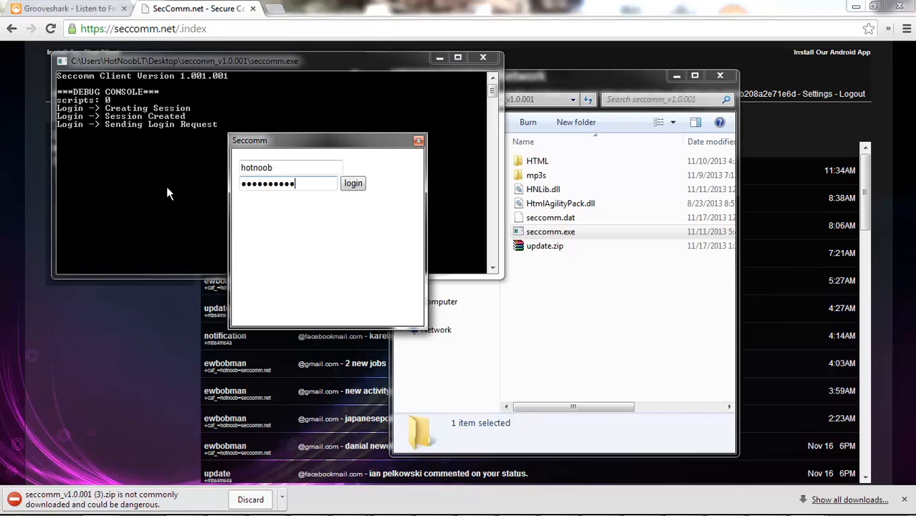
click(353, 183)
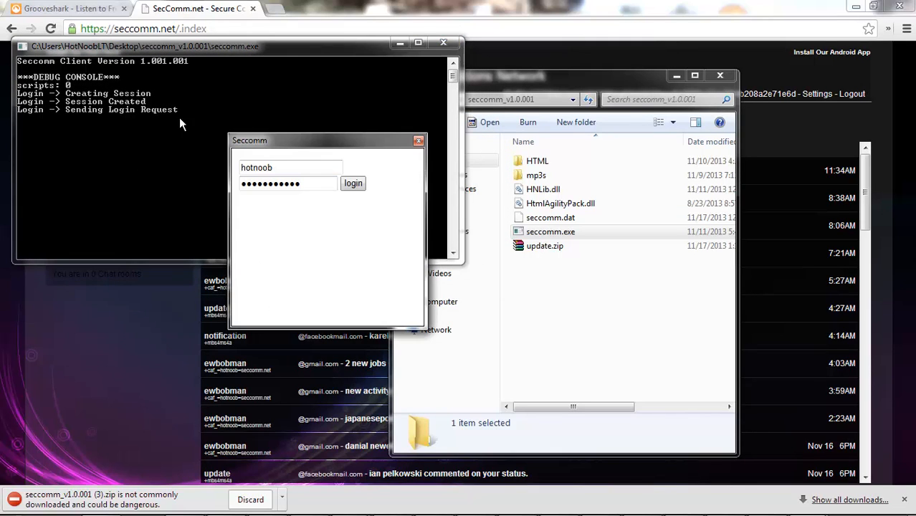
mouse_move(279, 305)
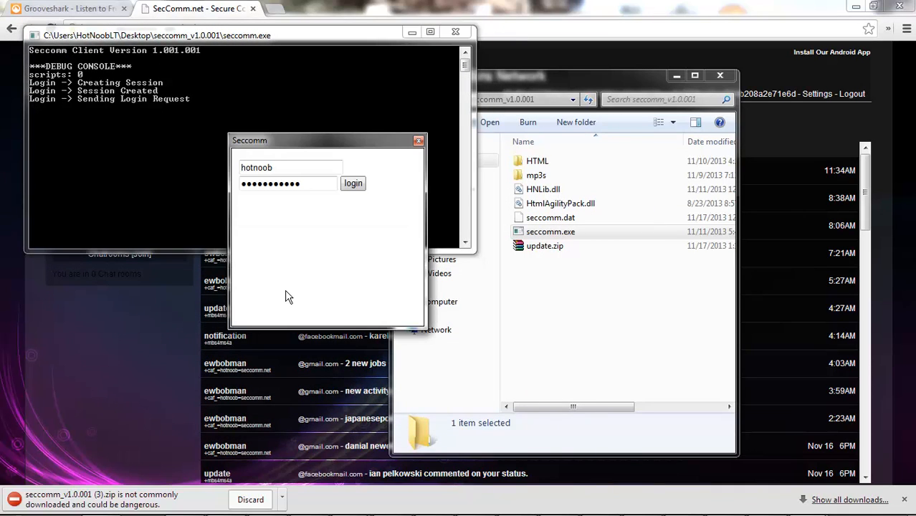
Step: Log in with the corrected password, open the first contact's chat and start typing 'hell'
click(353, 183)
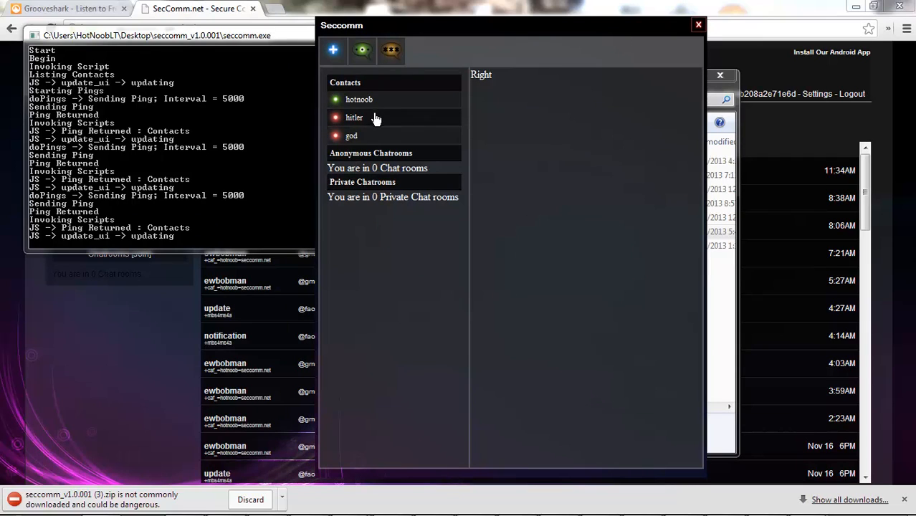
mouse_move(442, 92)
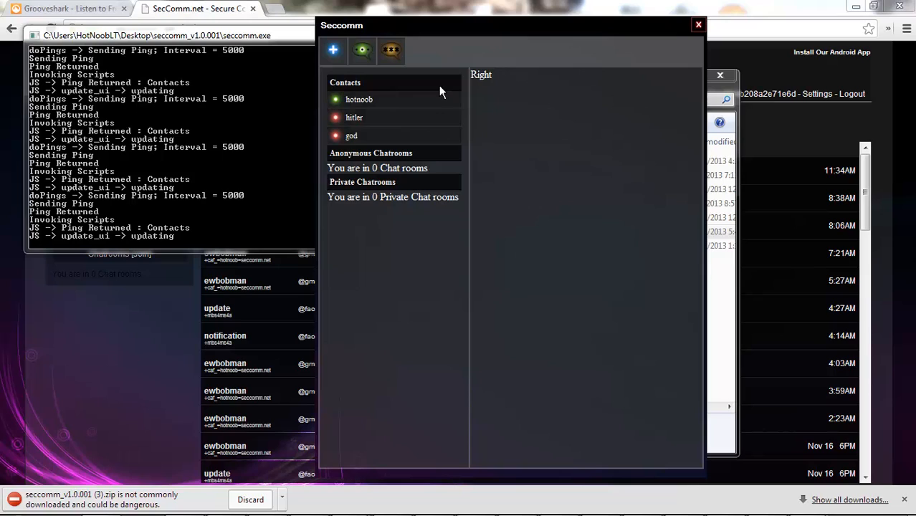
click(358, 99)
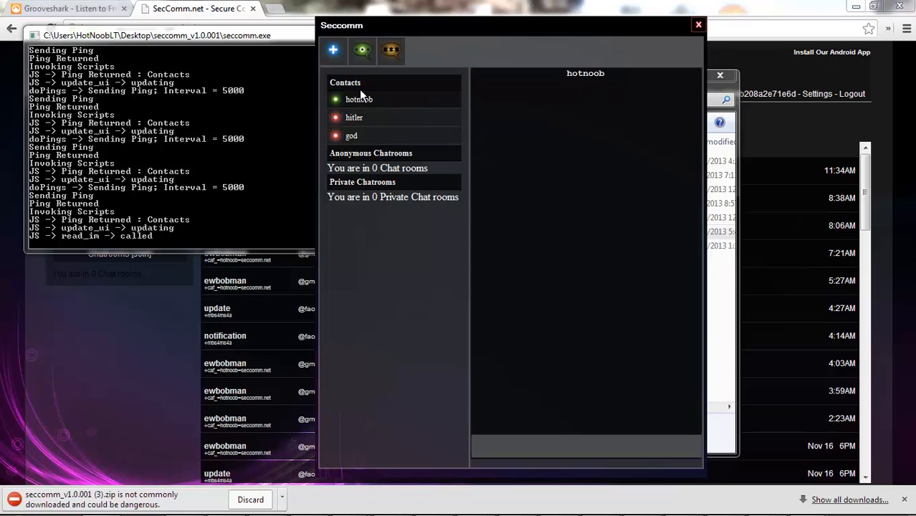
click(358, 99)
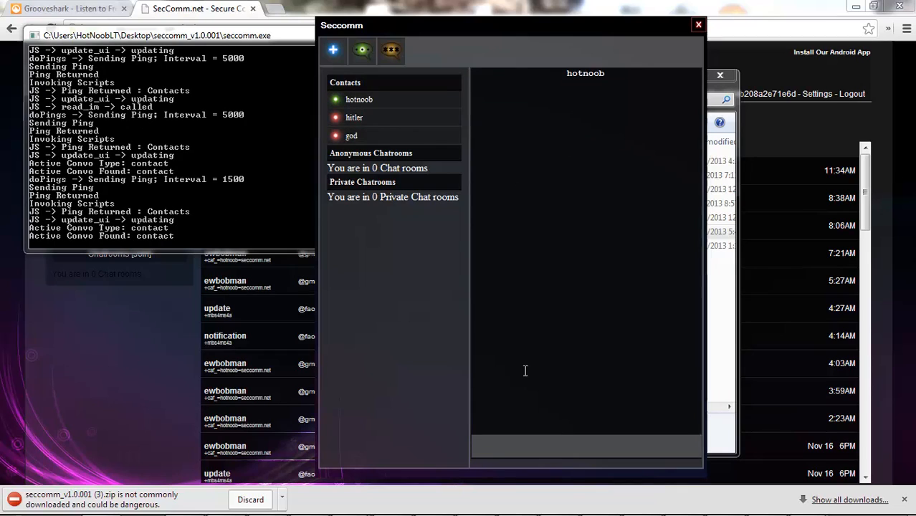
text(hell)
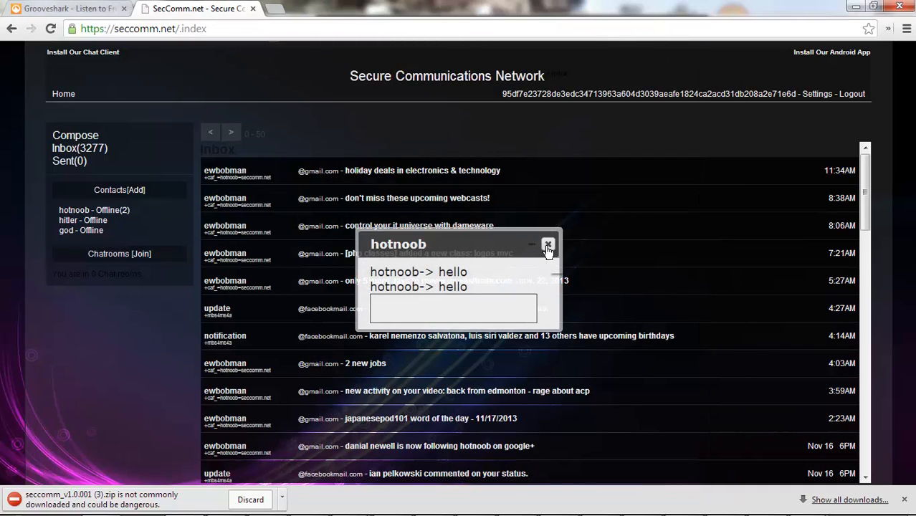
mouse_move(548, 246)
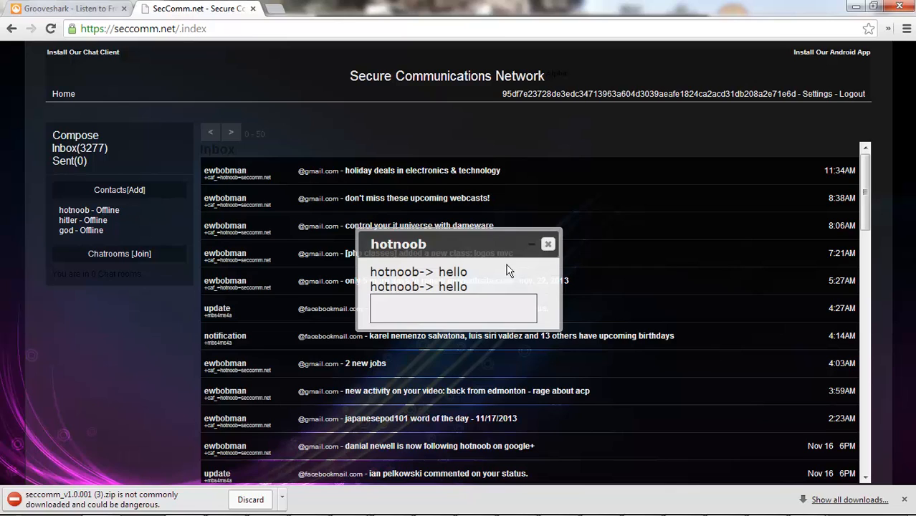
mouse_move(549, 244)
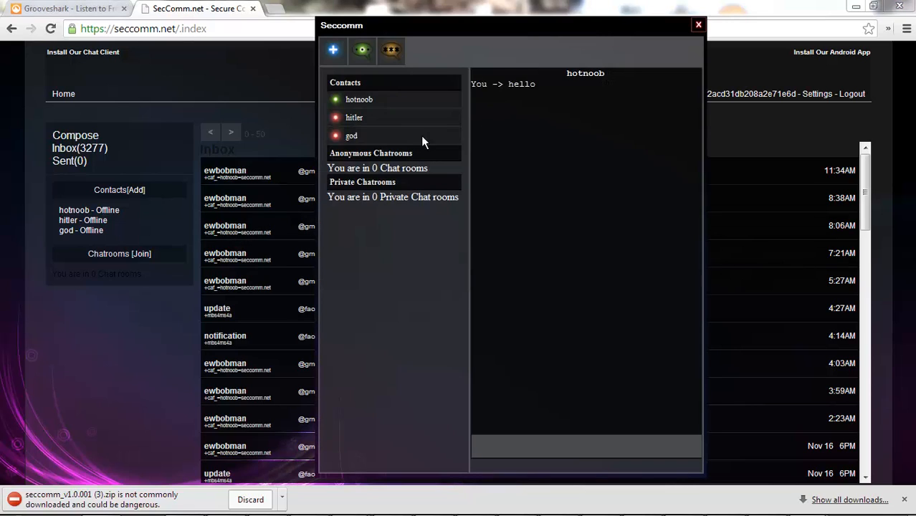
mouse_move(374, 113)
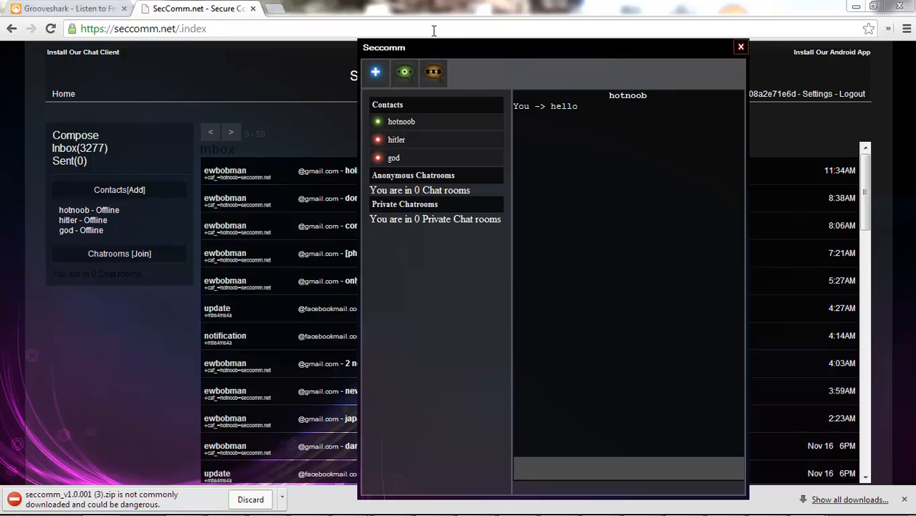
mouse_move(488, 55)
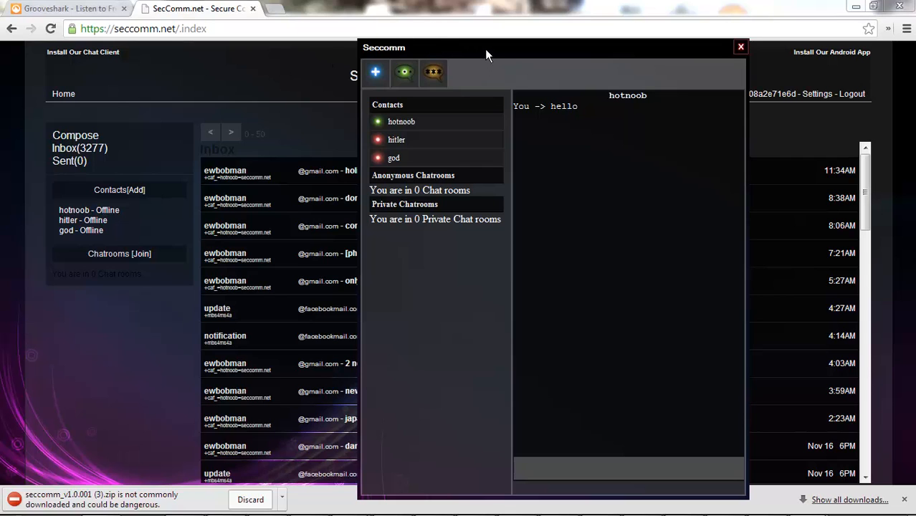
Step: Move the chat window around over the inbox page, then close it with its red X
drag(487, 55, 445, 76)
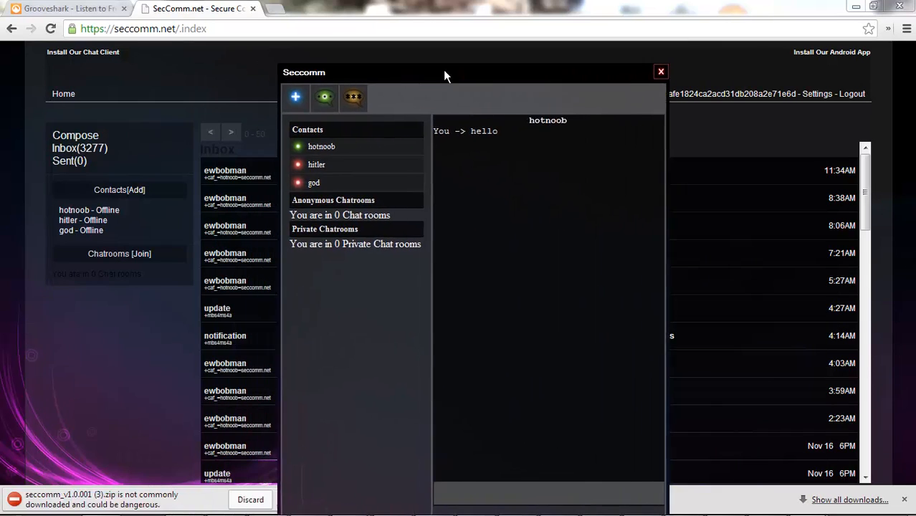
drag(445, 72, 502, 60)
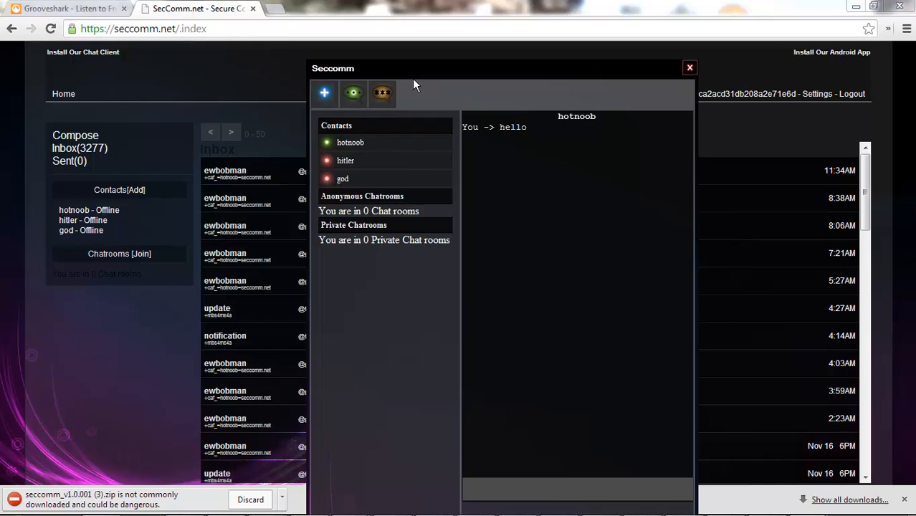
drag(414, 69, 522, 40)
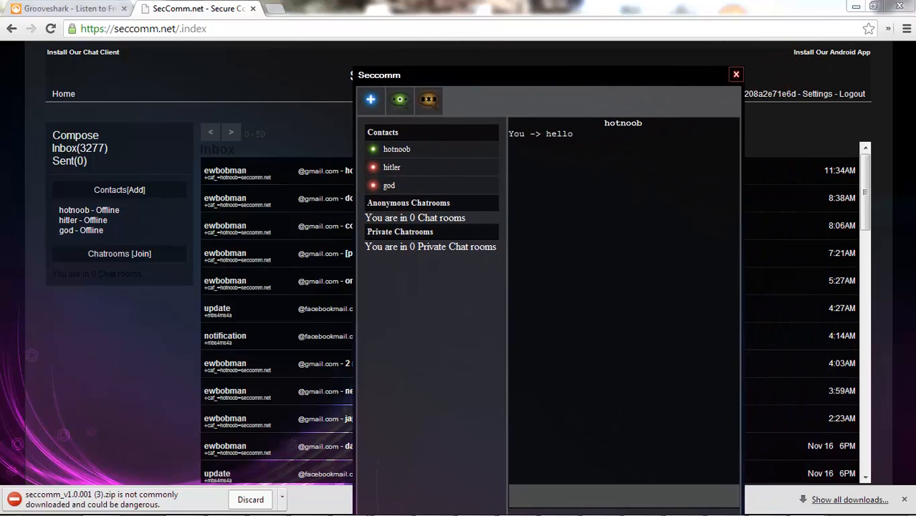
click(736, 75)
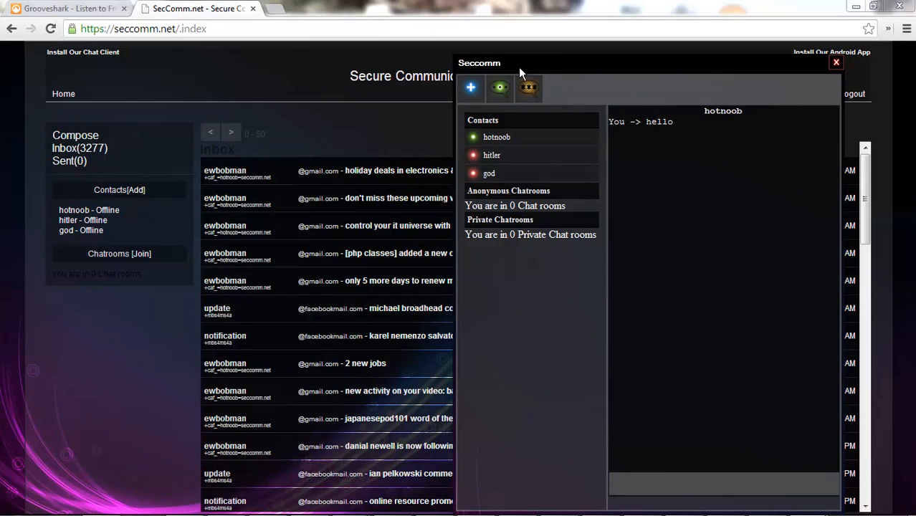
mouse_move(571, 227)
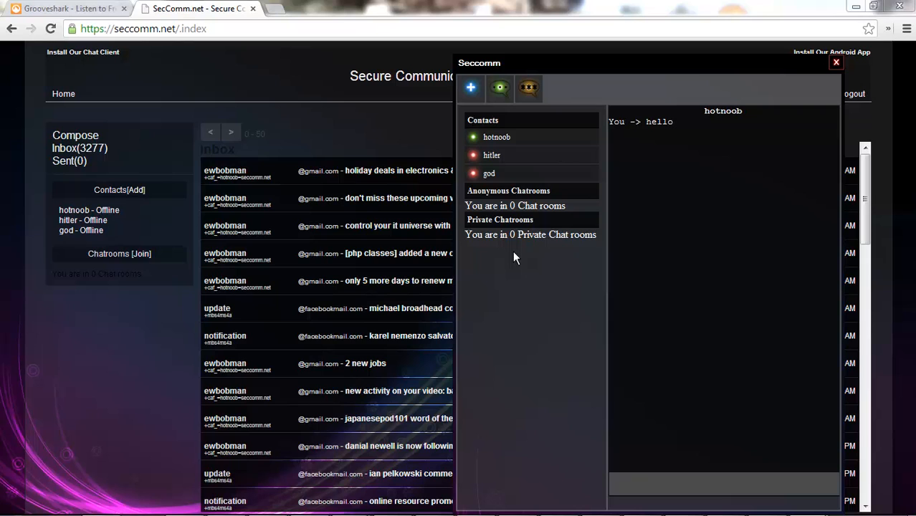
mouse_move(515, 184)
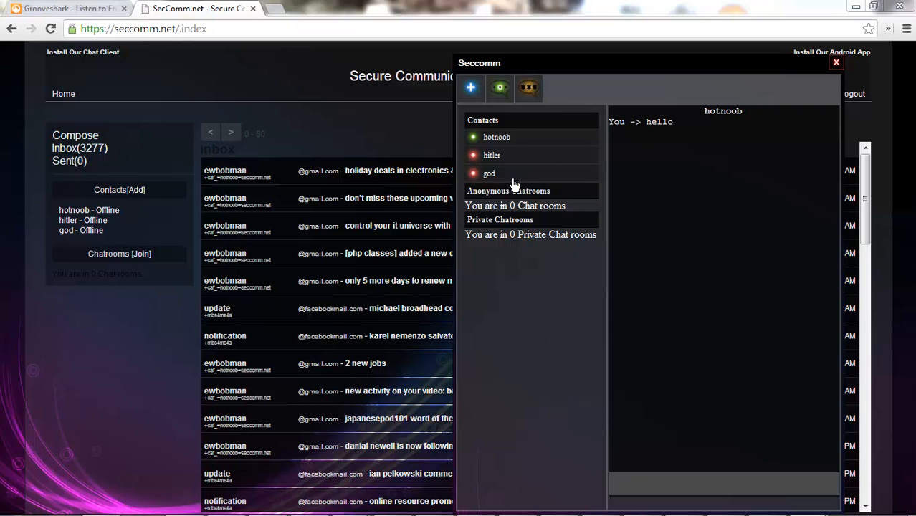
drag(479, 63, 170, 86)
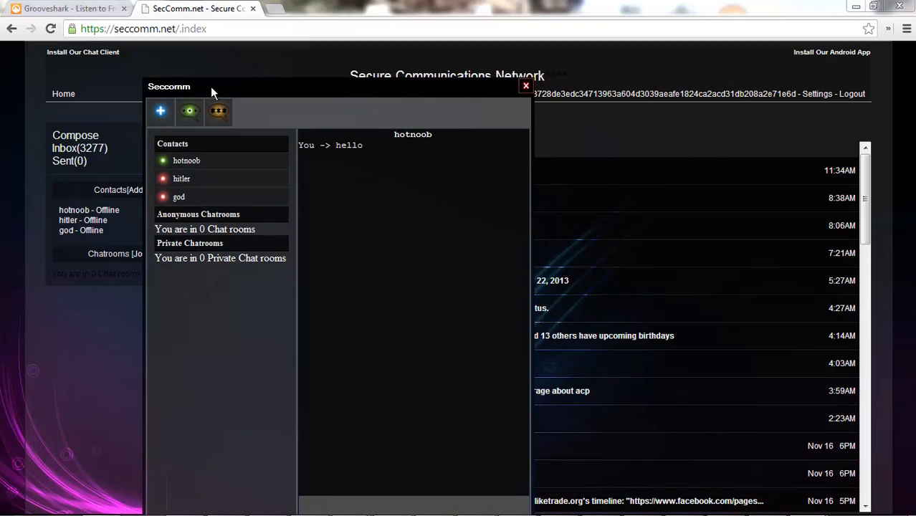
mouse_move(235, 107)
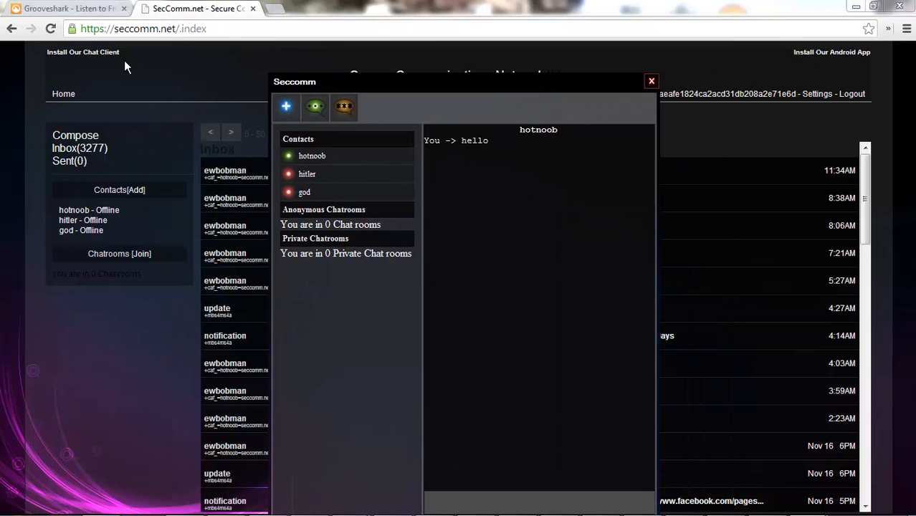
drag(466, 80, 466, 68)
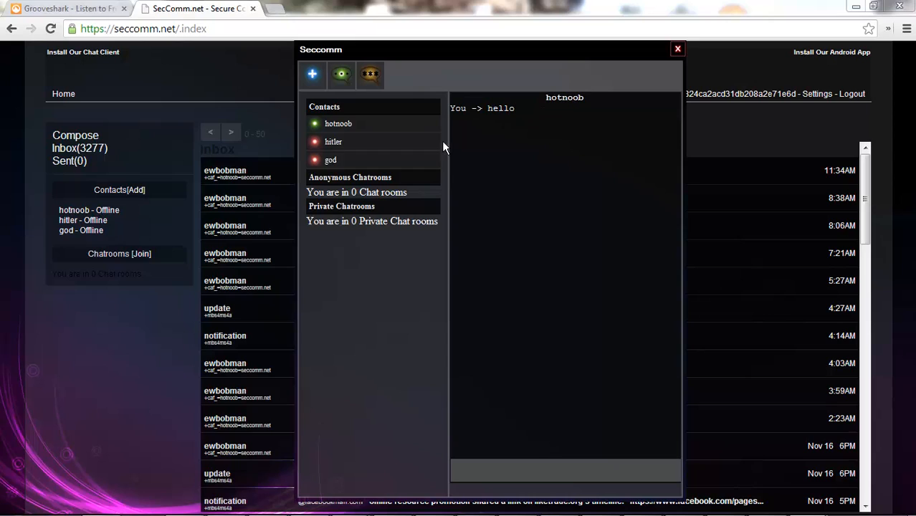
mouse_move(380, 207)
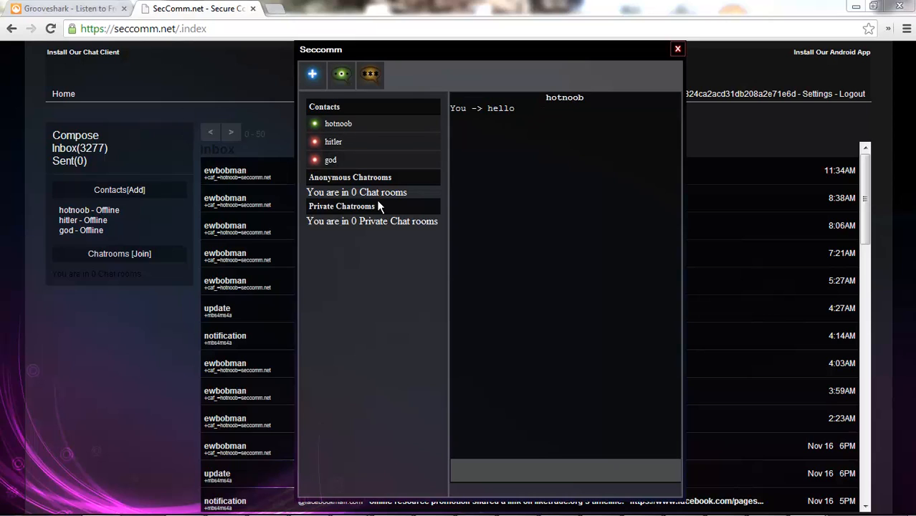
mouse_move(729, 185)
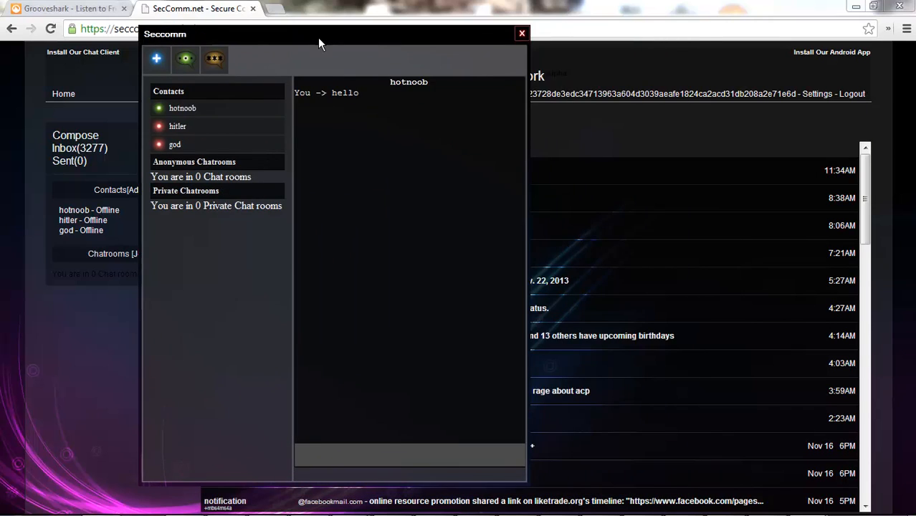
click(522, 35)
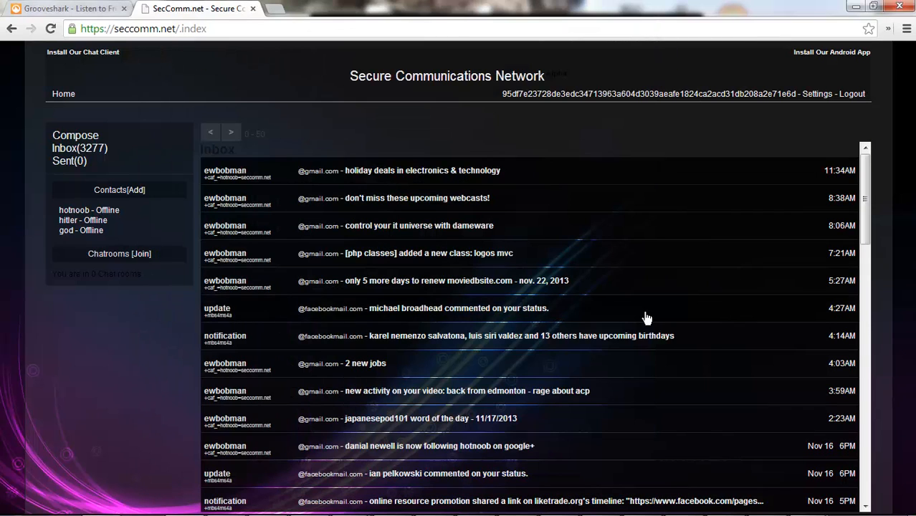
mouse_move(809, 107)
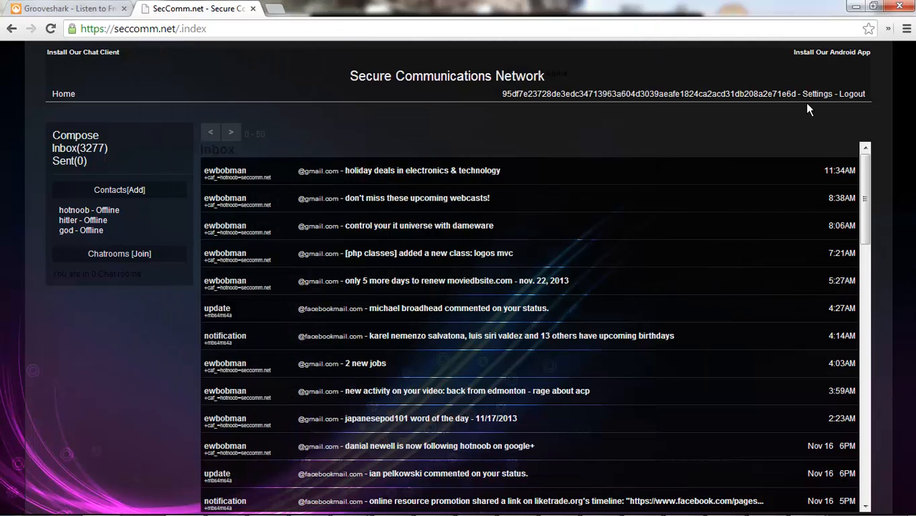
mouse_move(476, 124)
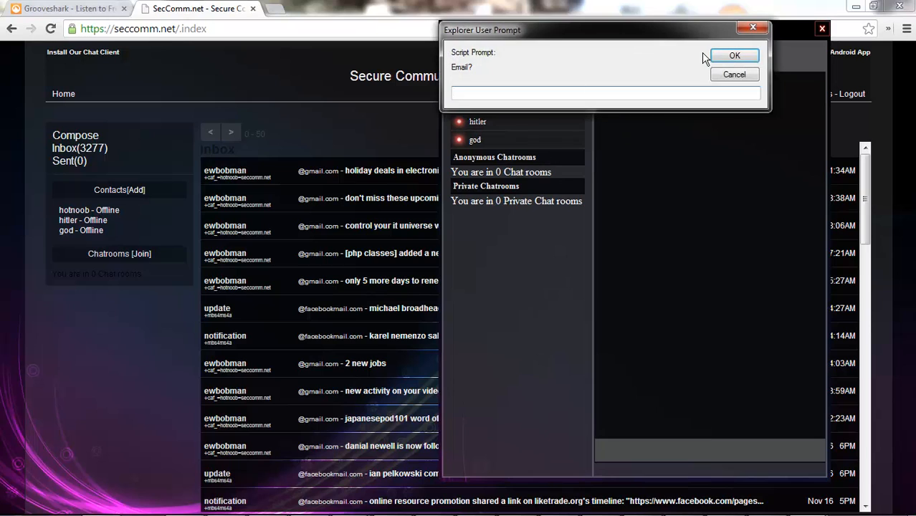
Step: Answer the Email prompt, continue past the script error and reopen the seccomm_v1.0.001 folder
click(734, 55)
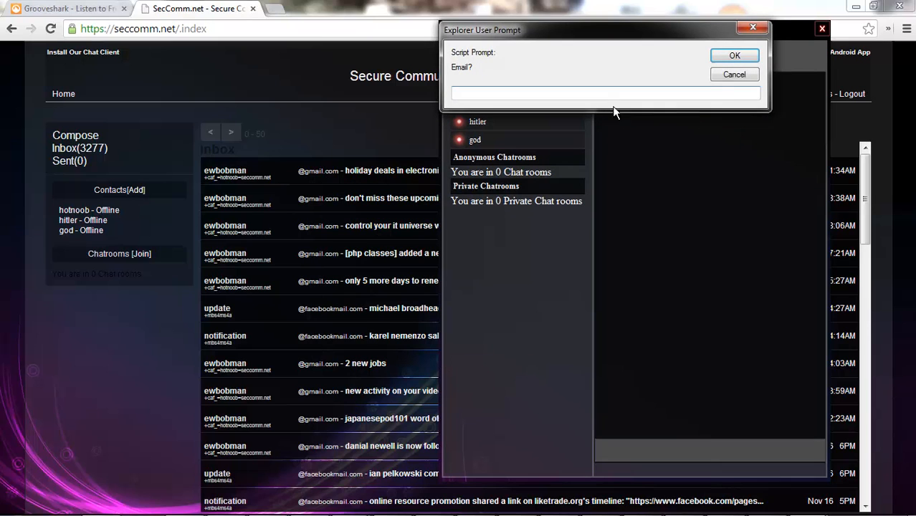
click(734, 56)
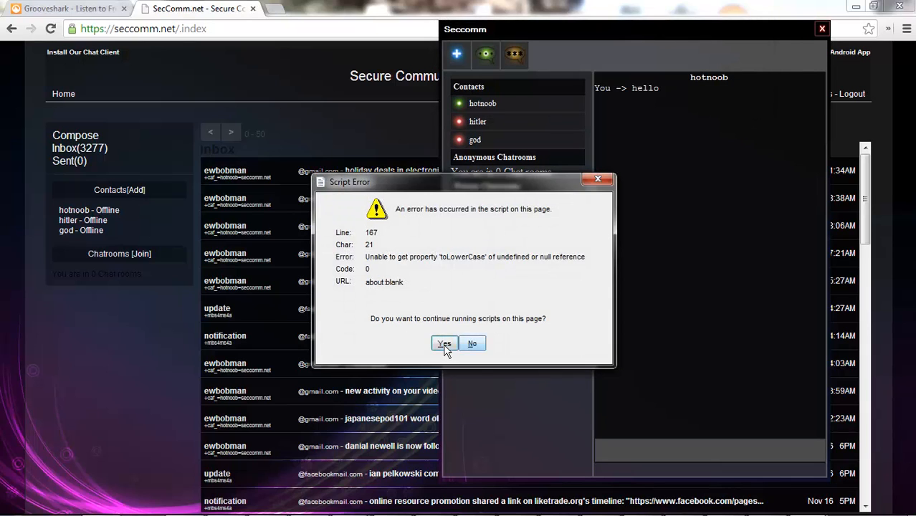
click(444, 344)
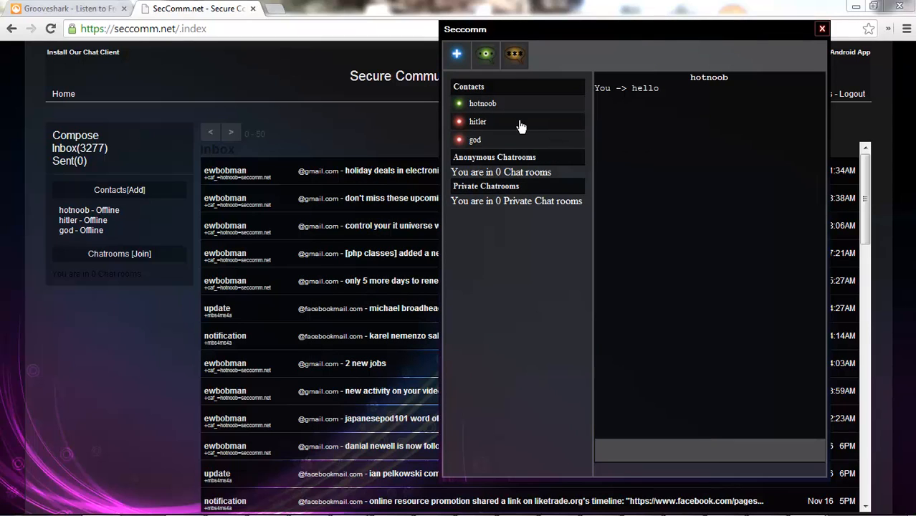
click(475, 140)
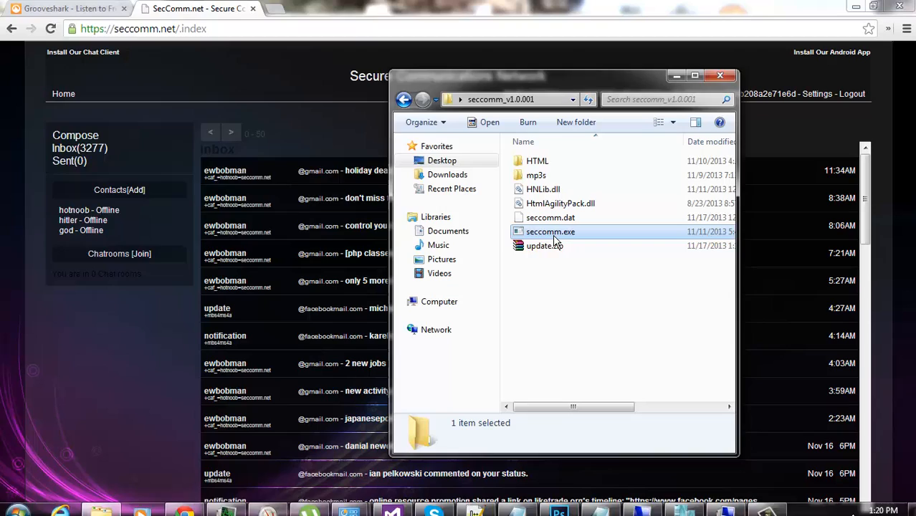
Step: Relaunch seccomm.exe and log in as hotnoob to reach the main screen
double_click(551, 233)
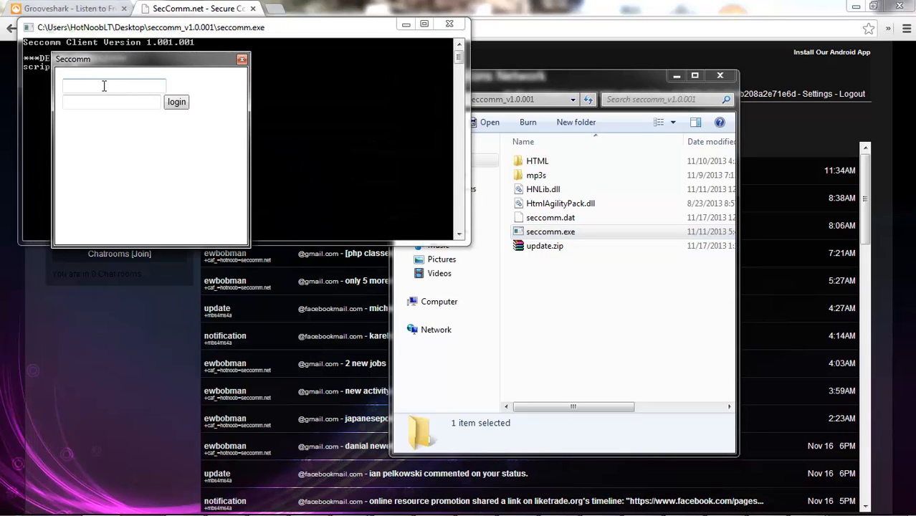
text(hotnoob)
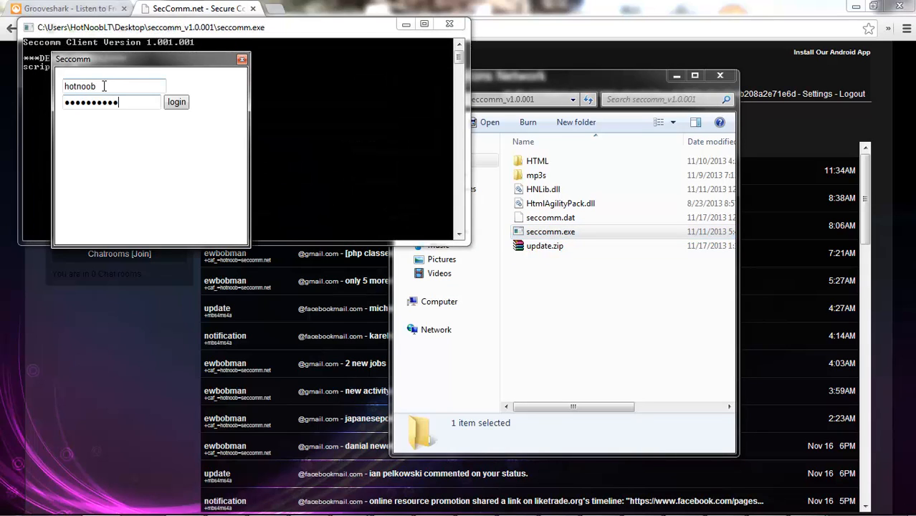
click(175, 102)
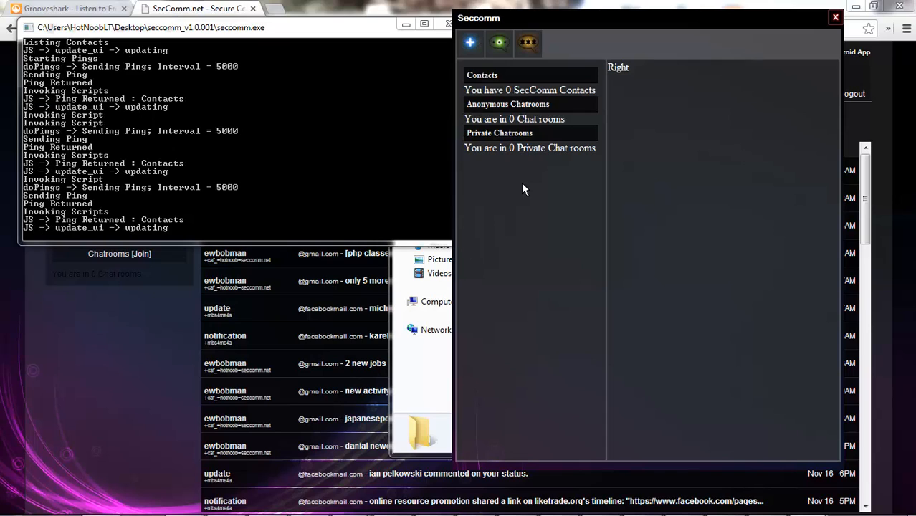
mouse_move(470, 43)
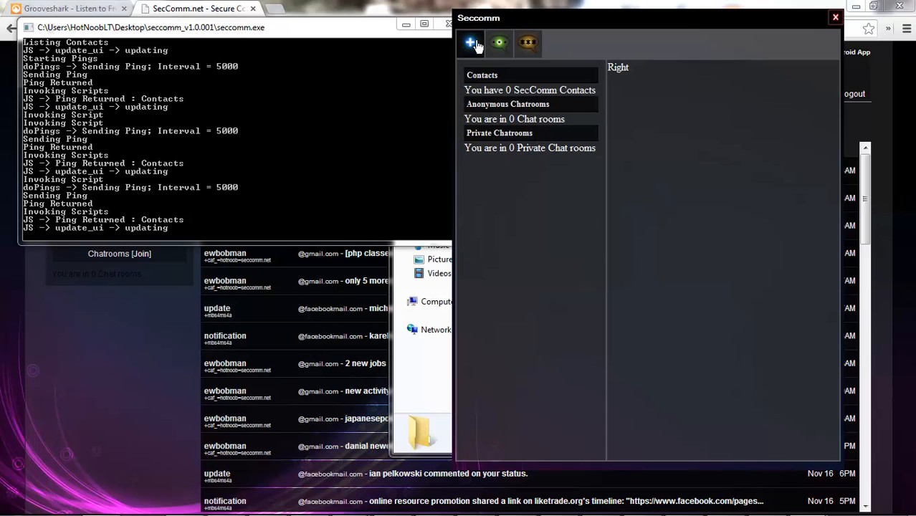
Step: Add hotnoob as a contact via the email prompt and open its conversation
click(470, 43)
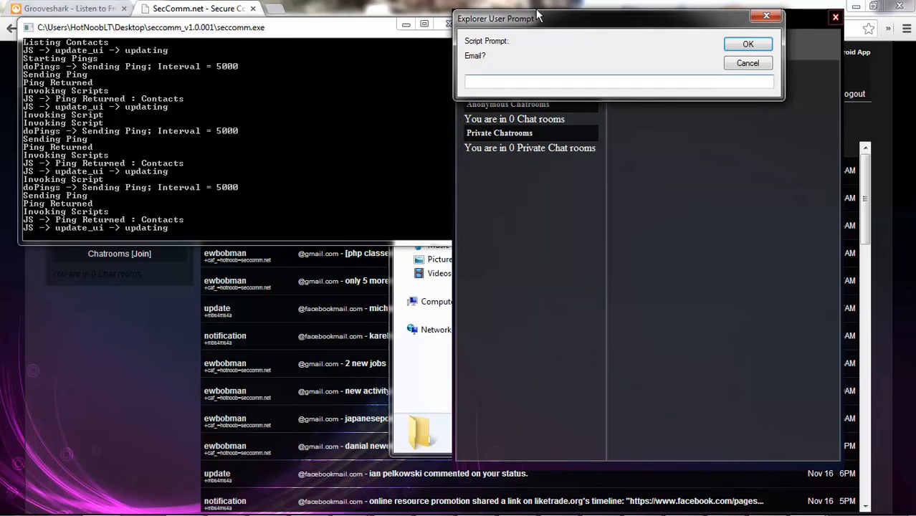
drag(538, 18, 244, 116)
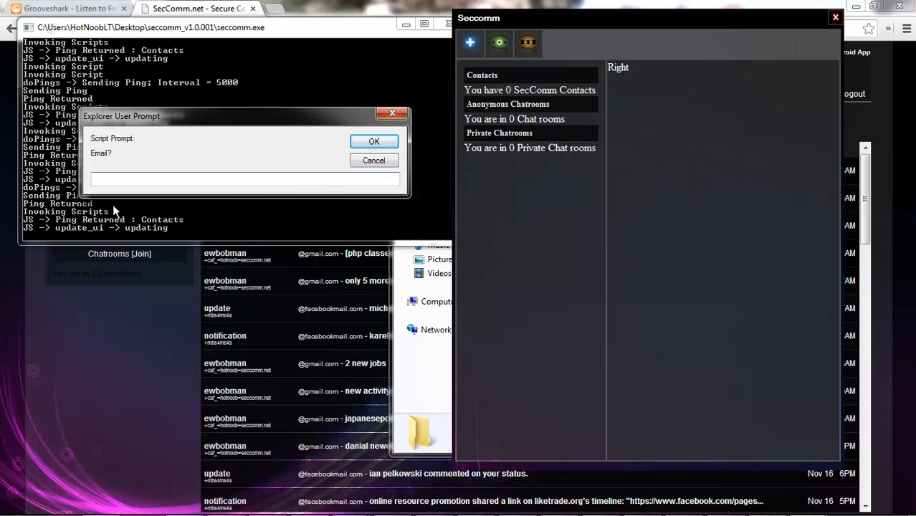
mouse_move(145, 192)
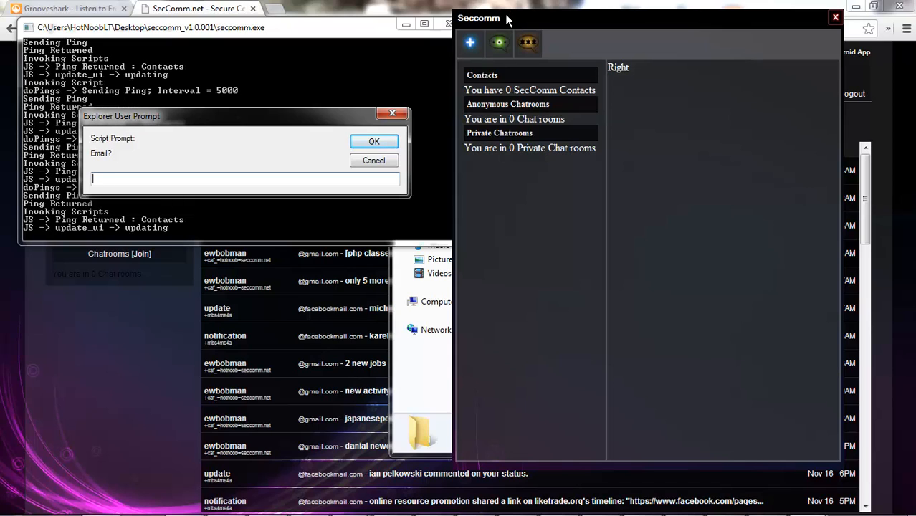
mouse_move(271, 160)
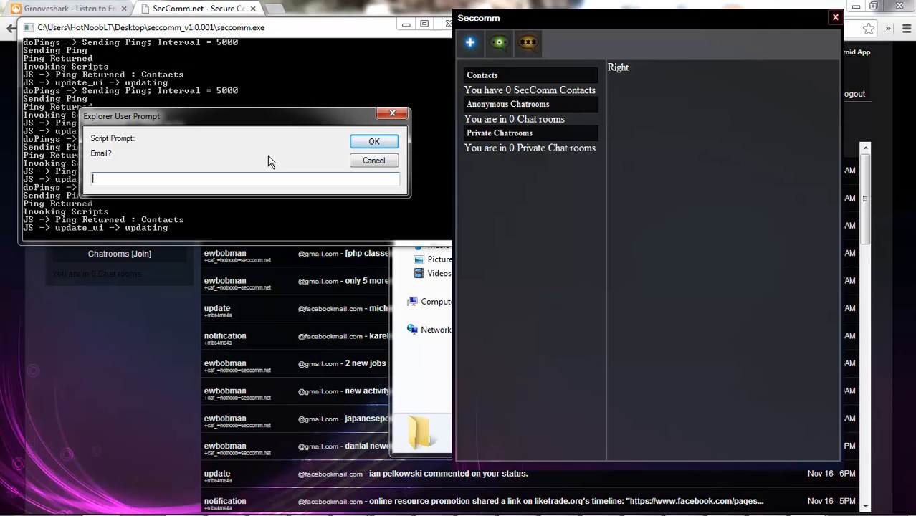
text(hotno)
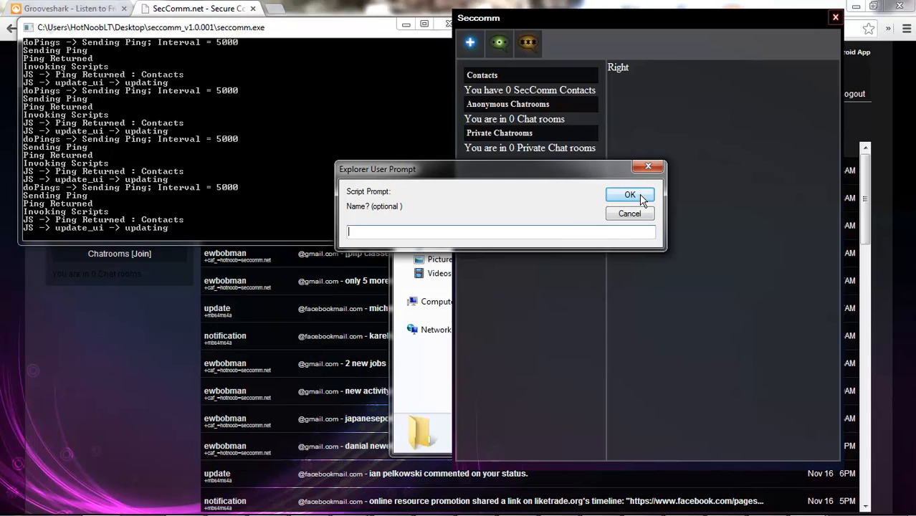
click(629, 195)
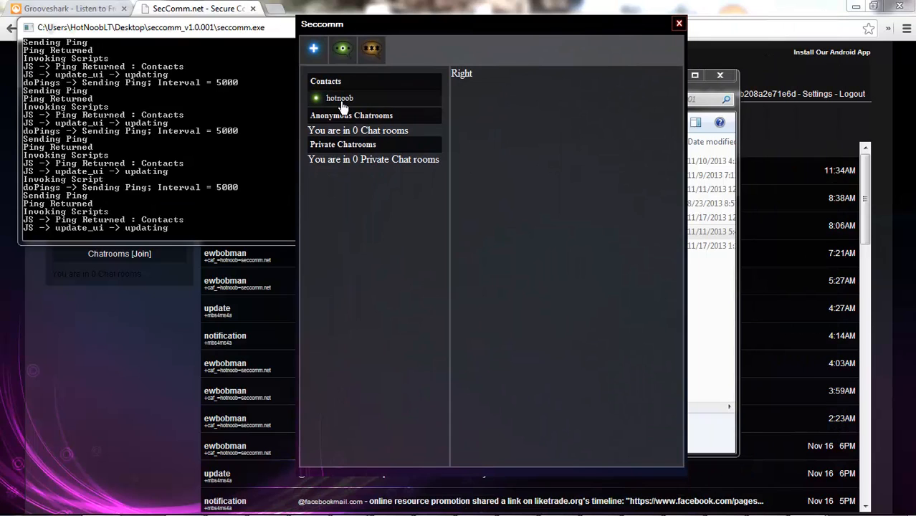
click(338, 98)
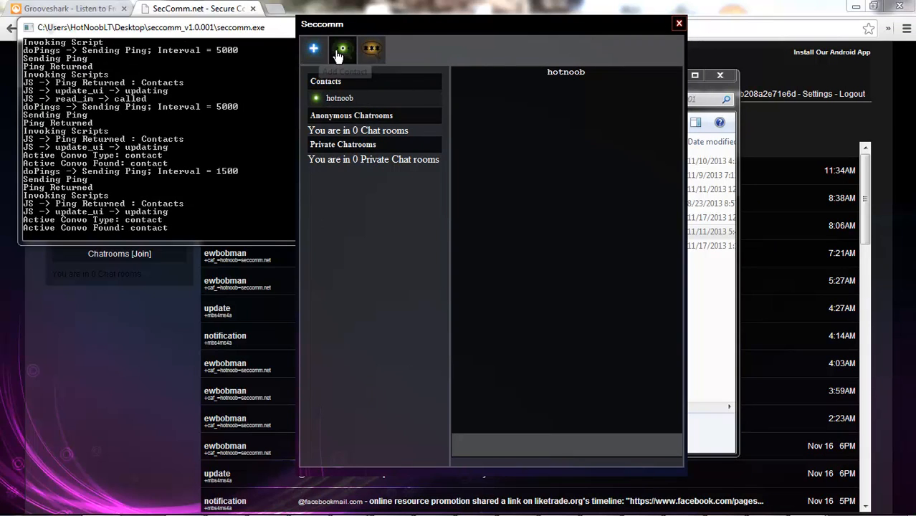
Step: Join an anonymous chatroom named 'name'
click(313, 49)
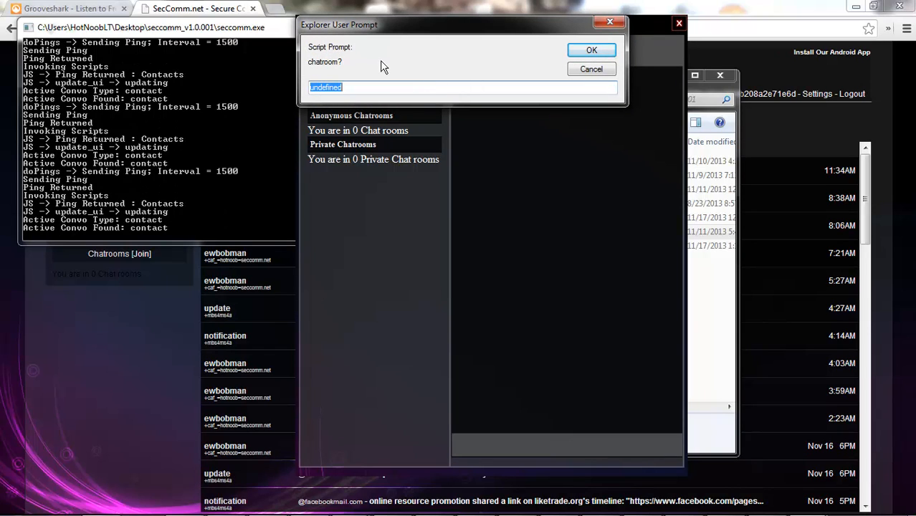
text(name)
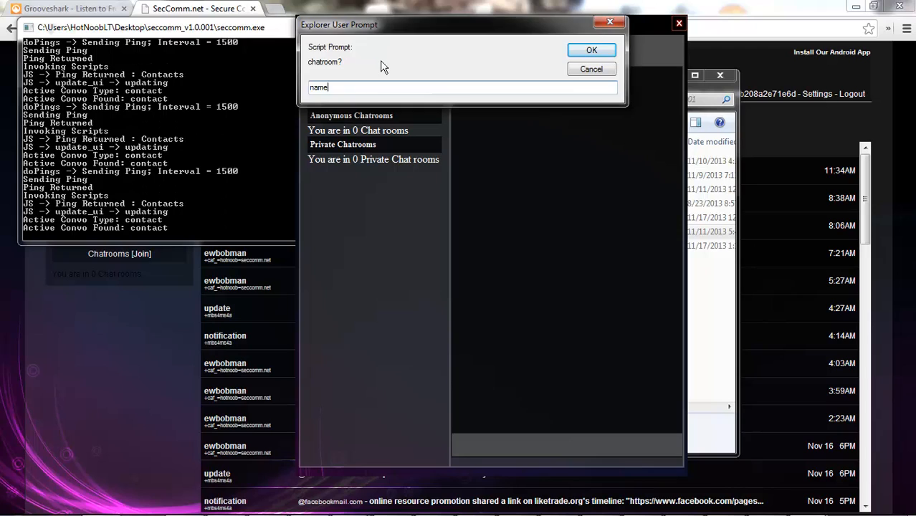
click(591, 49)
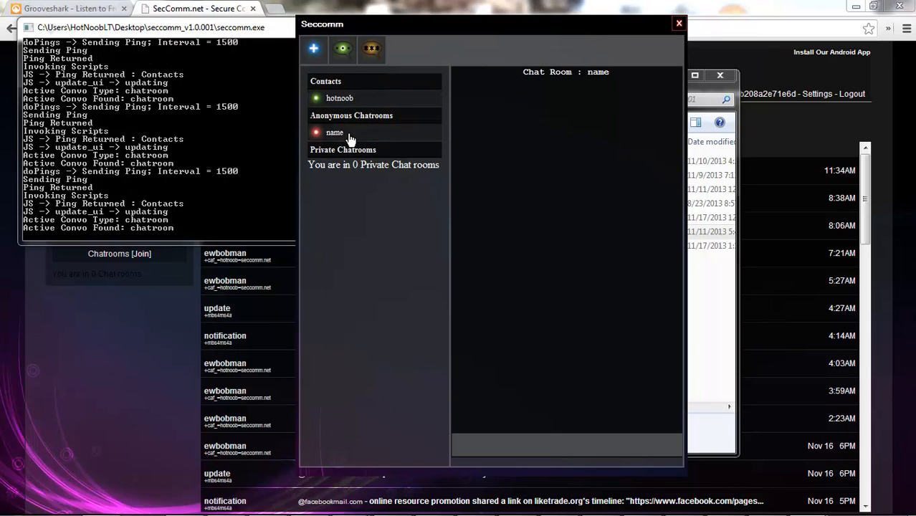
mouse_move(409, 341)
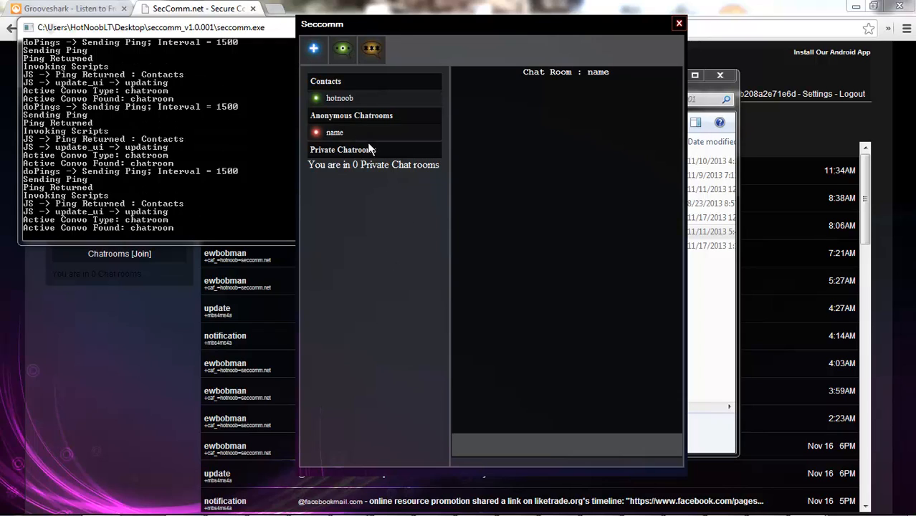
mouse_move(423, 261)
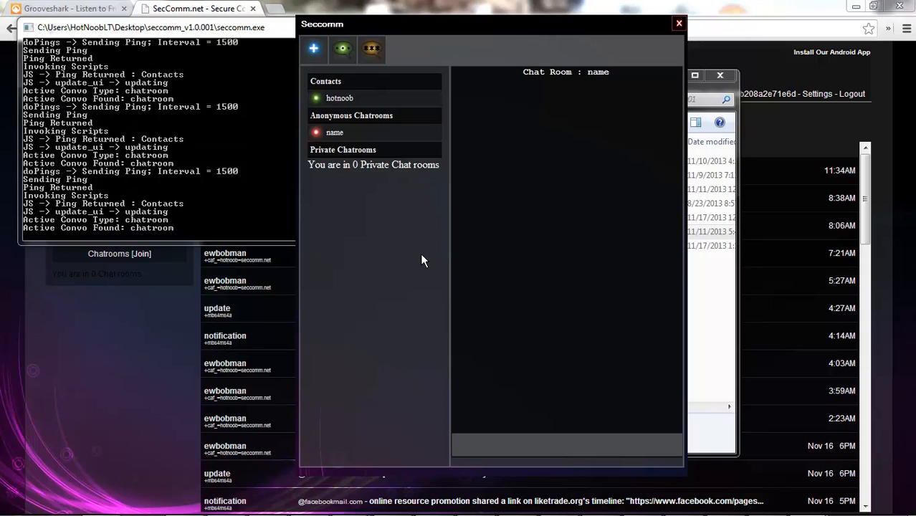
mouse_move(337, 132)
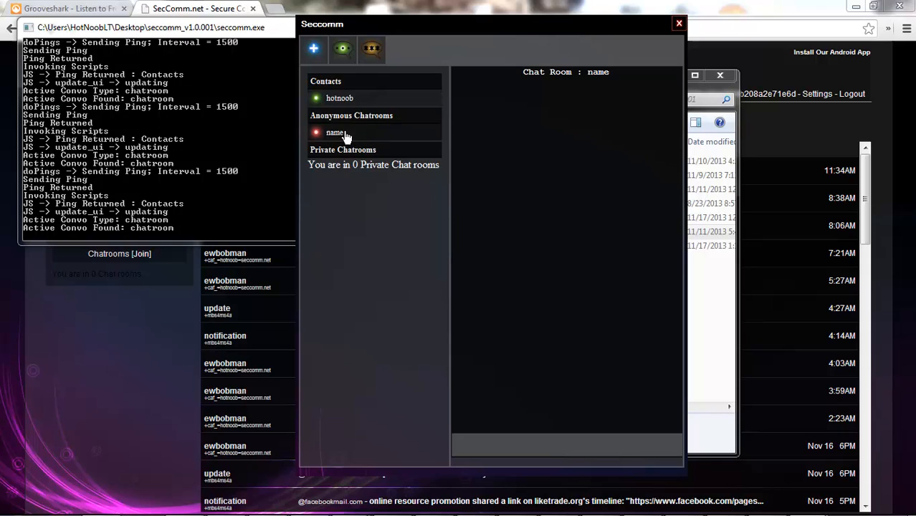
mouse_move(343, 48)
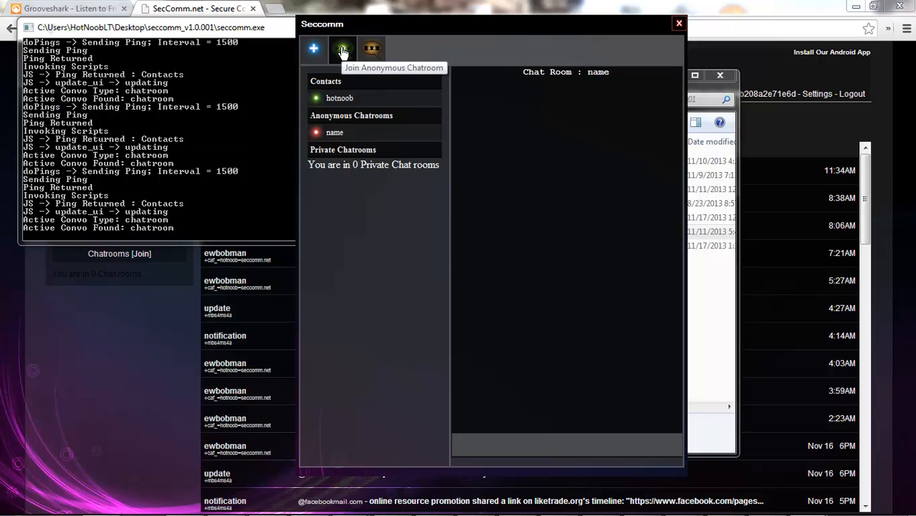
Step: Join the anonymous chatroom 'lajdlfkjfhlksajfhasdlkfj', then start a private chatroom join
click(341, 49)
text(lajdlfkjfh)
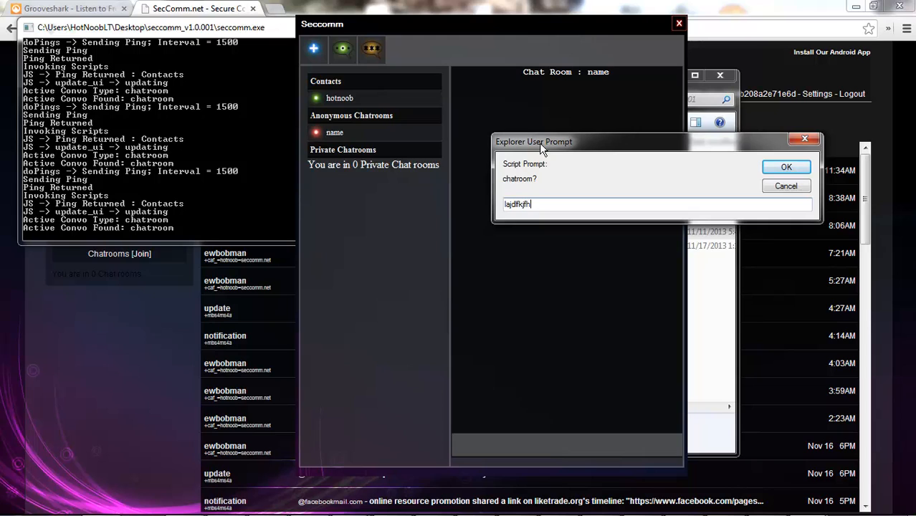
click(786, 166)
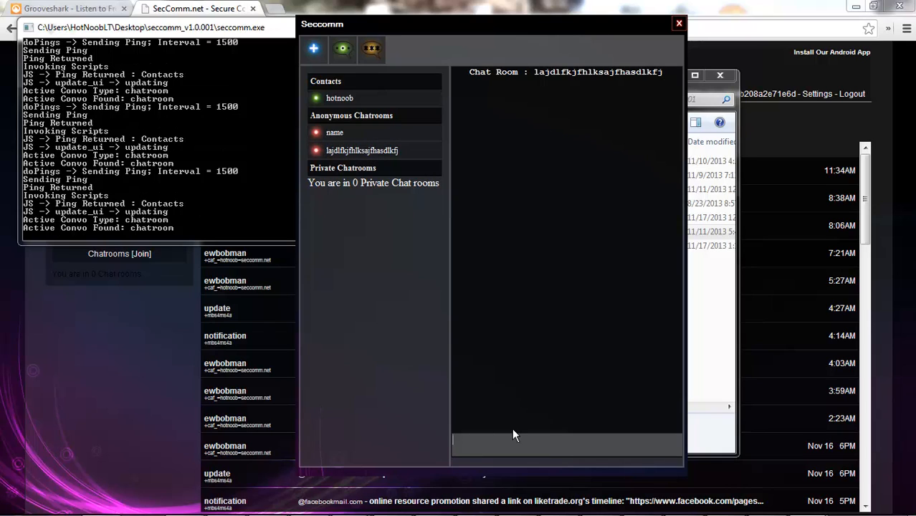
mouse_move(371, 5)
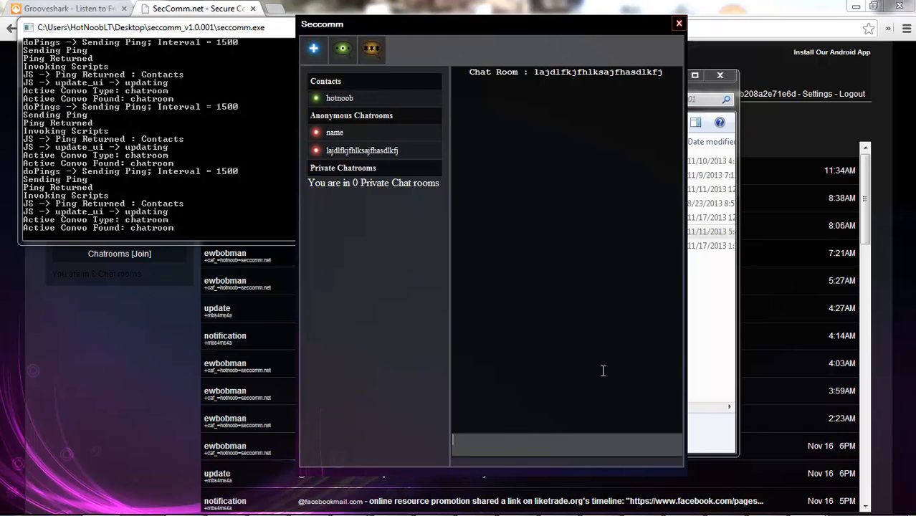
mouse_move(783, 161)
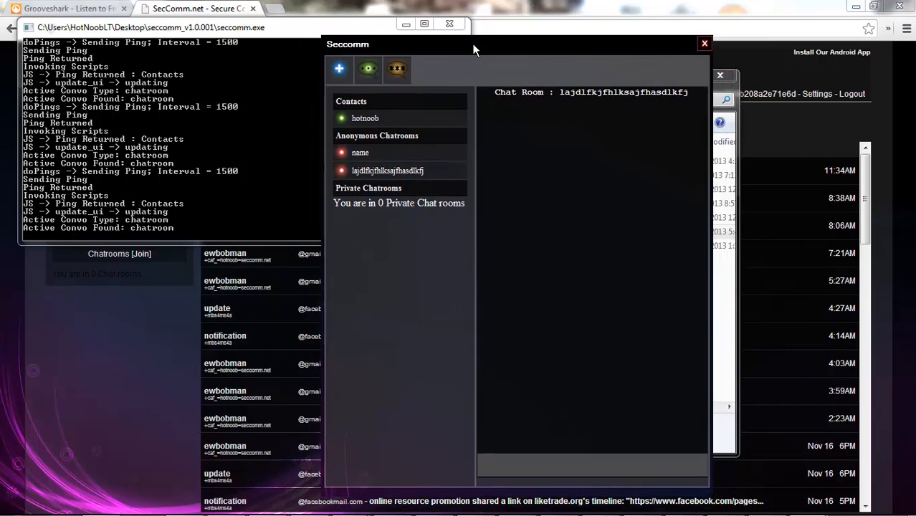
mouse_move(371, 185)
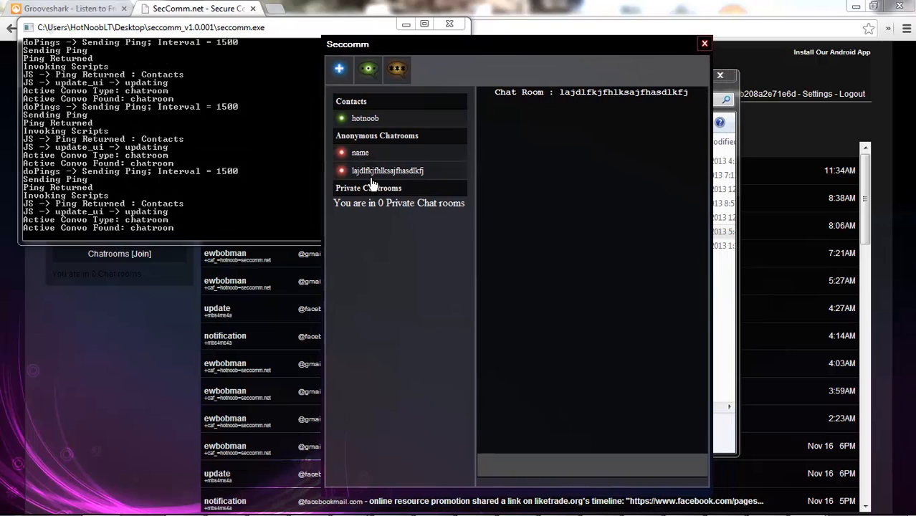
mouse_move(398, 57)
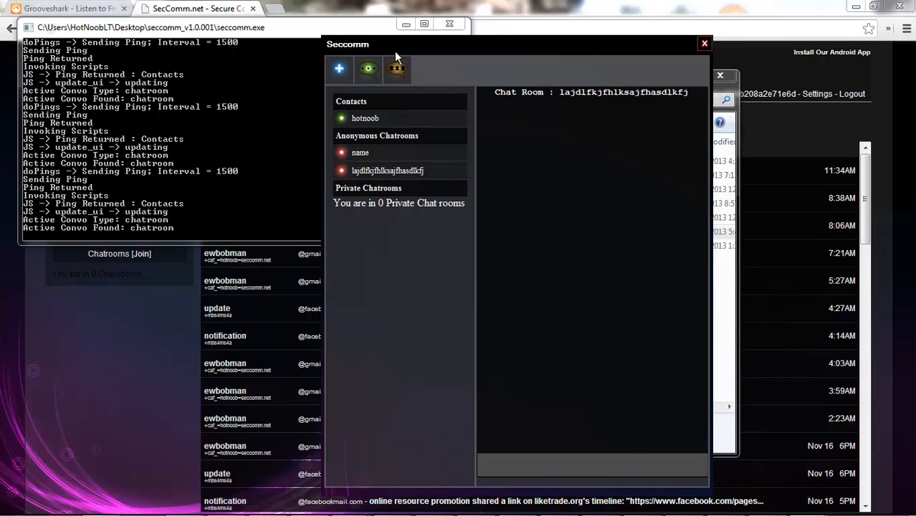
mouse_move(397, 68)
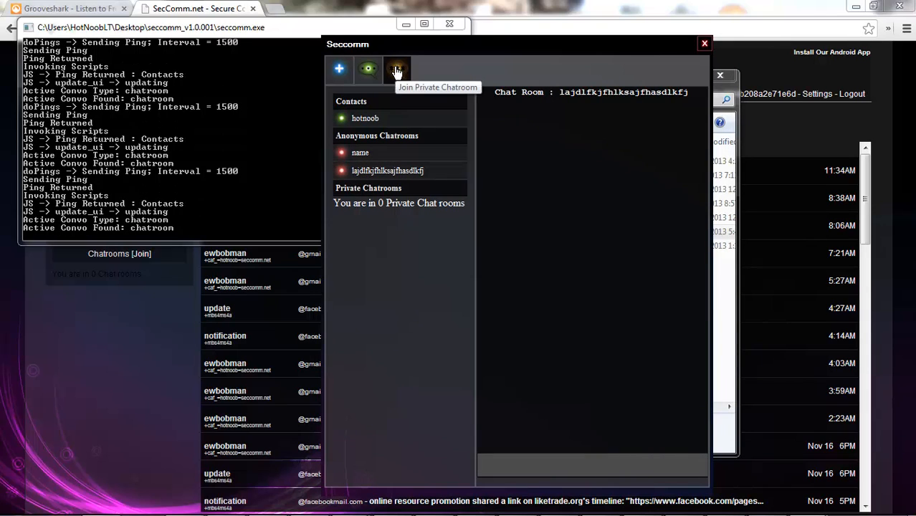
click(396, 69)
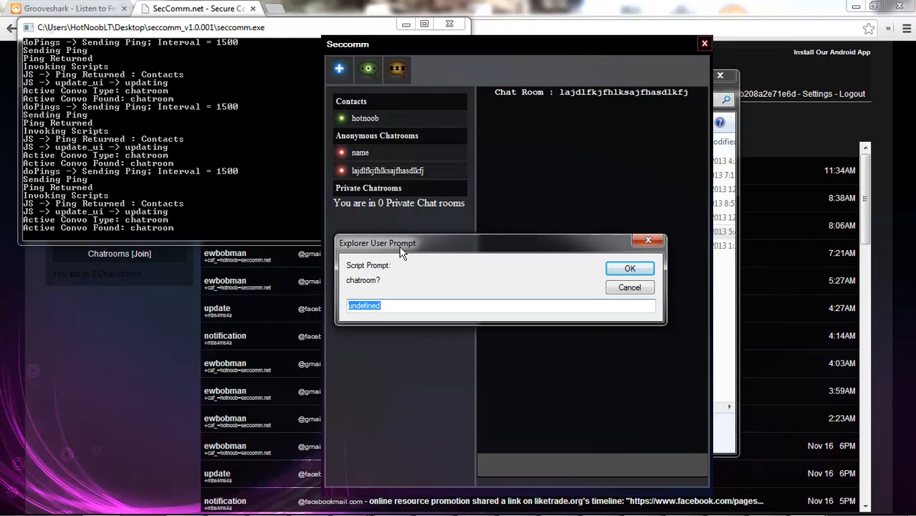
Step: Create and join the private chatroom 'hotnoob', confirming its name and password prompts
text(hotno)
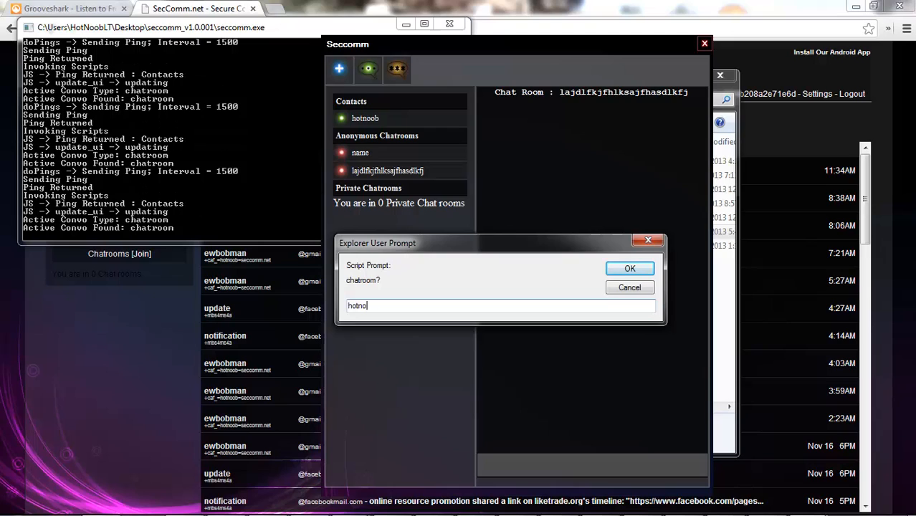
click(629, 268)
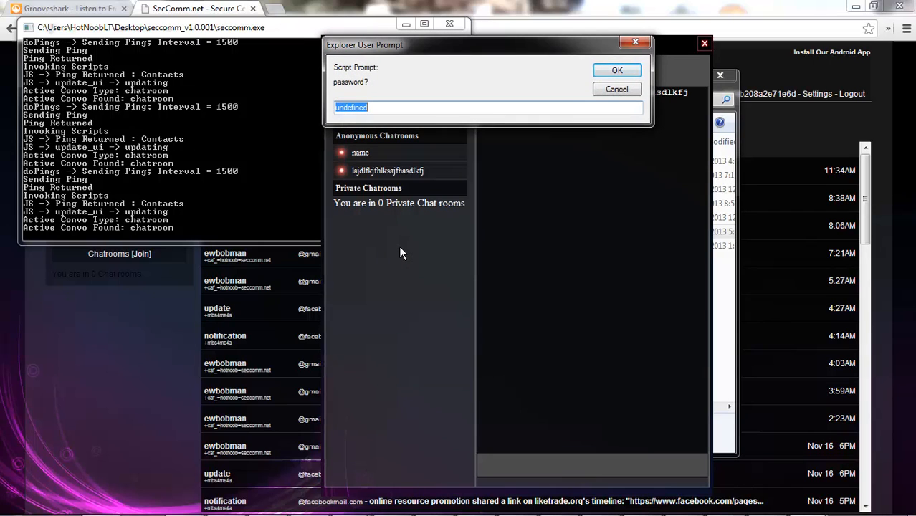
click(617, 70)
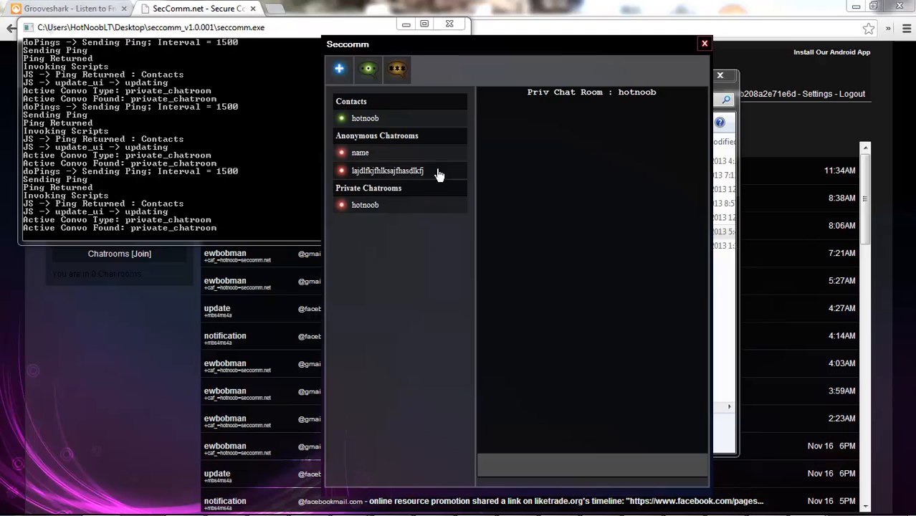
mouse_move(424, 200)
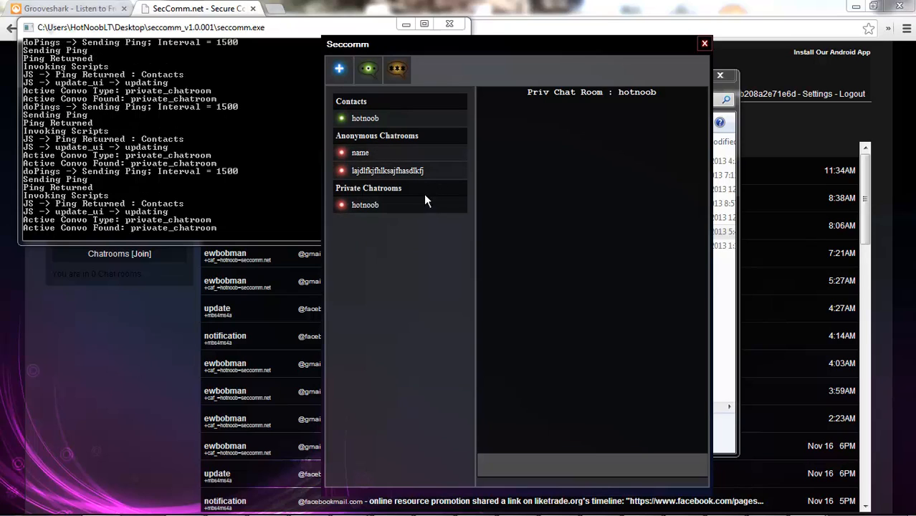
Step: Switch from the long-named anonymous room through hotnoob to the anonymous room 'name'
click(387, 171)
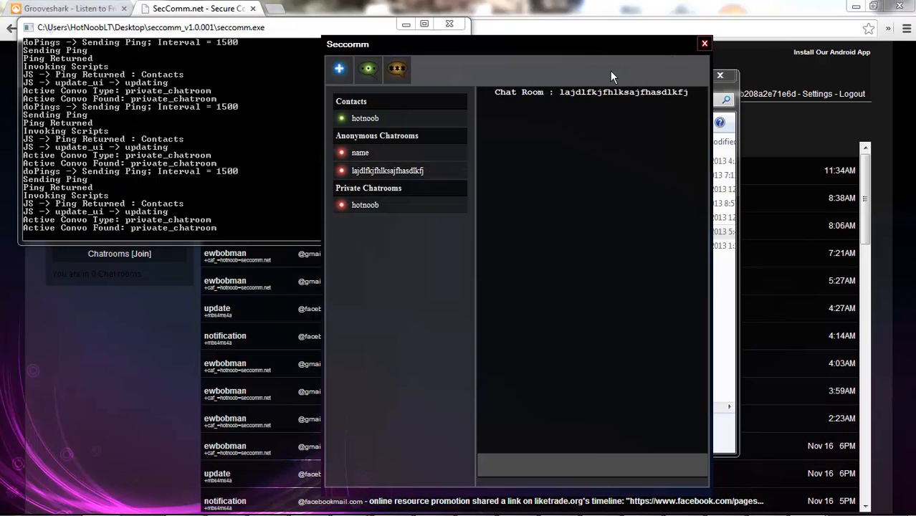
double_click(620, 92)
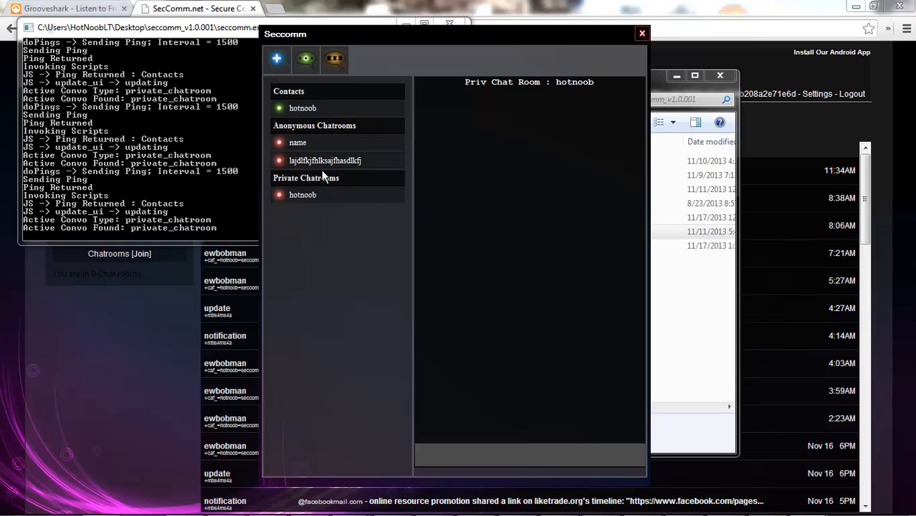
click(298, 142)
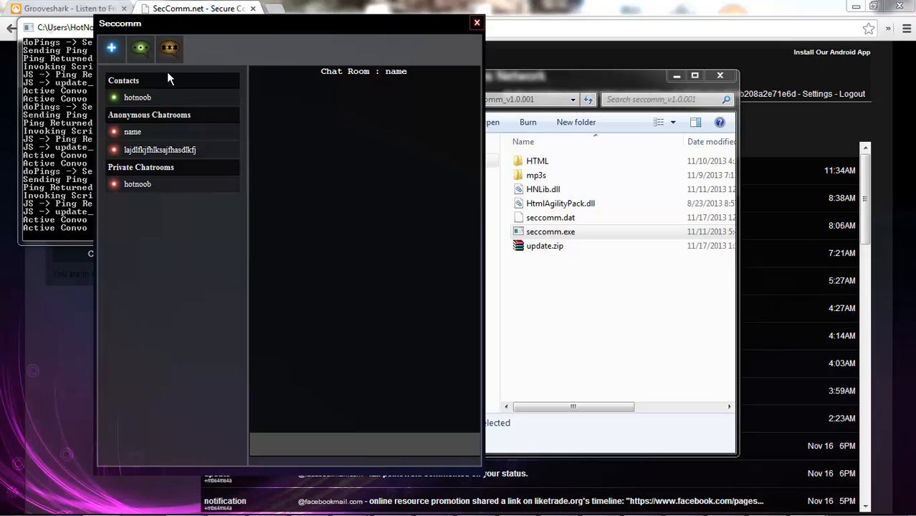
Step: Send a [b] [/b] bold-tagged message in the hotnoob conversation
click(138, 98)
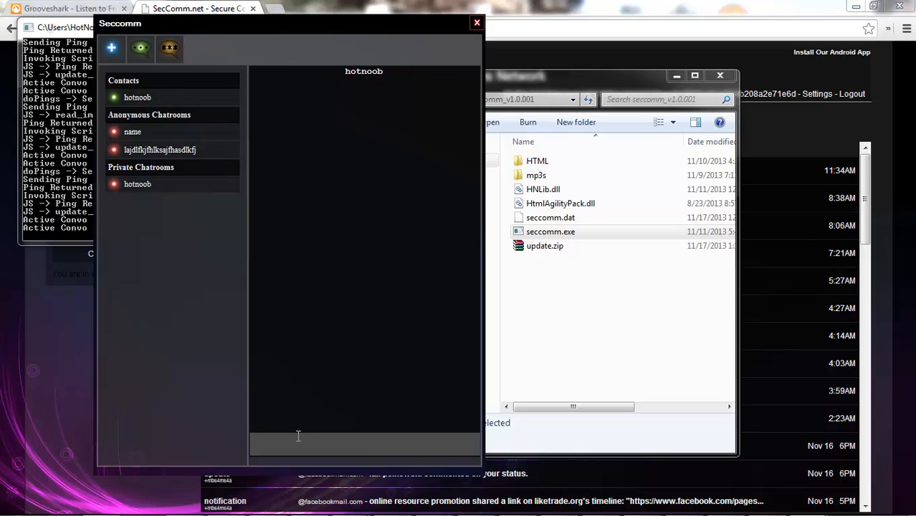
text([b] [/b])
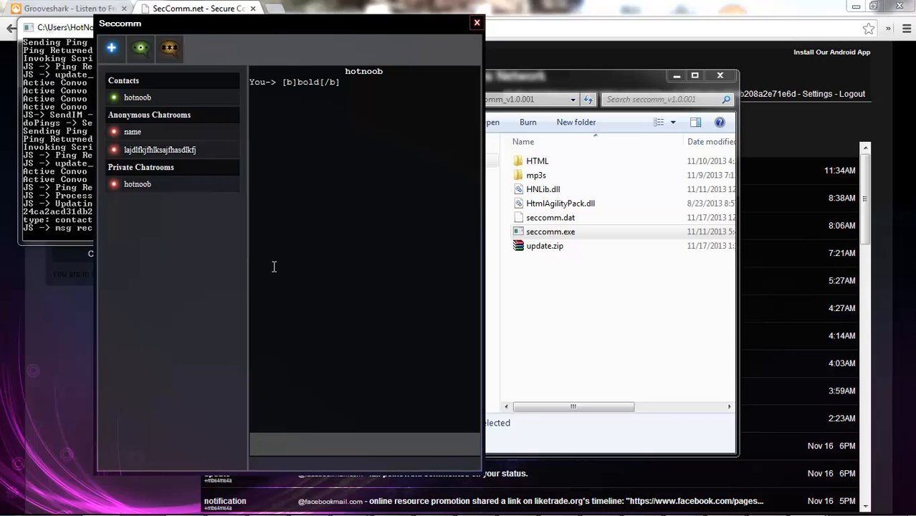
key(enter)
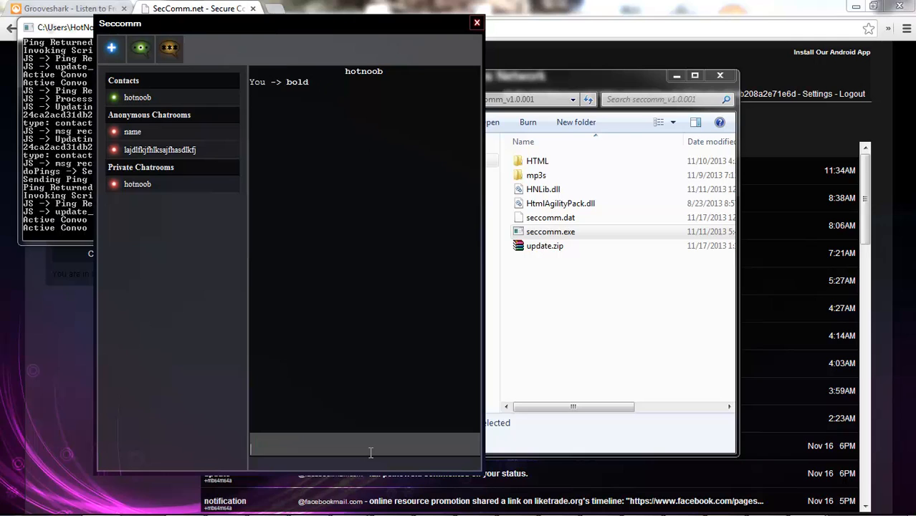
text(t)
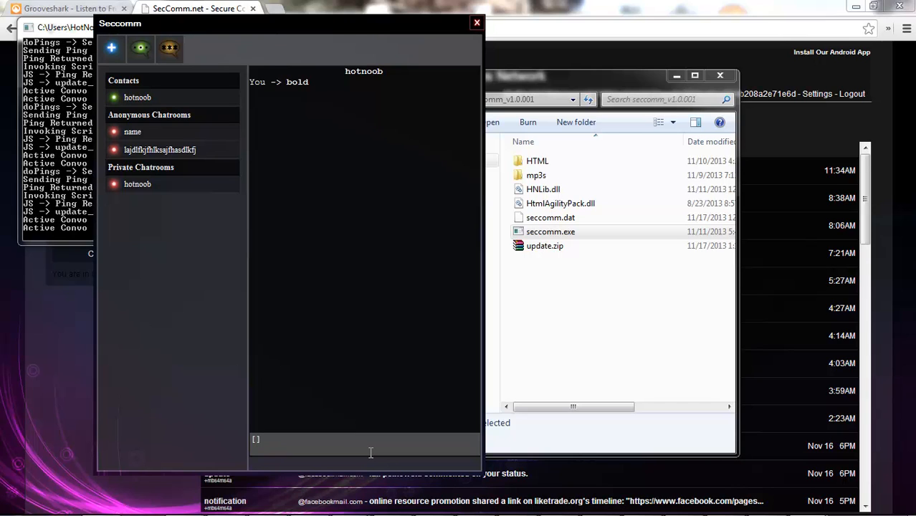
text(http://googl)
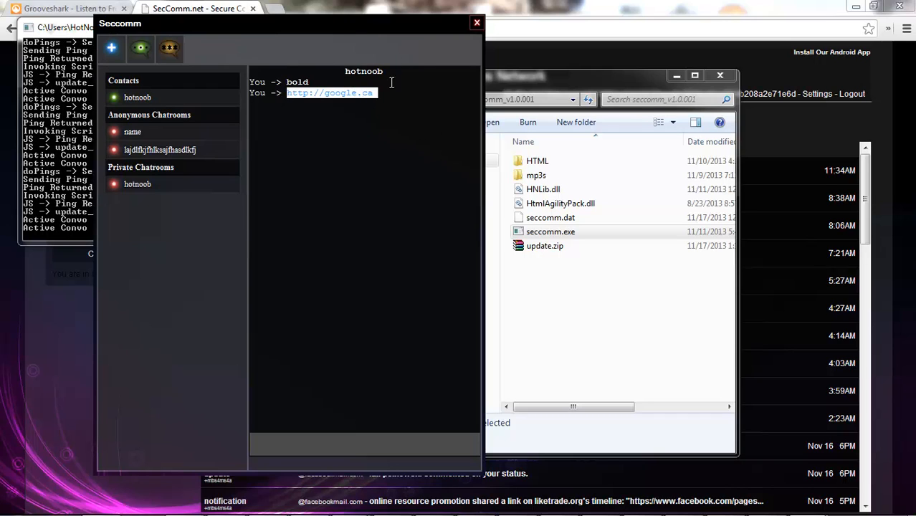
mouse_move(398, 97)
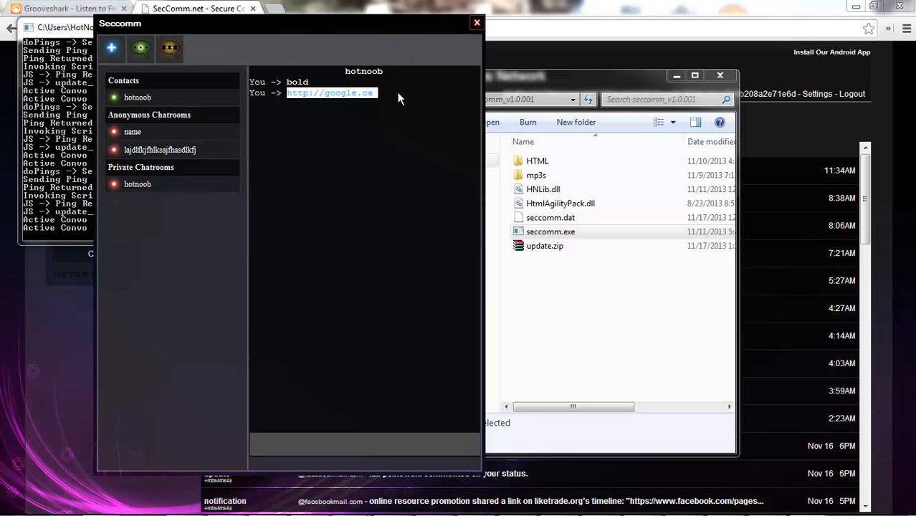
mouse_move(596, 11)
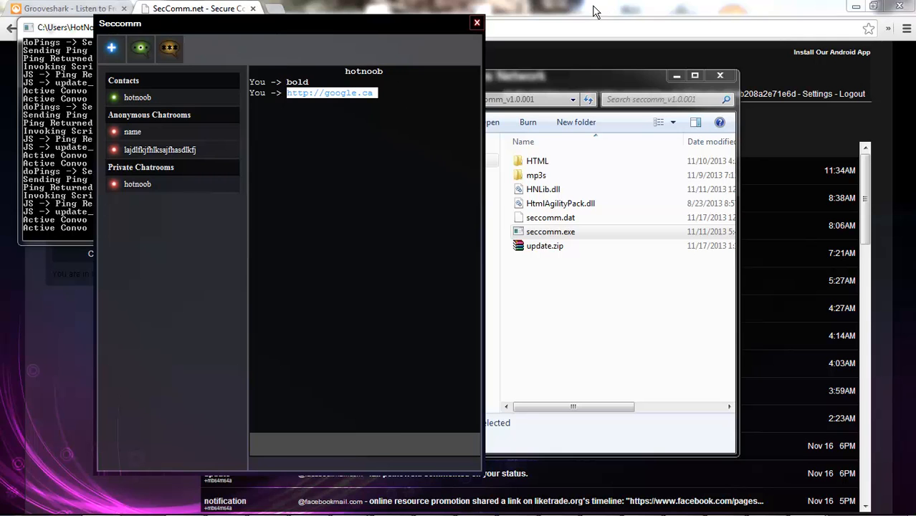
click(330, 92)
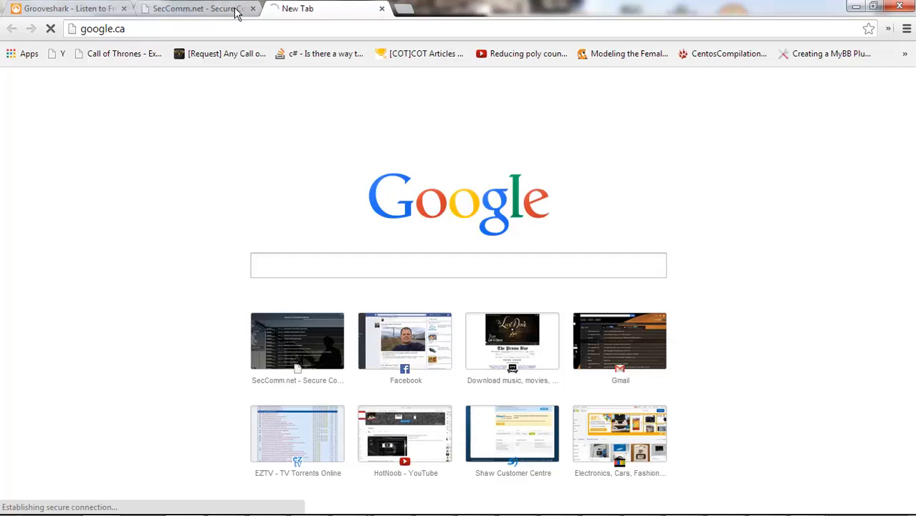
Step: Switch the browser back from the new Google tab to the SecComm.net page
click(197, 9)
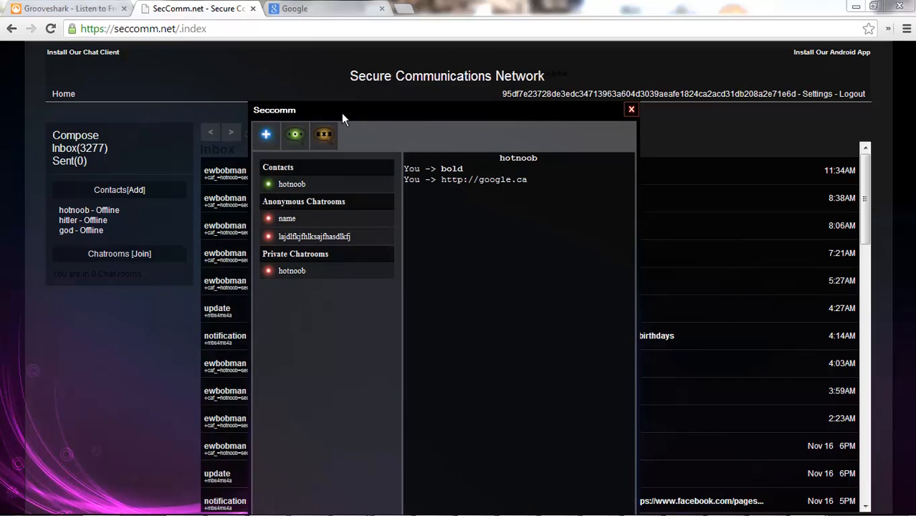
Step: Reposition the chat window and select, then clear, the conversation lines
drag(344, 109, 179, 51)
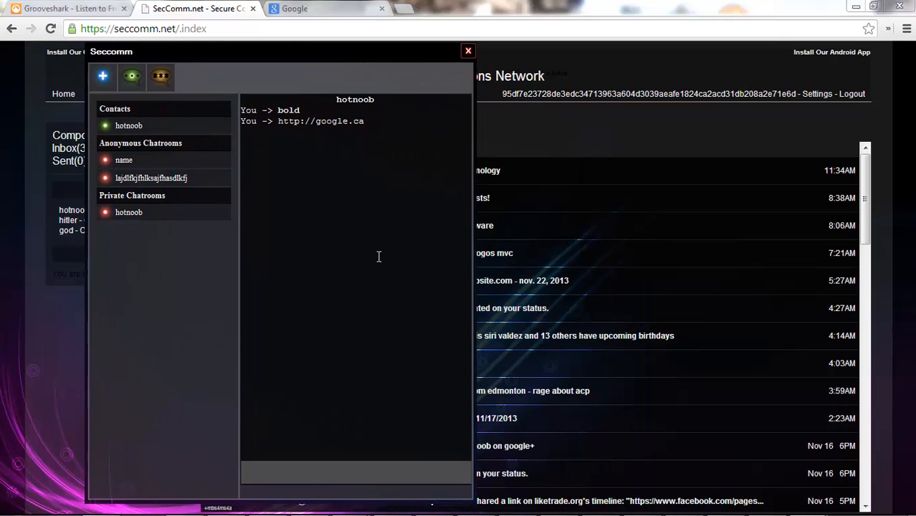
drag(112, 51, 265, 84)
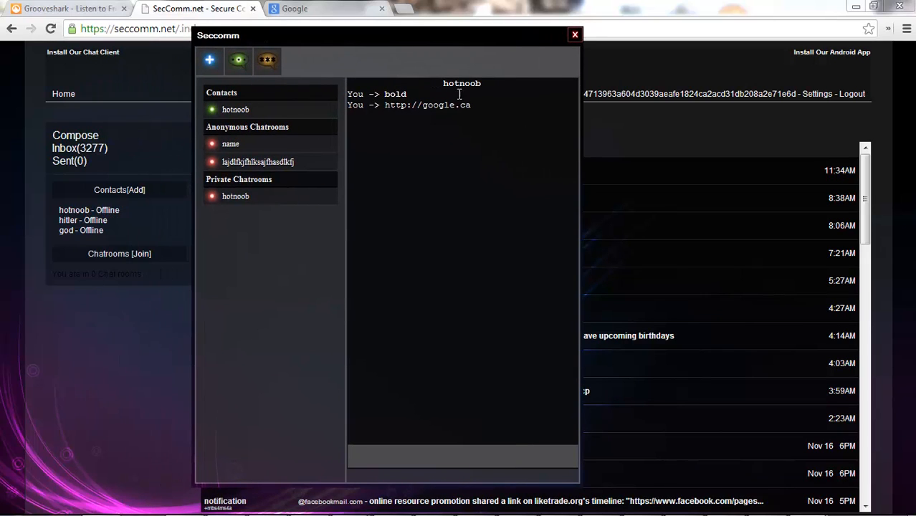
drag(347, 95, 470, 105)
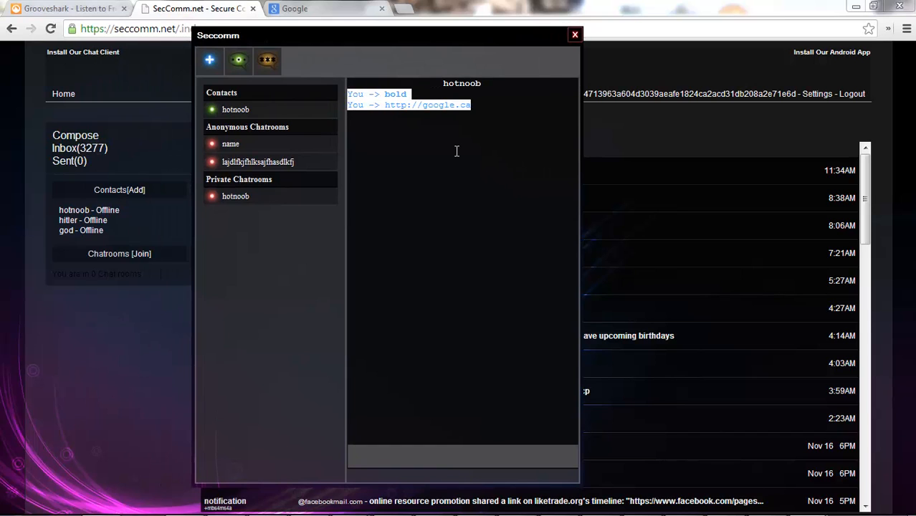
click(575, 34)
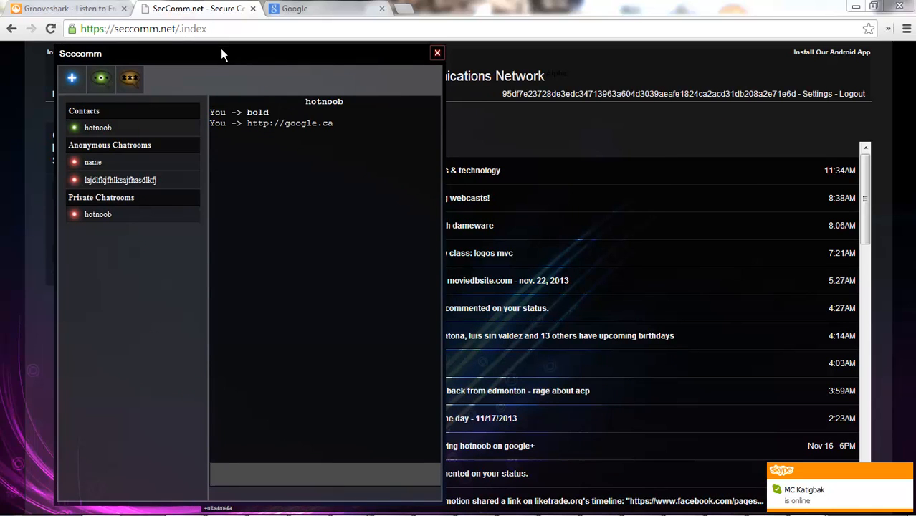
Step: Move the chat window right, bring the console forward and reselect the conversation lines
drag(222, 55, 280, 38)
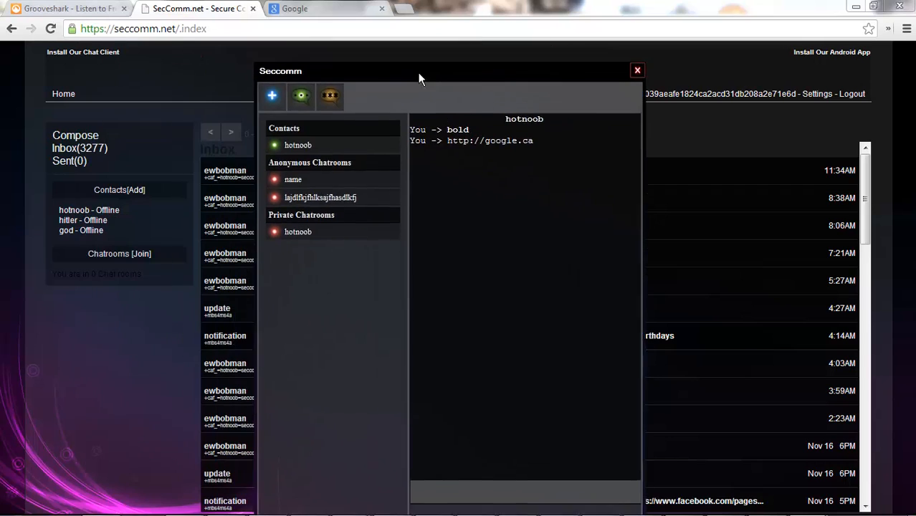
click(637, 70)
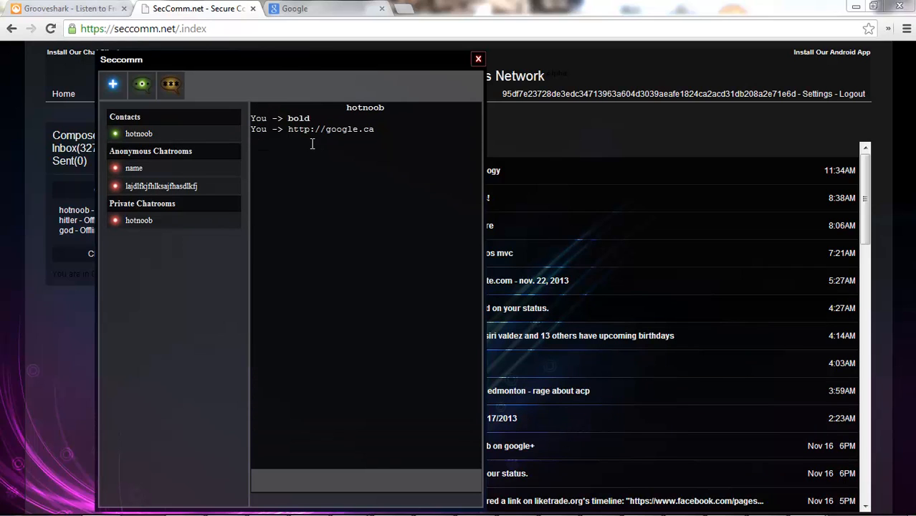
click(478, 59)
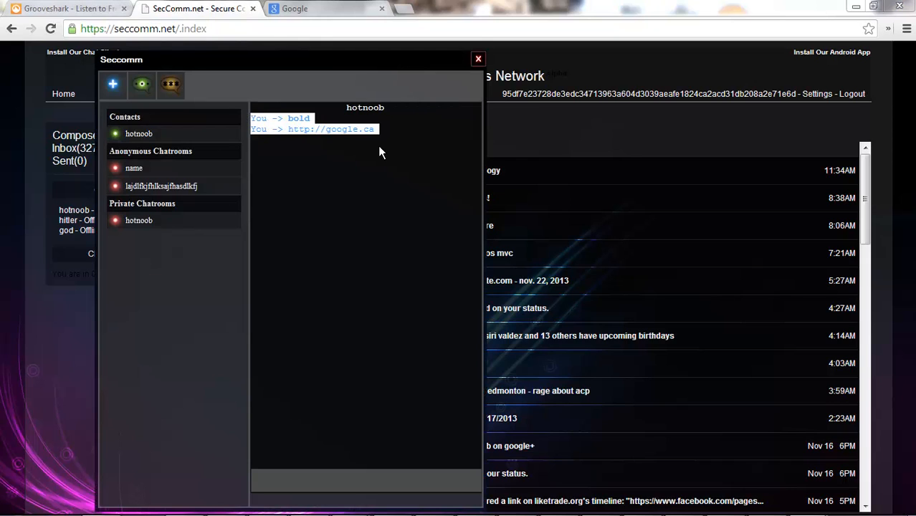
drag(286, 60, 574, 43)
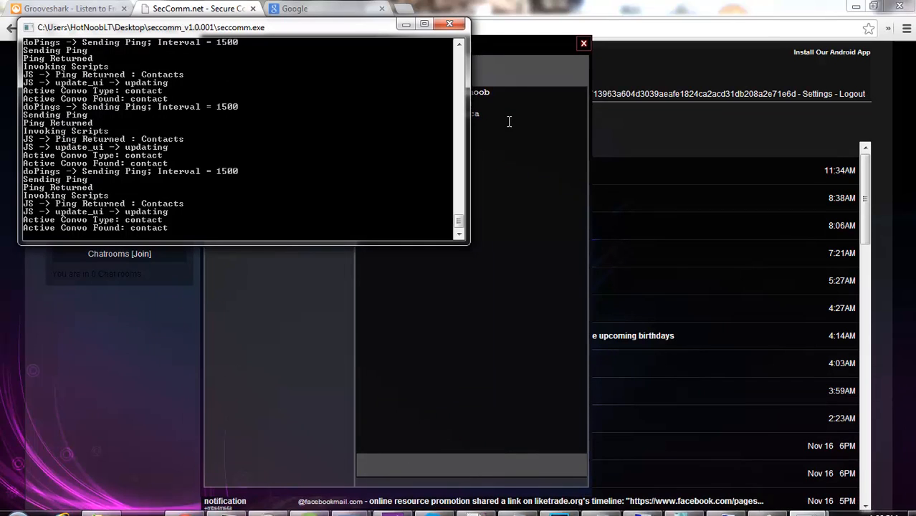
Step: Close the seccomm.exe console, shutting down the client and leaving the seccomm folder showing
scroll(down, 3)
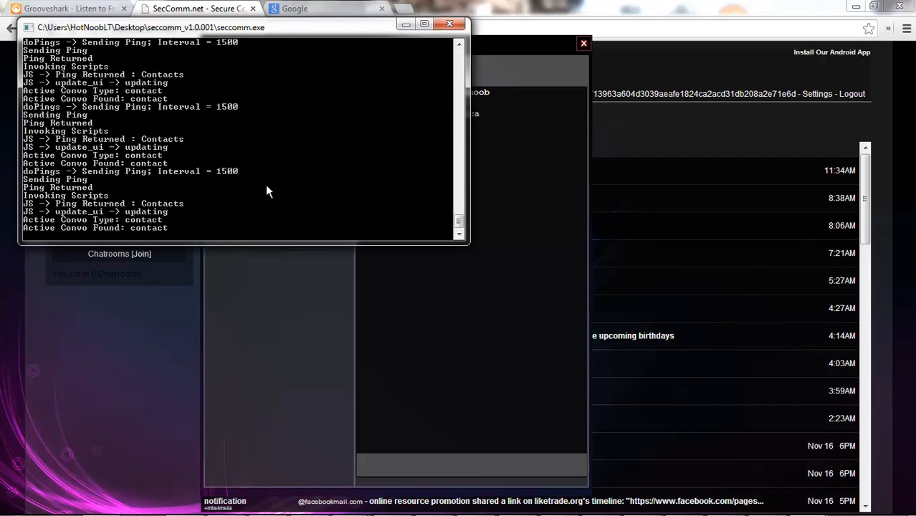
mouse_move(450, 25)
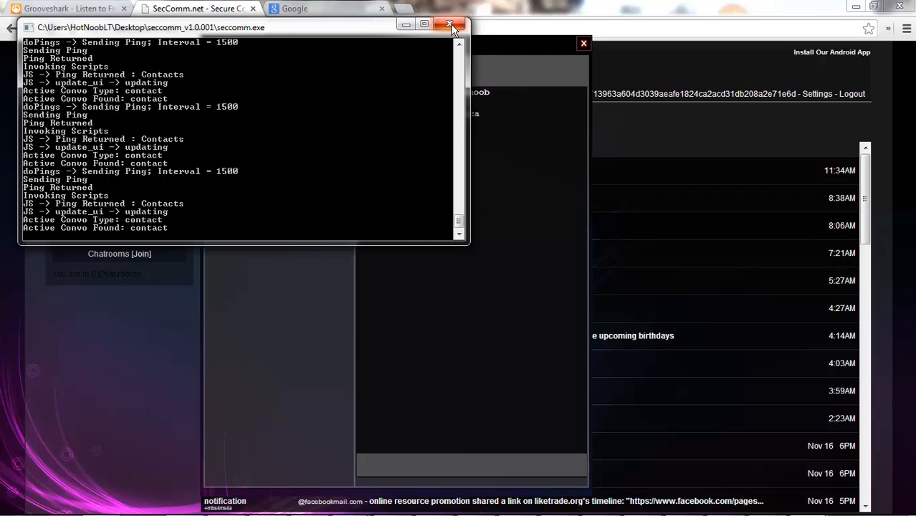
click(452, 24)
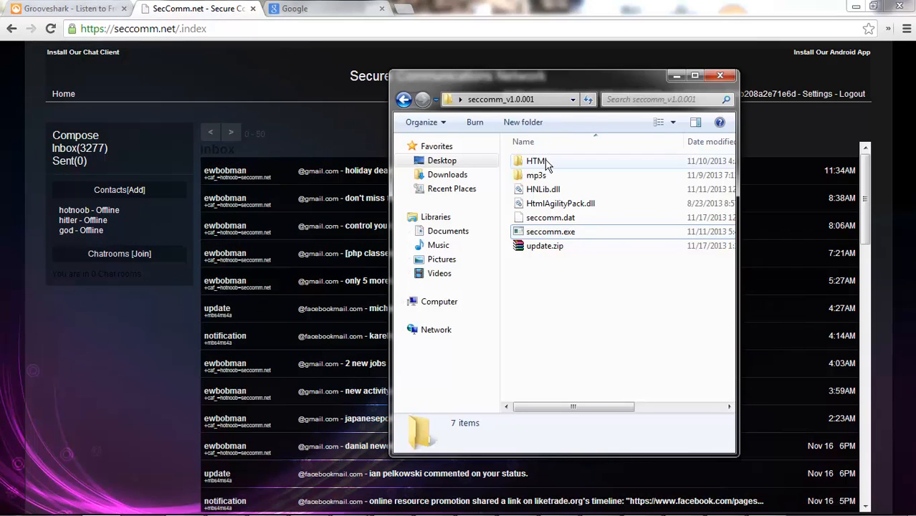
Step: Browse into the client's HTML folder and bring up the context menu for chatroom_im.html
double_click(537, 161)
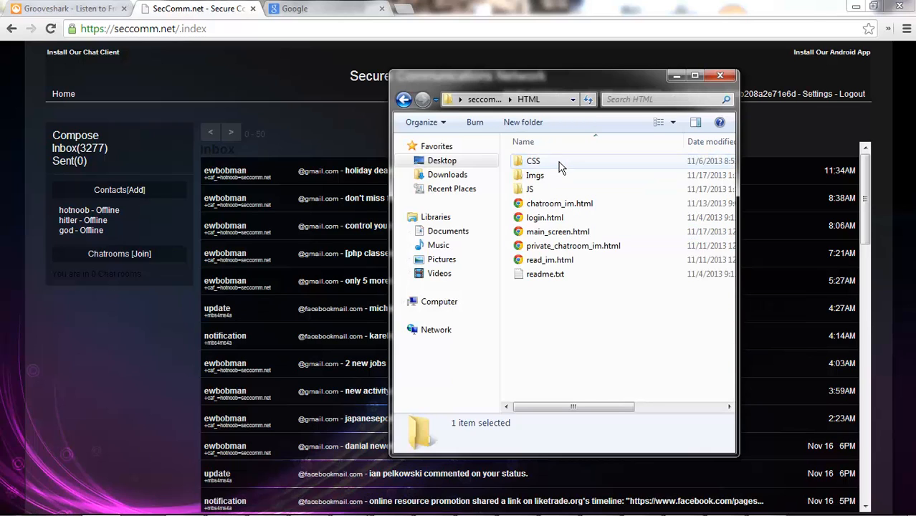
click(588, 304)
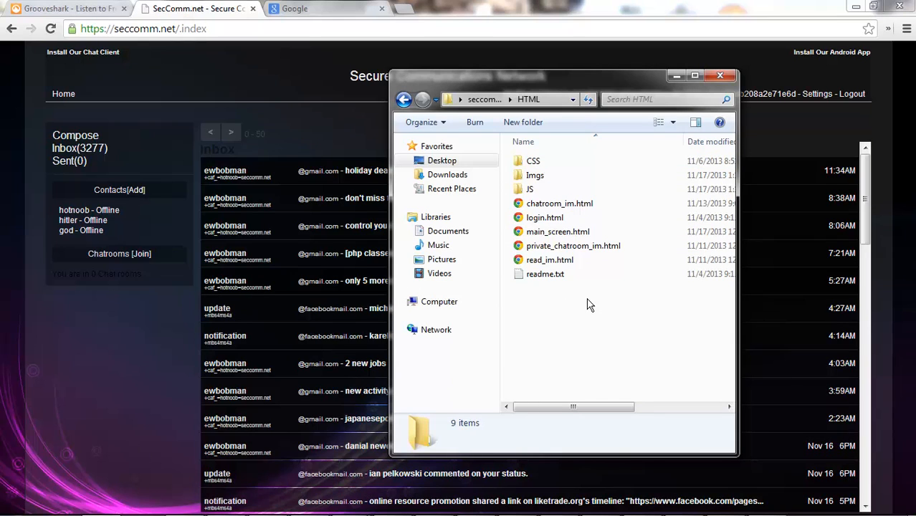
click(404, 99)
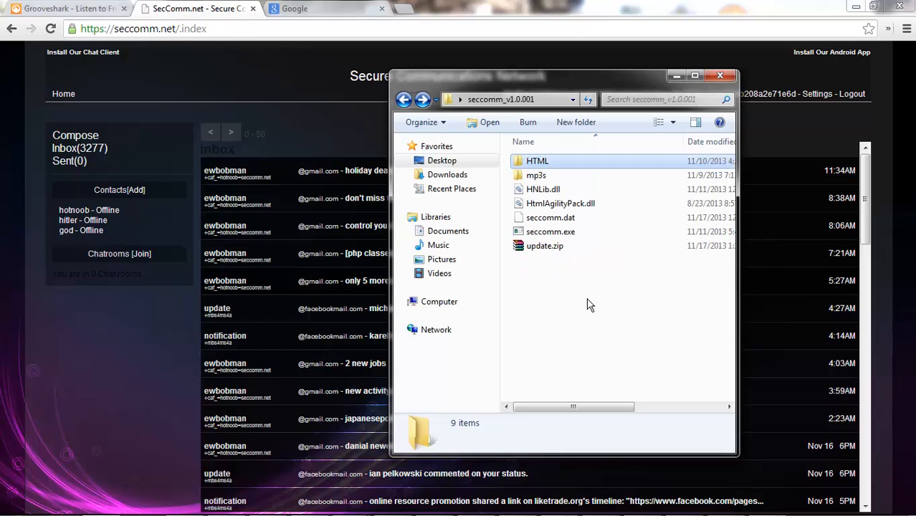
double_click(538, 160)
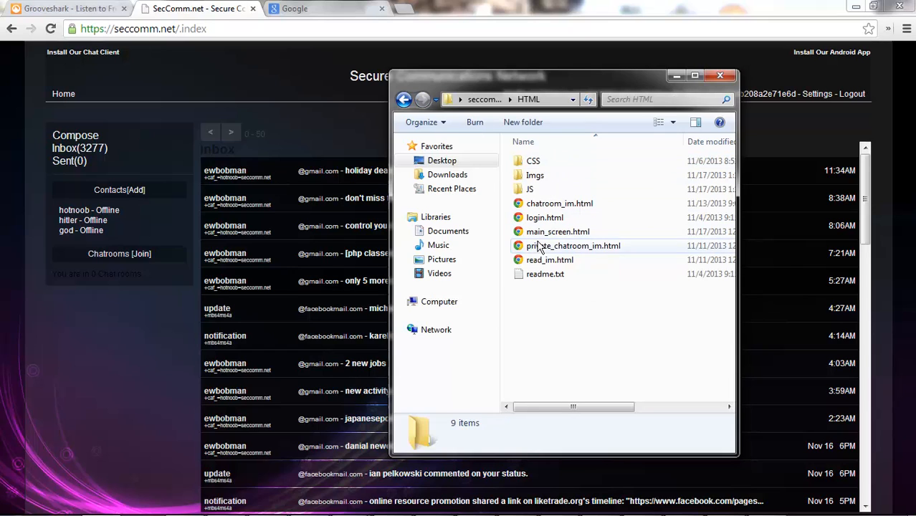
right_click(558, 232)
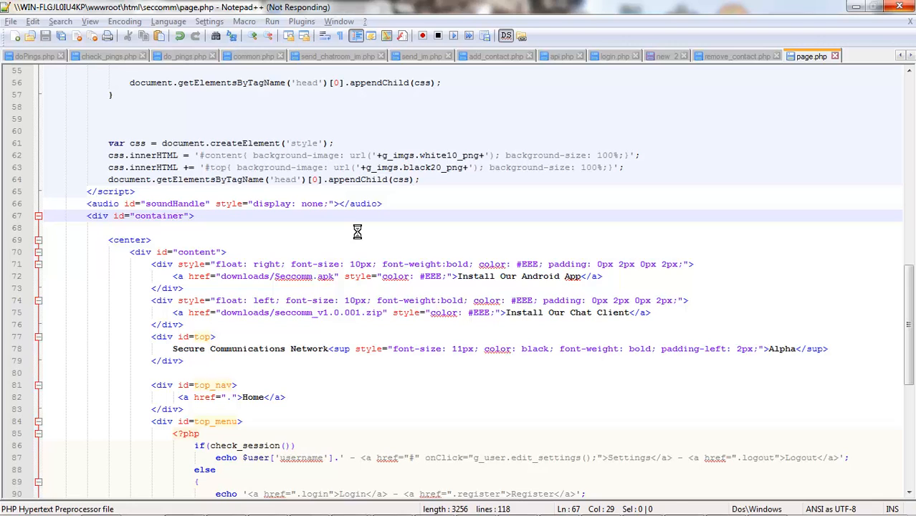
Step: Open main_screen.html from the client's HTML folder with Edit with Notepad++
click(813, 56)
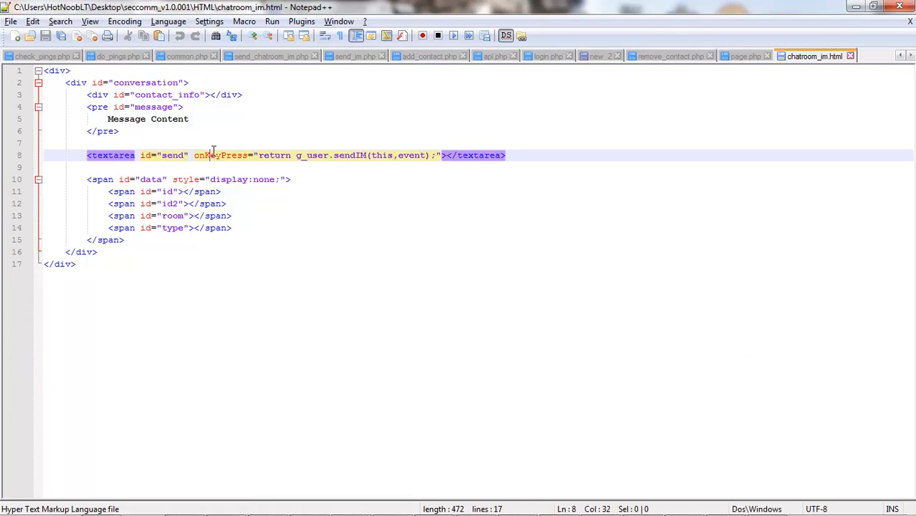
click(181, 142)
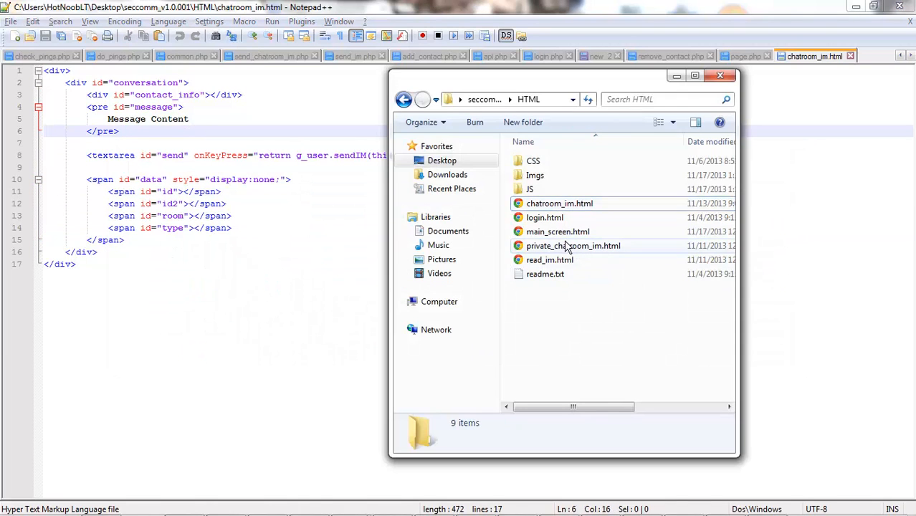
right_click(557, 231)
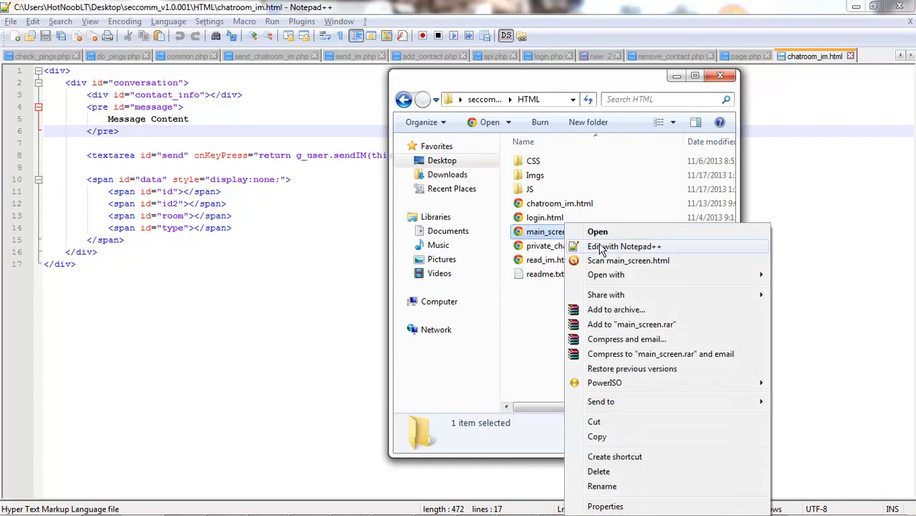
click(622, 247)
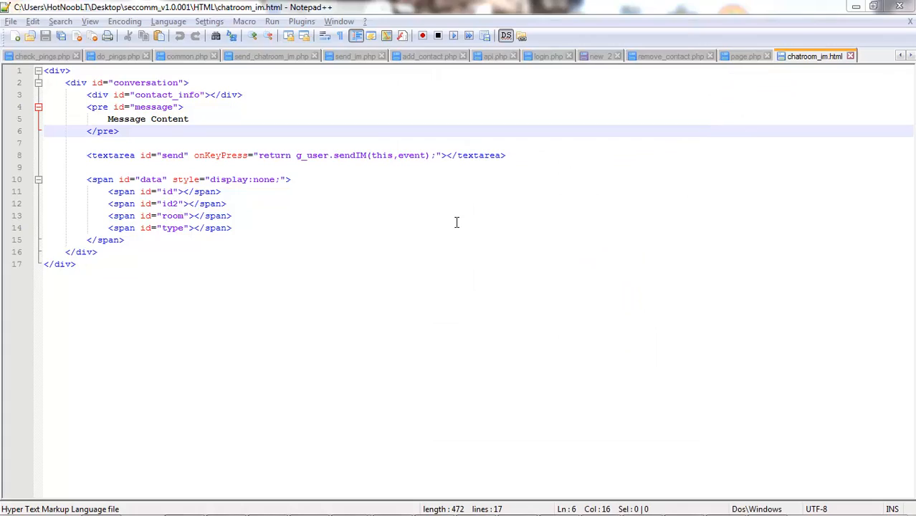
Step: Scroll main_screen.html to its closing container markup, then bring the Explorer HTML folder back
click(815, 56)
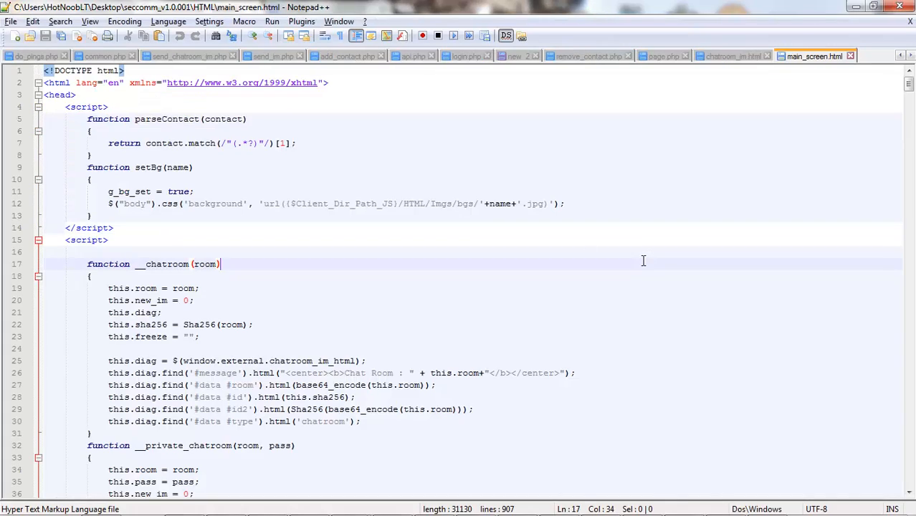
scroll(down, 3)
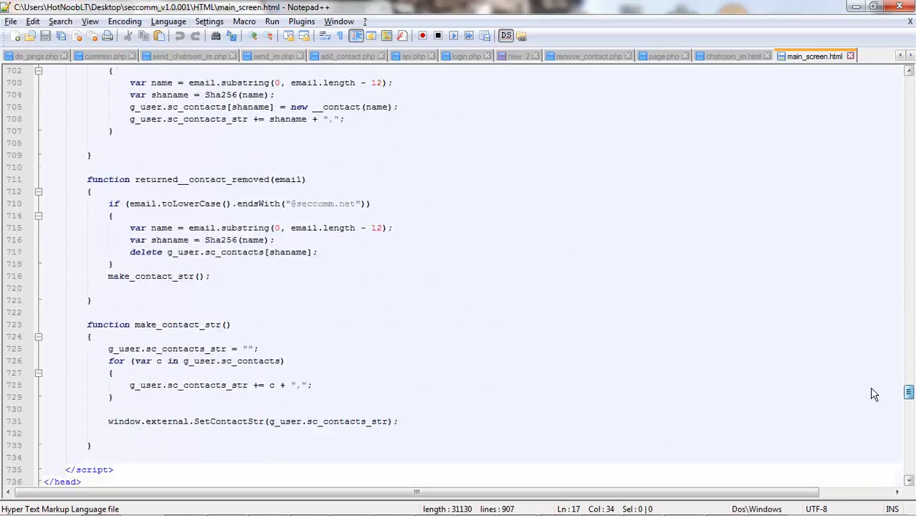
scroll(down, 3)
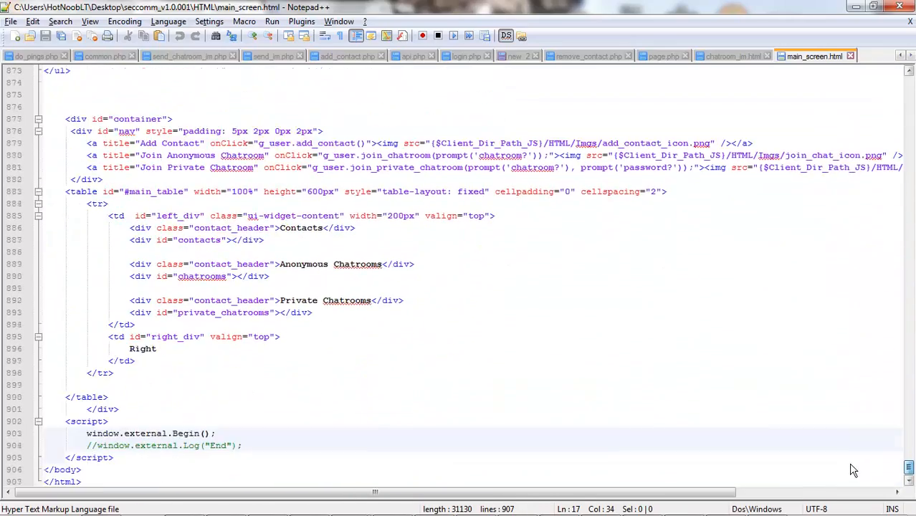
click(376, 411)
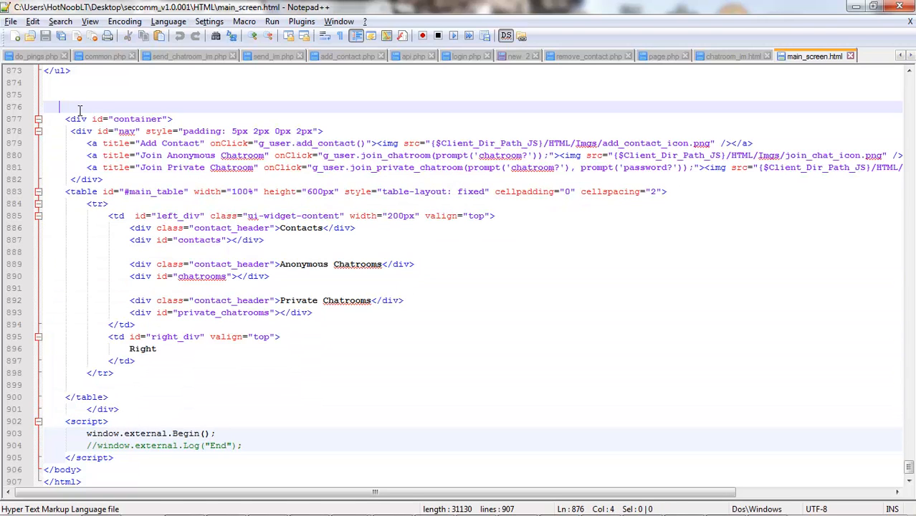
drag(80, 108, 152, 387)
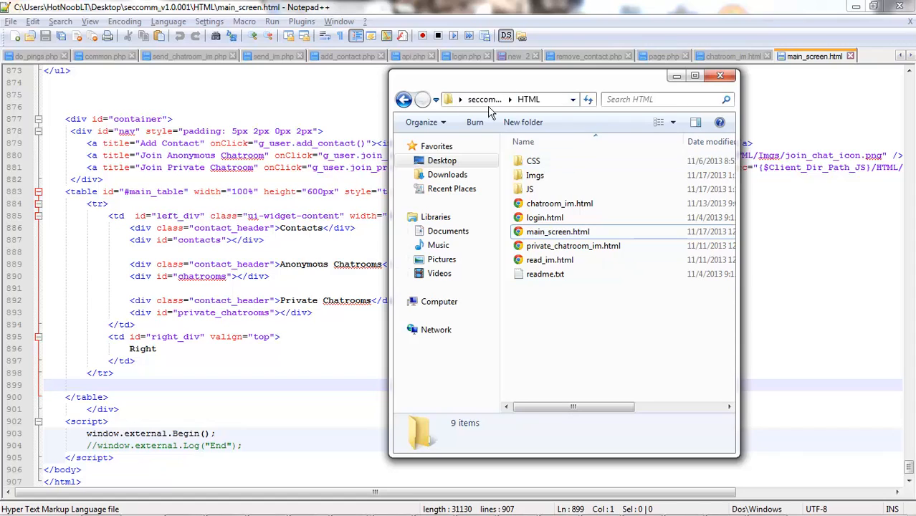
Step: Create an override folder with an HTML subfolder in the client's main folder and enter it
click(534, 161)
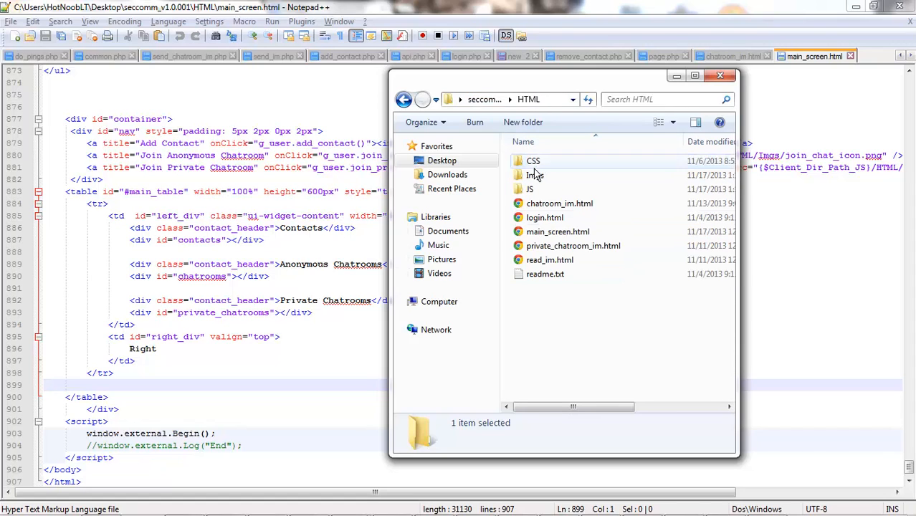
click(557, 232)
text(ov)
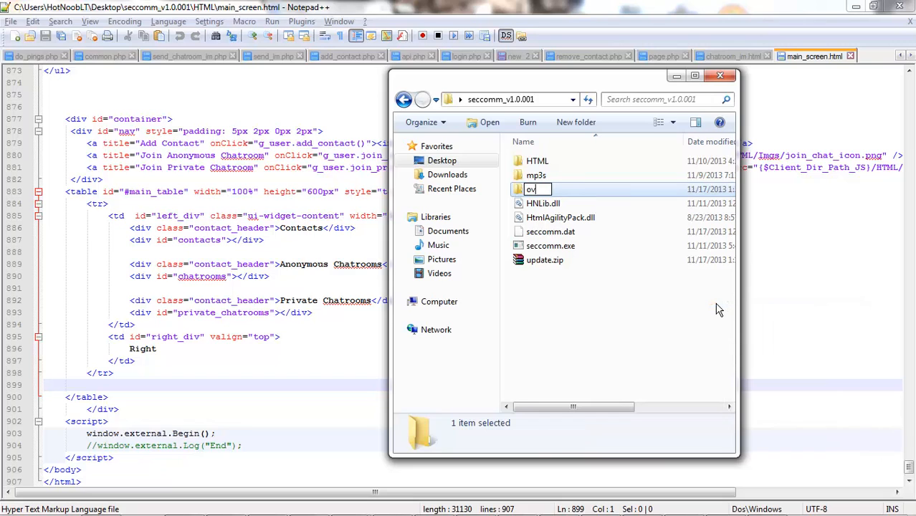
double_click(531, 189)
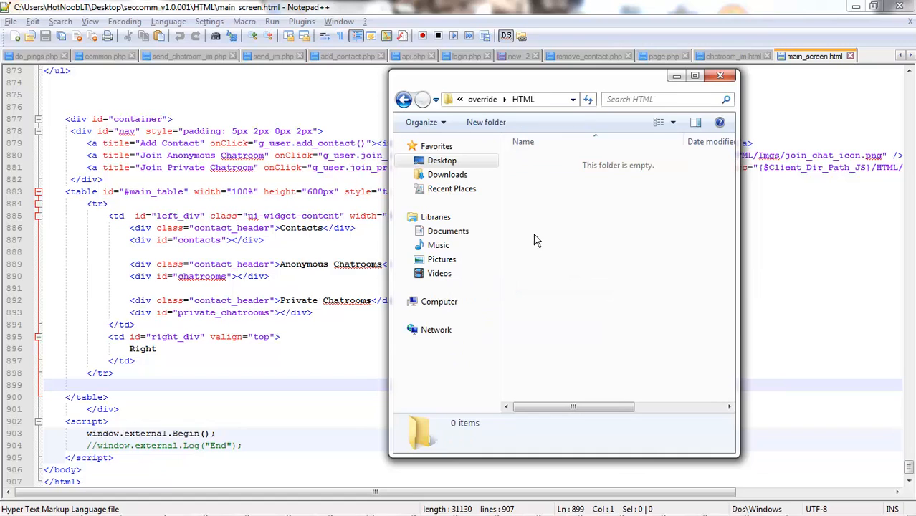
Step: Add main_screen.html inside override\HTML and open it blank in Notepad++
click(558, 160)
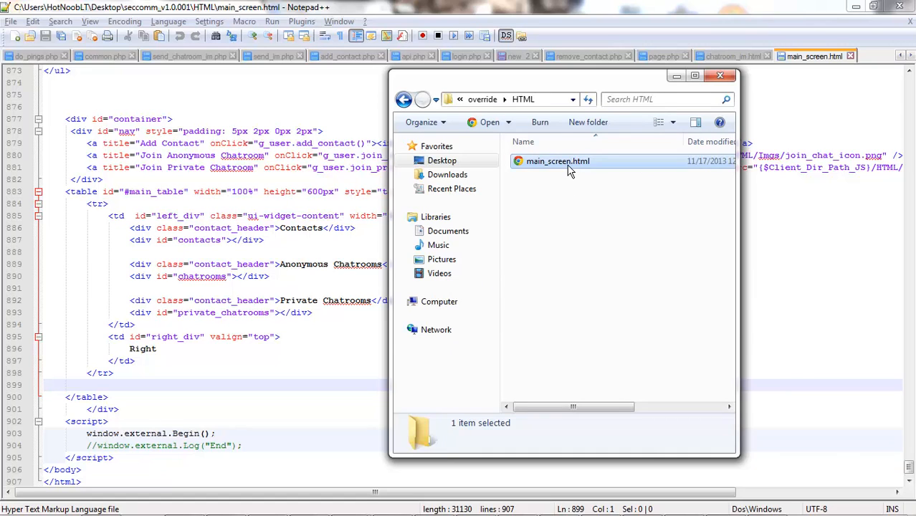
right_click(557, 161)
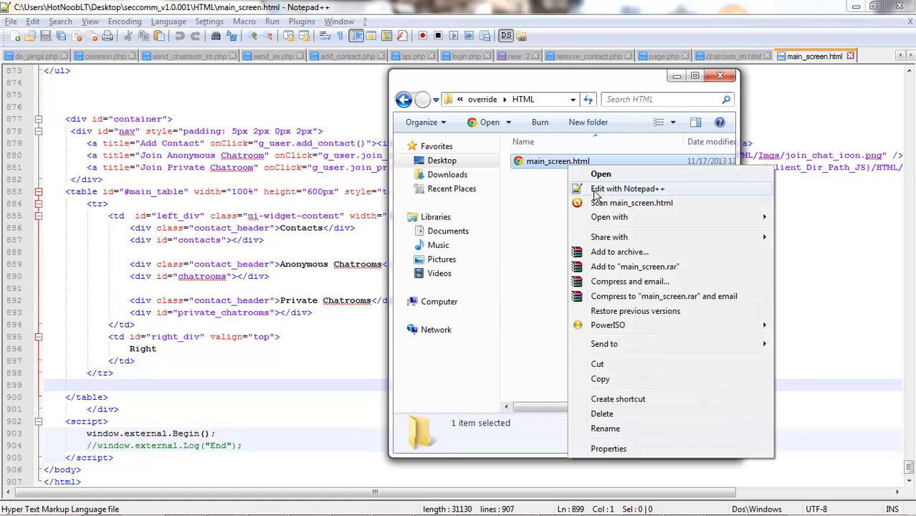
click(628, 189)
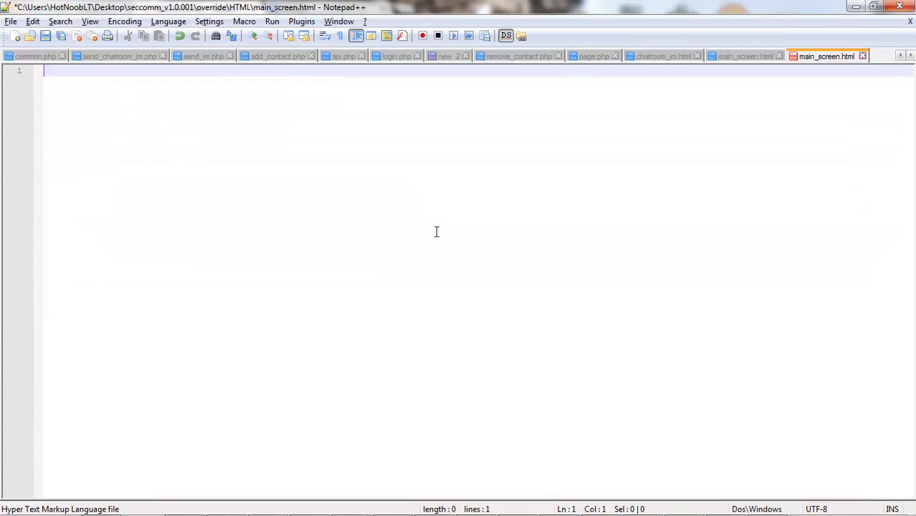
Step: Write the placeholder lines 'OVERRIDE...' and 'stuff...' into the override main_screen.html
text(HERLL)
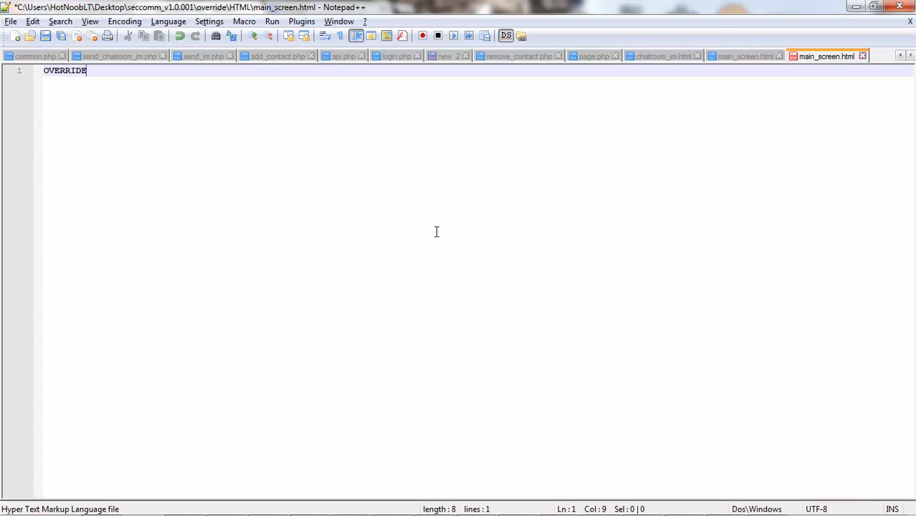
text(...)
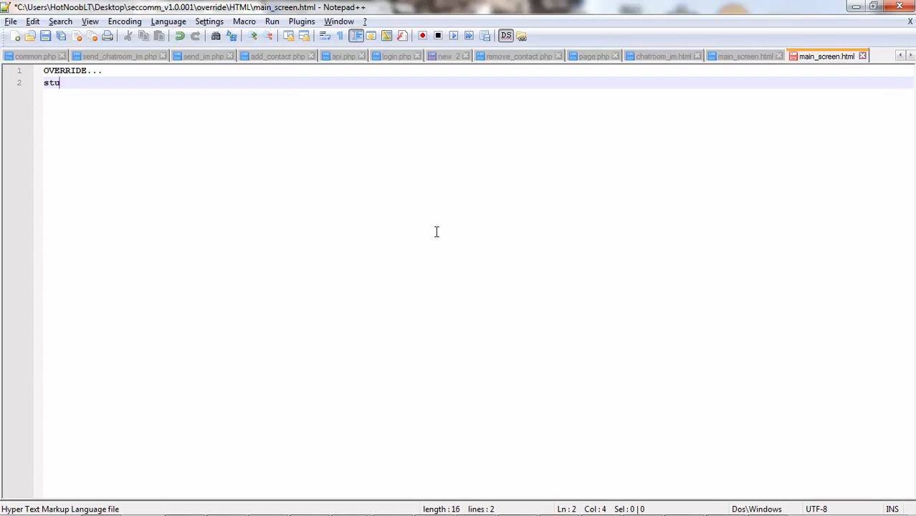
text(ff...)
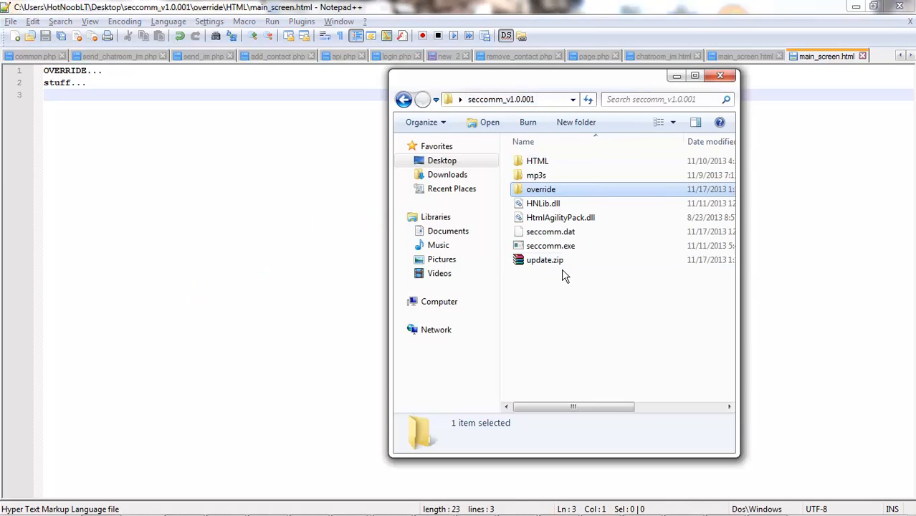
Step: Run seccomm.exe, log in and confirm the main screen shows 'OVERRIDE... stuff', then view the HTML folder
double_click(551, 246)
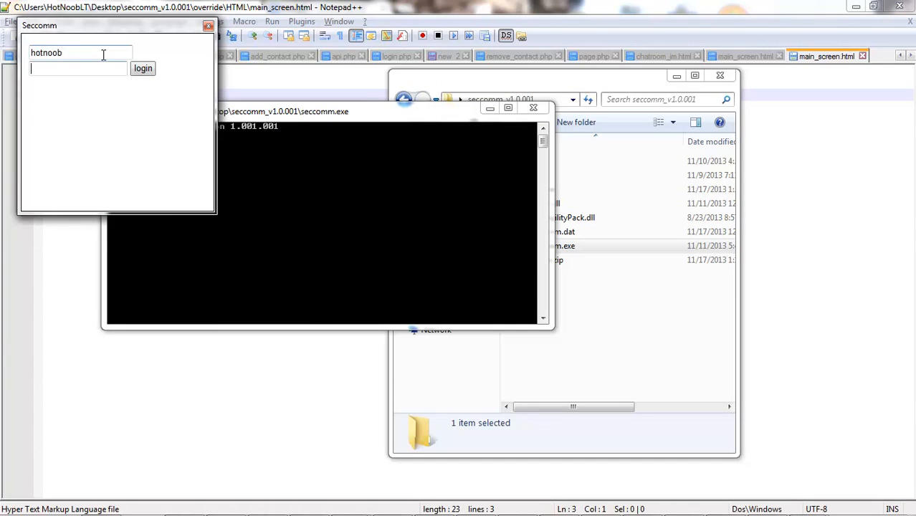
click(143, 69)
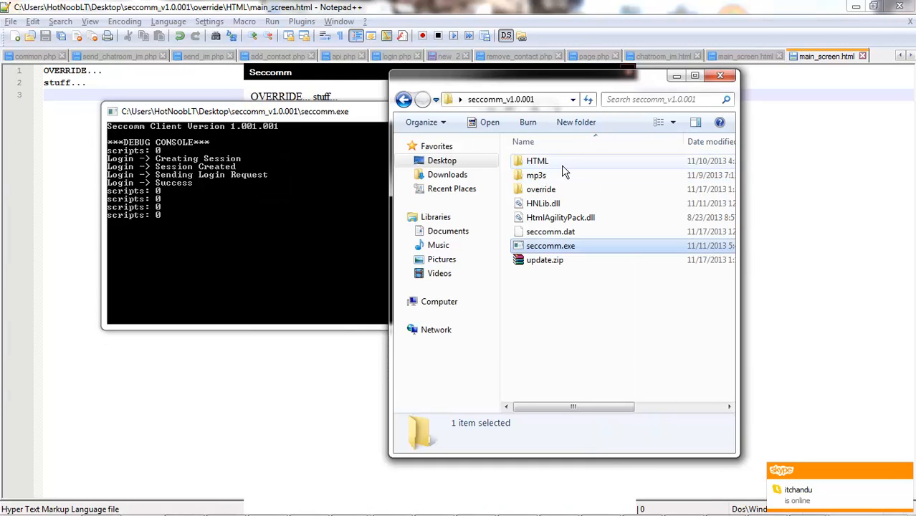
double_click(536, 160)
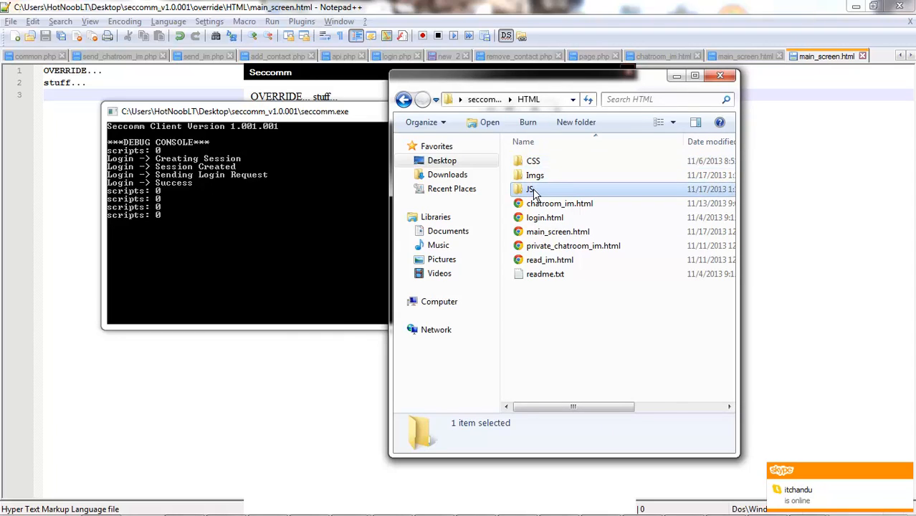
mouse_move(542, 195)
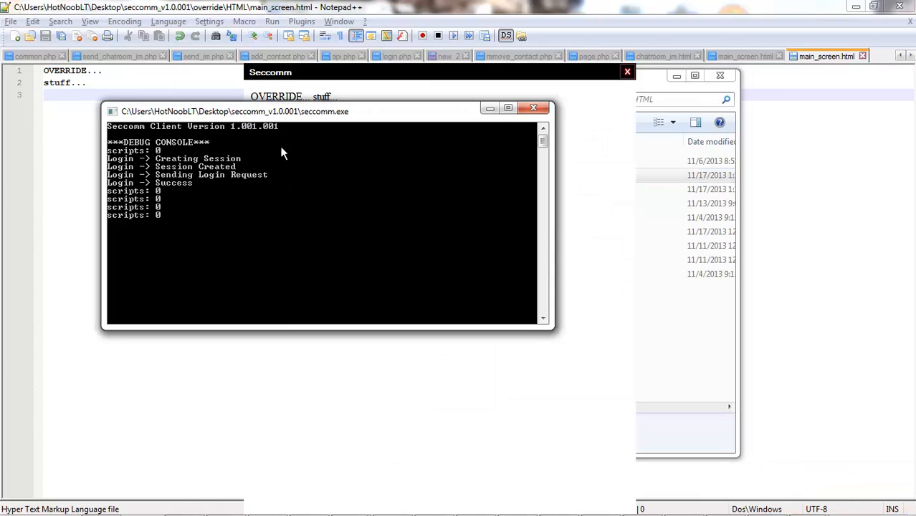
mouse_move(230, 193)
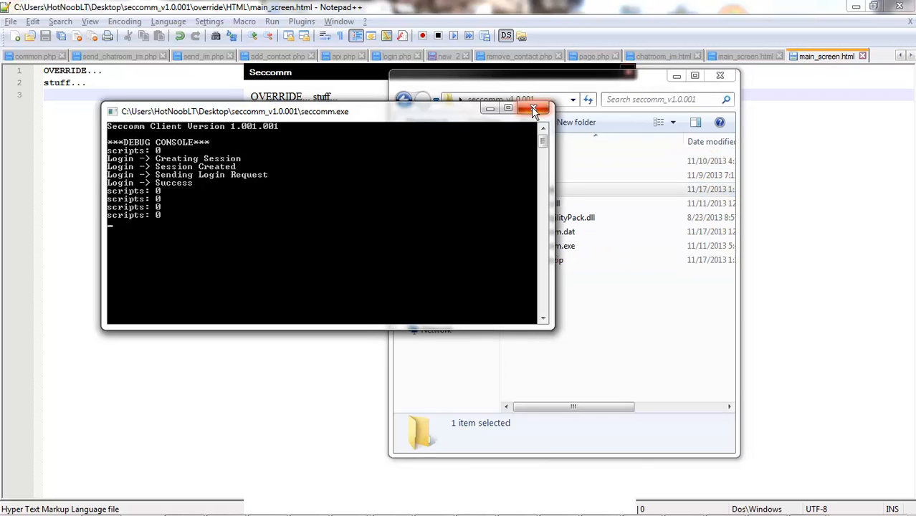
Step: Close the running client and review the override folder's contents from the client folder
click(533, 109)
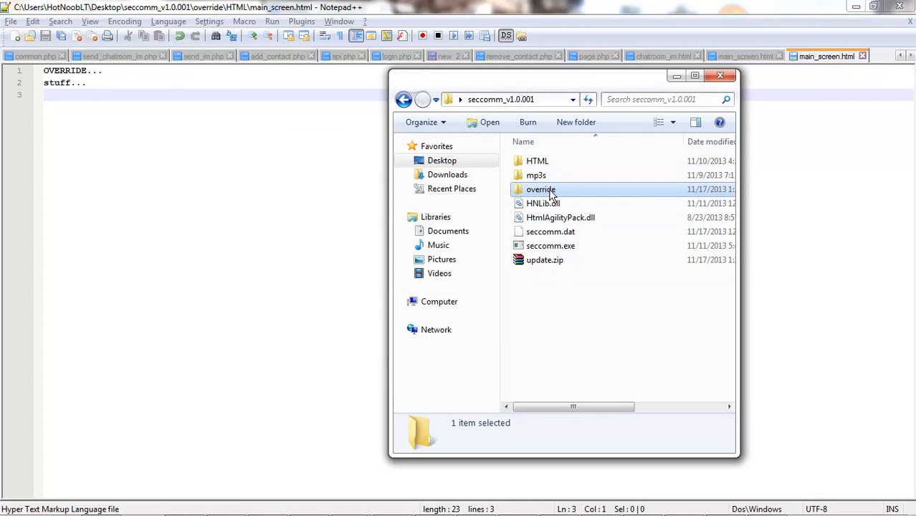
double_click(541, 189)
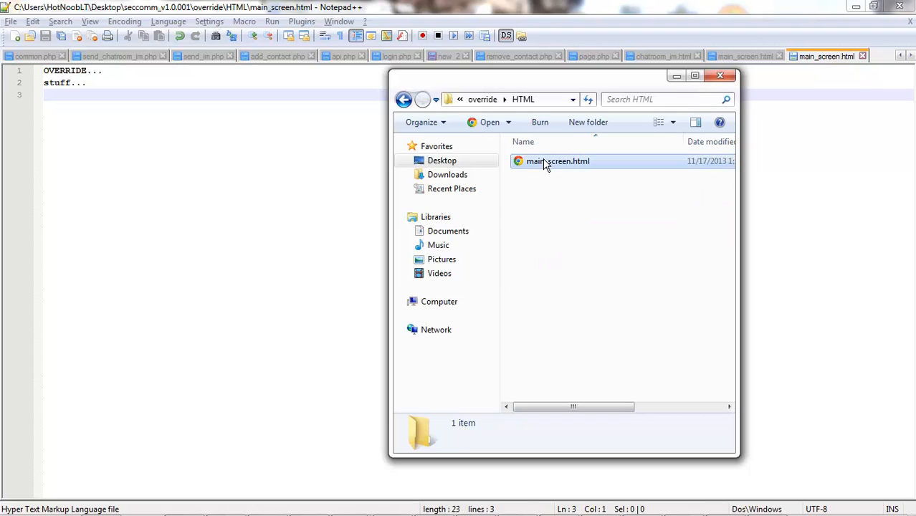
click(404, 99)
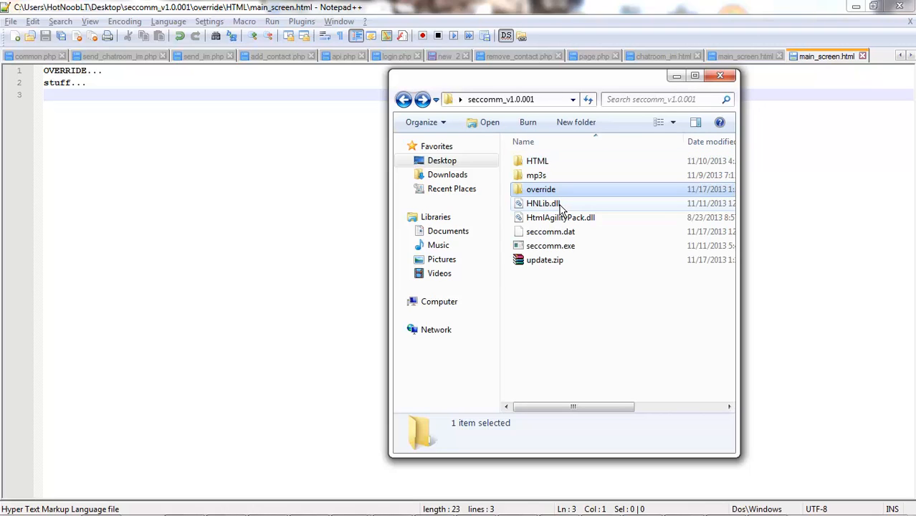
double_click(541, 189)
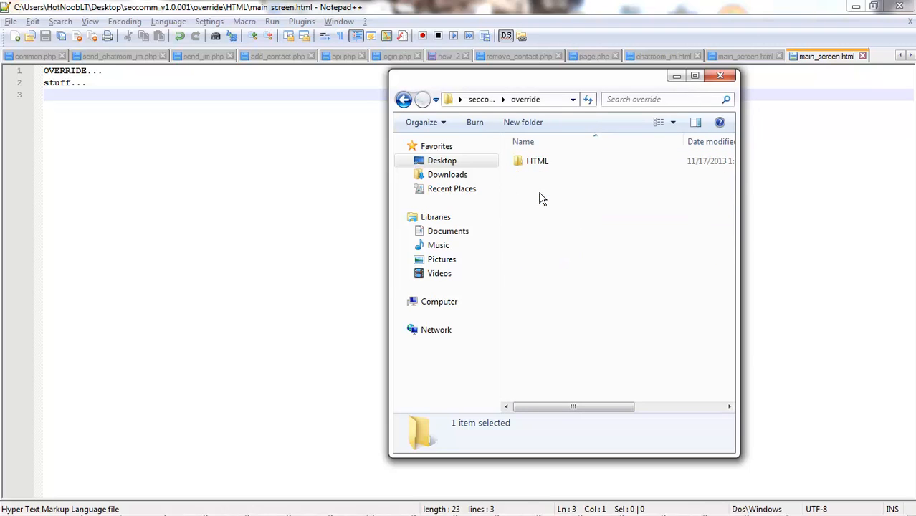
click(405, 99)
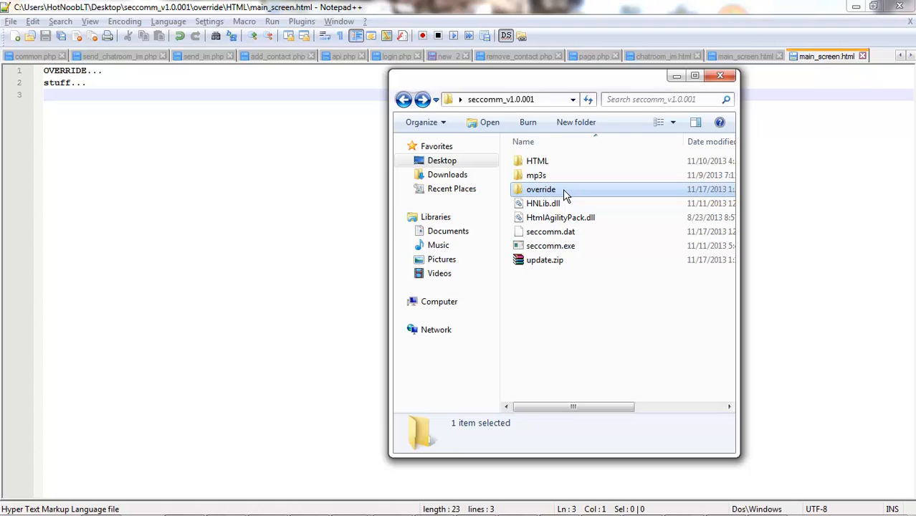
double_click(541, 190)
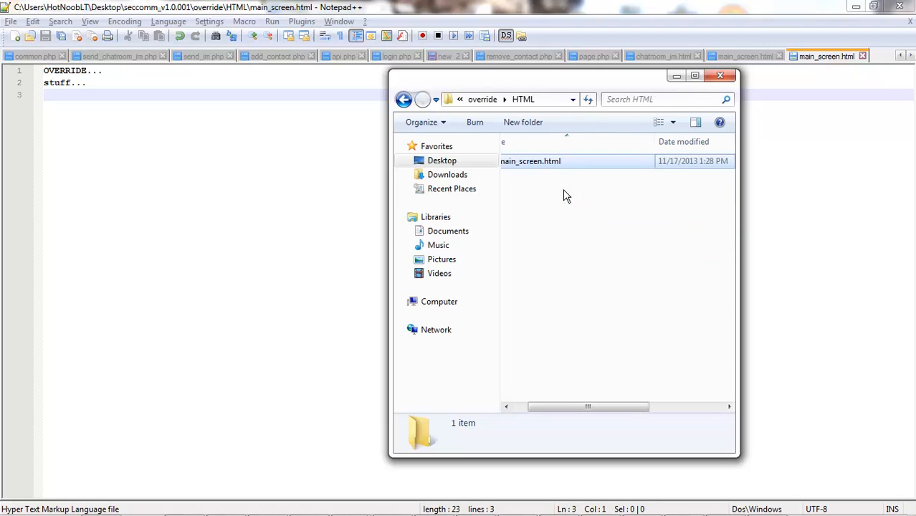
click(405, 99)
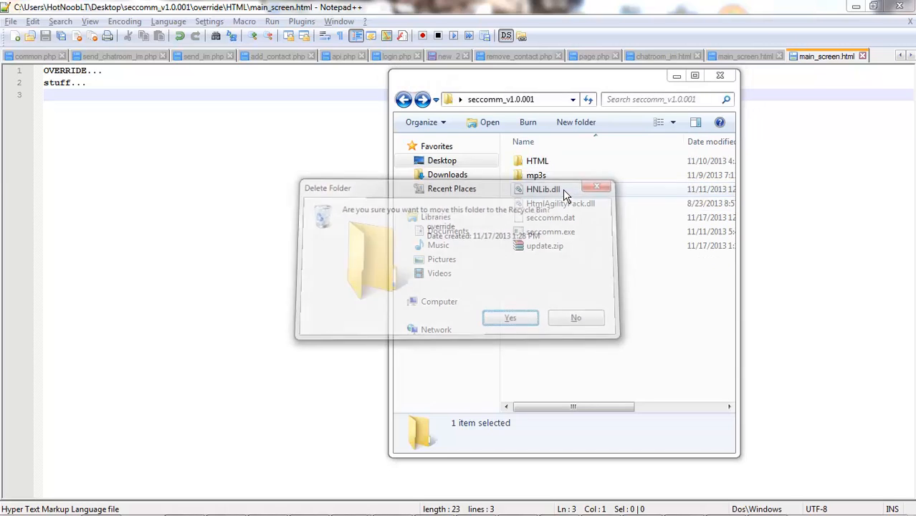
Step: Delete the override folder and drop its main_screen.html, keeping only the original file in Notepad++
click(511, 318)
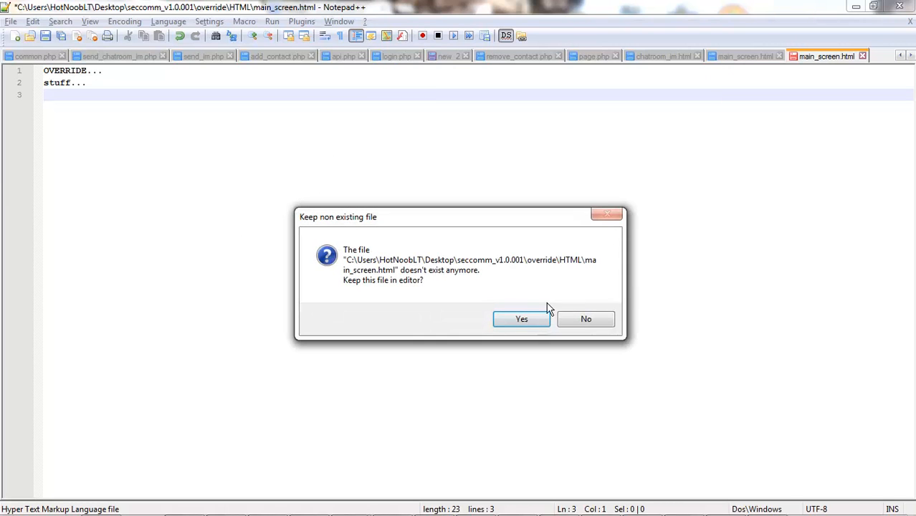
click(521, 319)
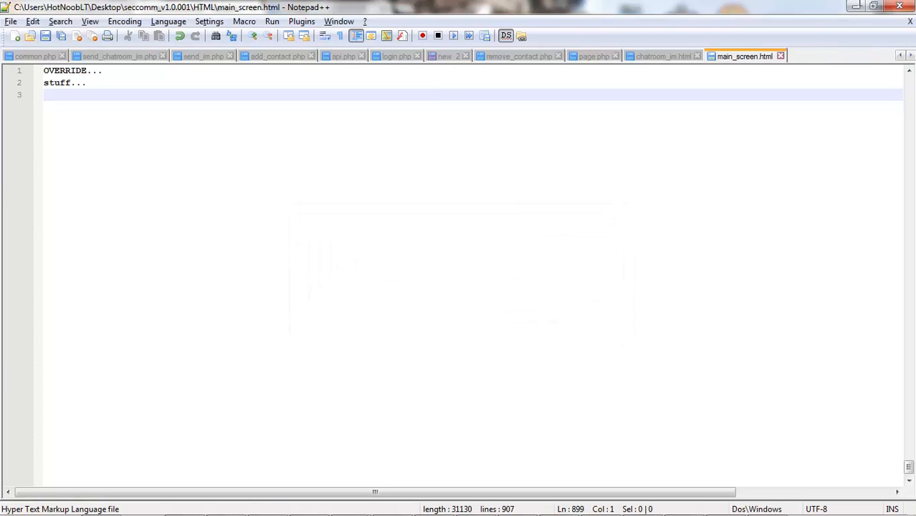
click(767, 502)
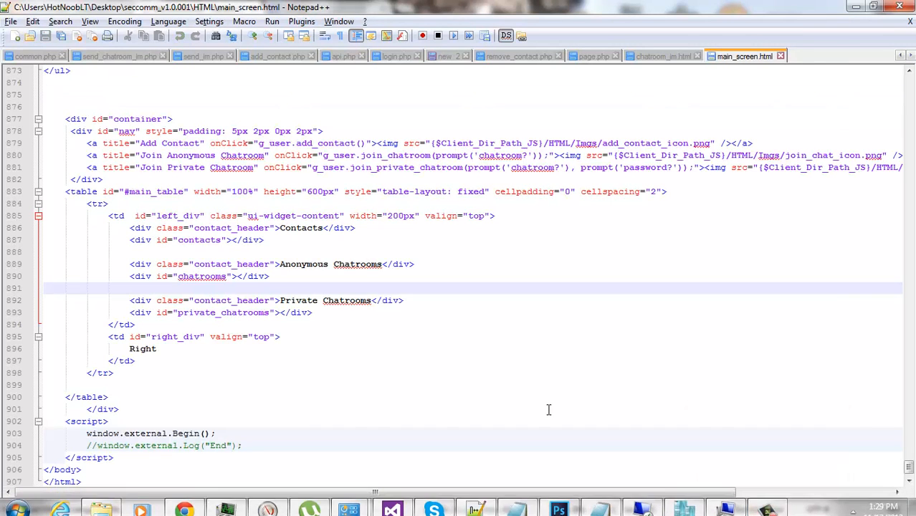
Step: Bring the client folder forward and switch to the SecComm.net inbox page in Chrome
click(100, 502)
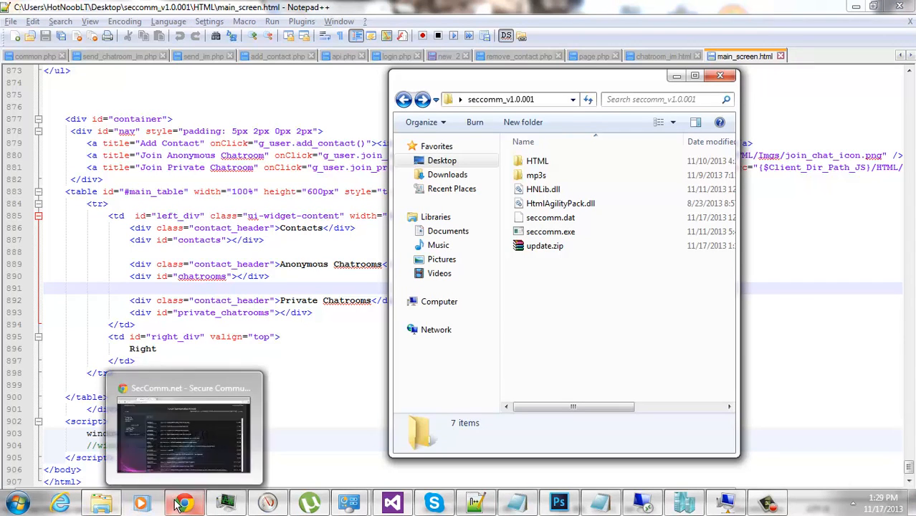
click(184, 502)
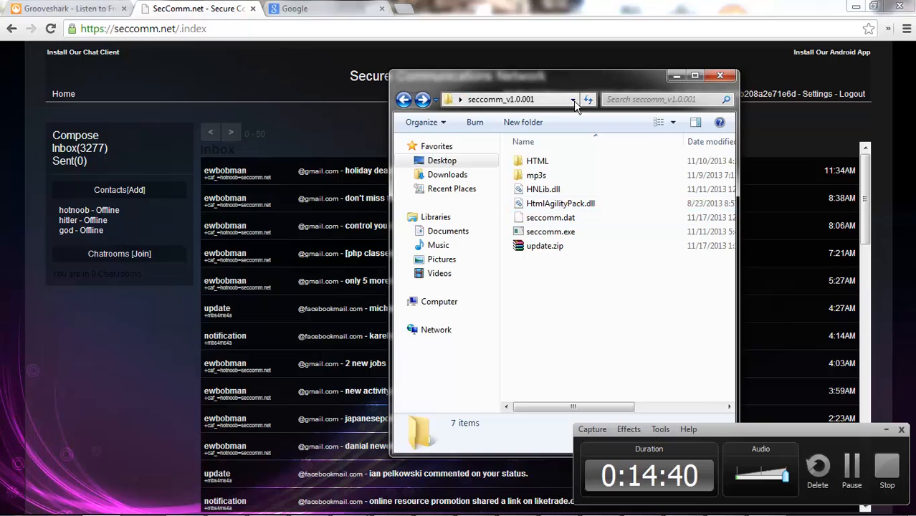
mouse_move(545, 280)
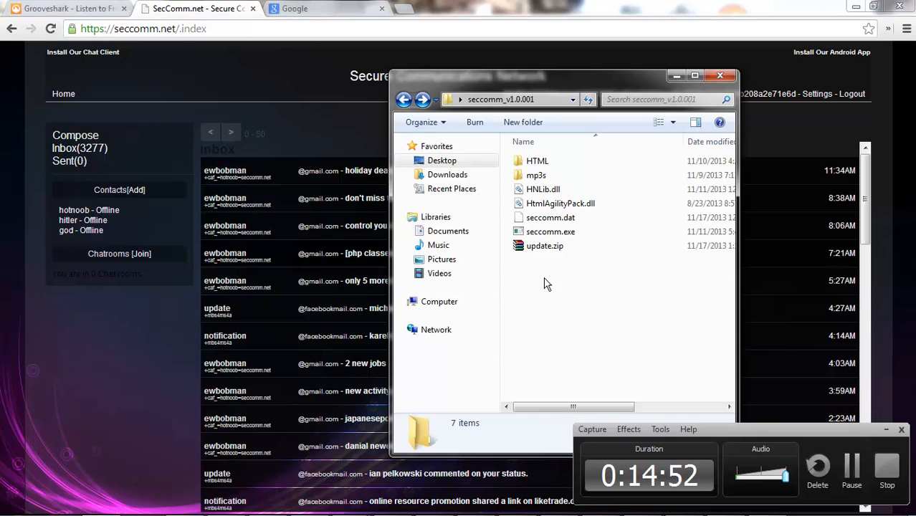
click(551, 233)
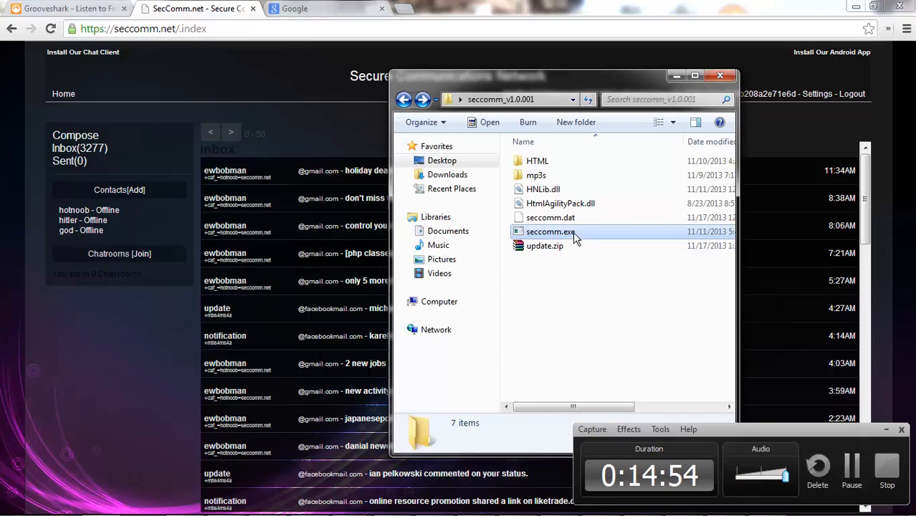
click(551, 232)
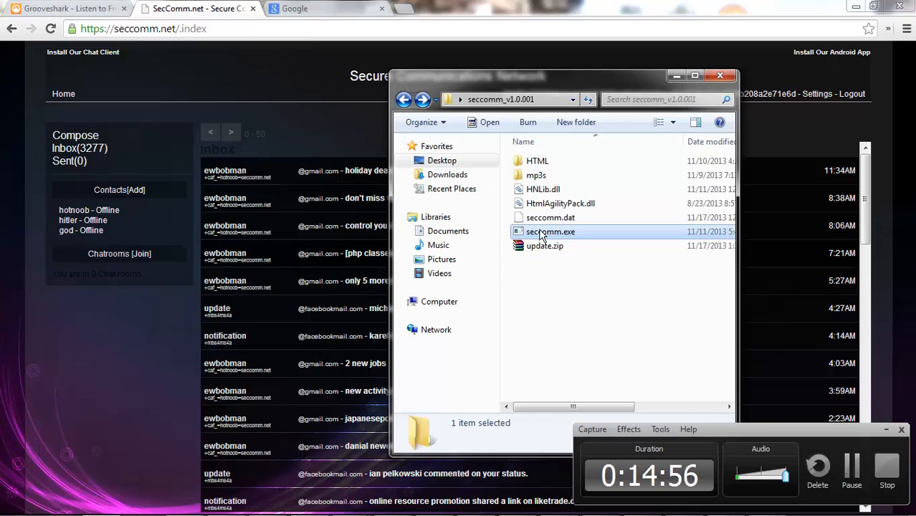